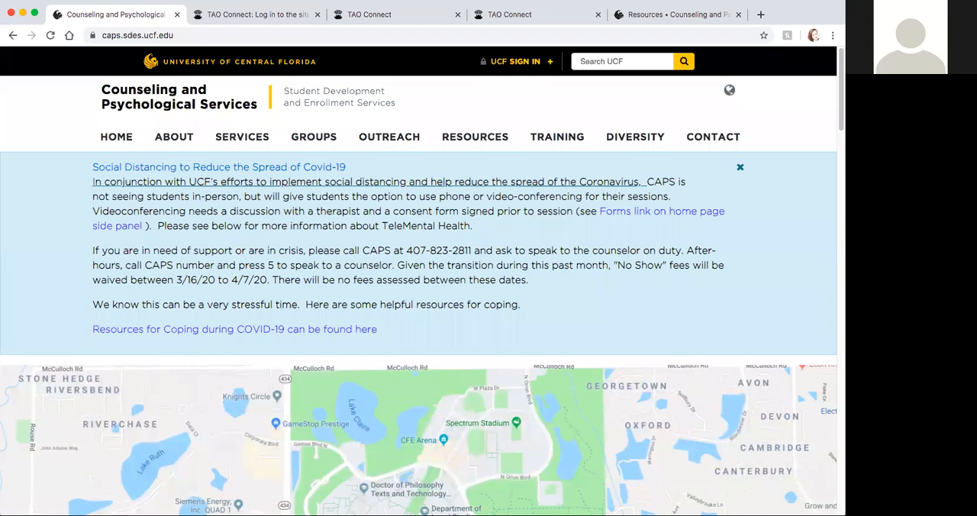
mouse_move(492, 93)
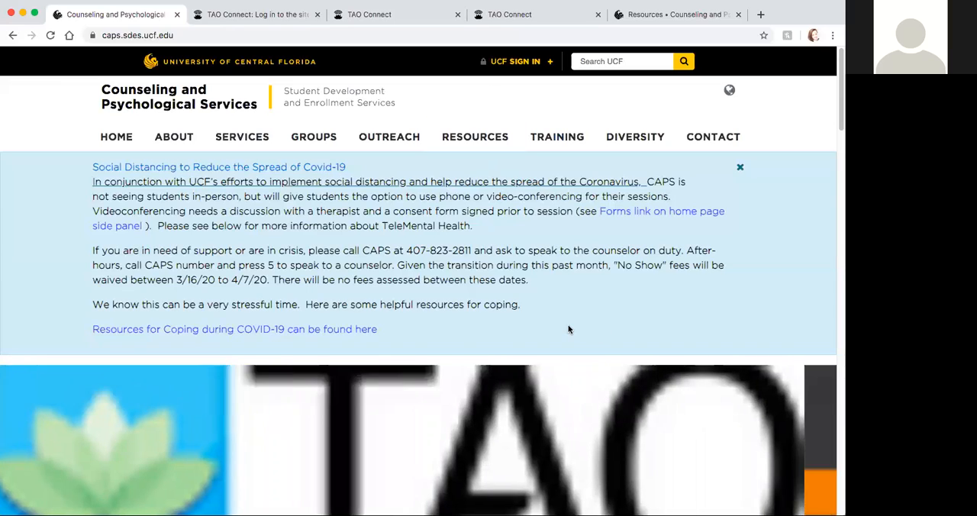
Step: Reach the TeleMental Health resources in the sidebar and follow the TAO Self Help link
scroll(down, 3)
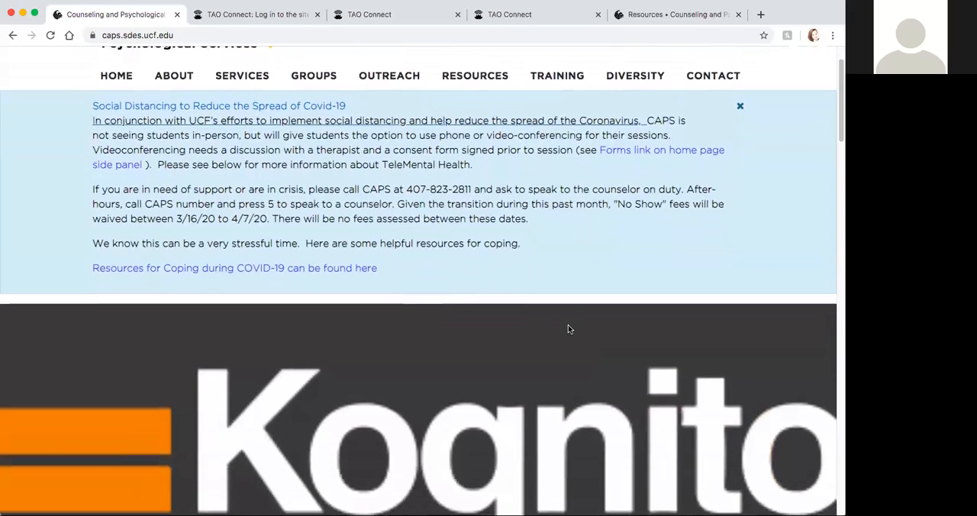
scroll(down, 3)
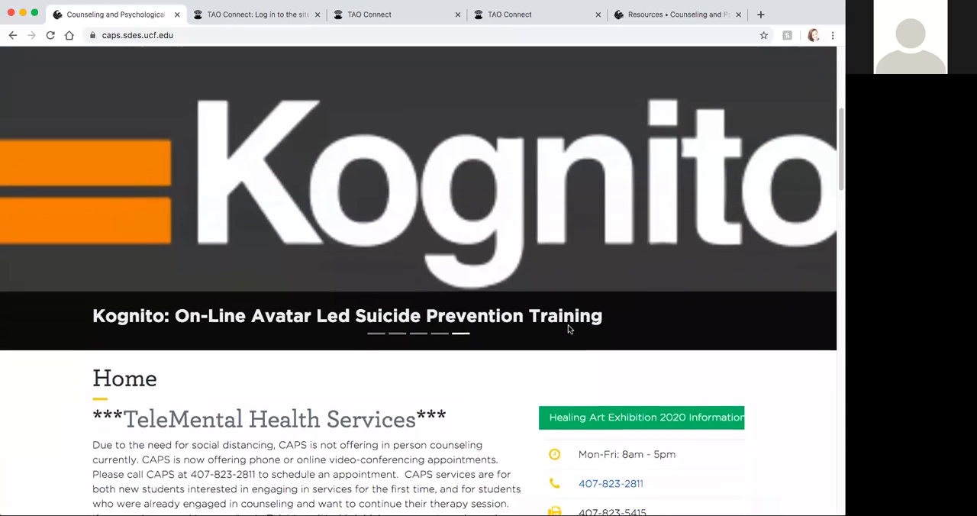
scroll(down, 3)
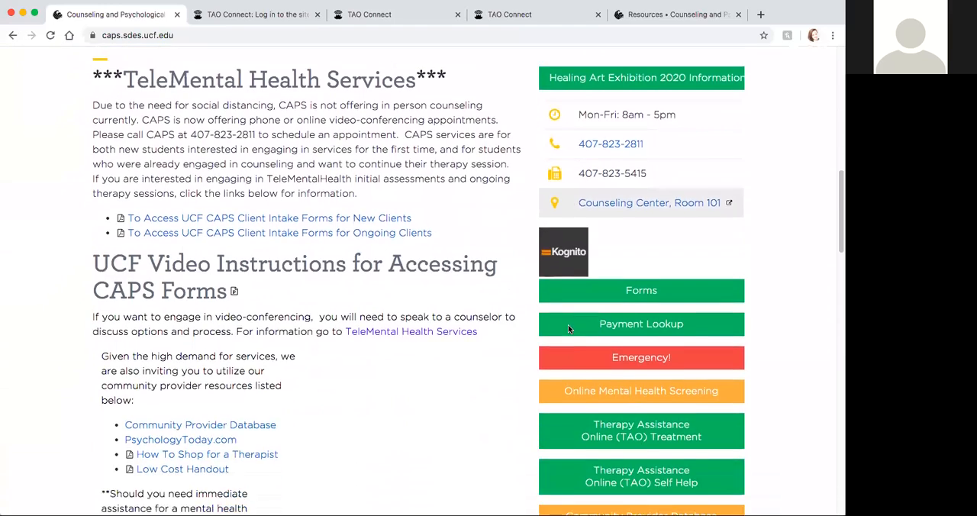
scroll(down, 3)
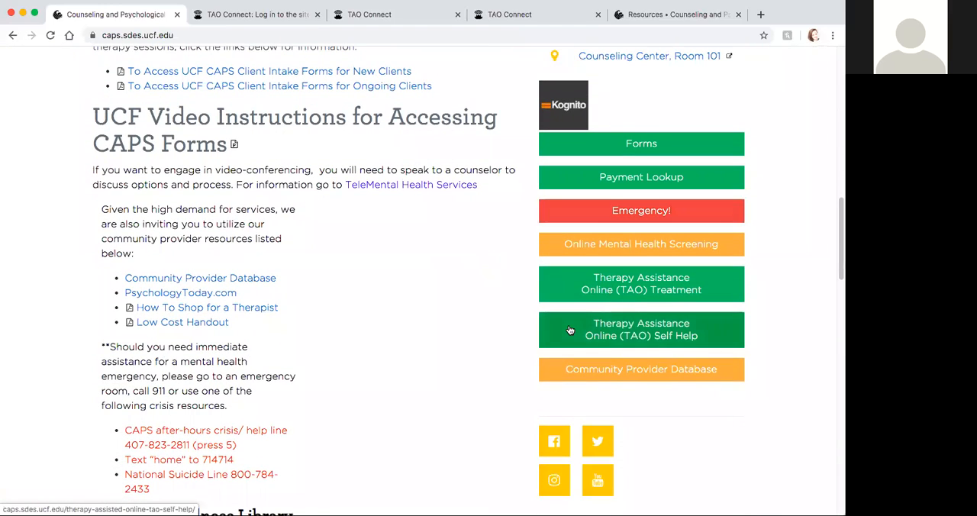
mouse_move(691, 325)
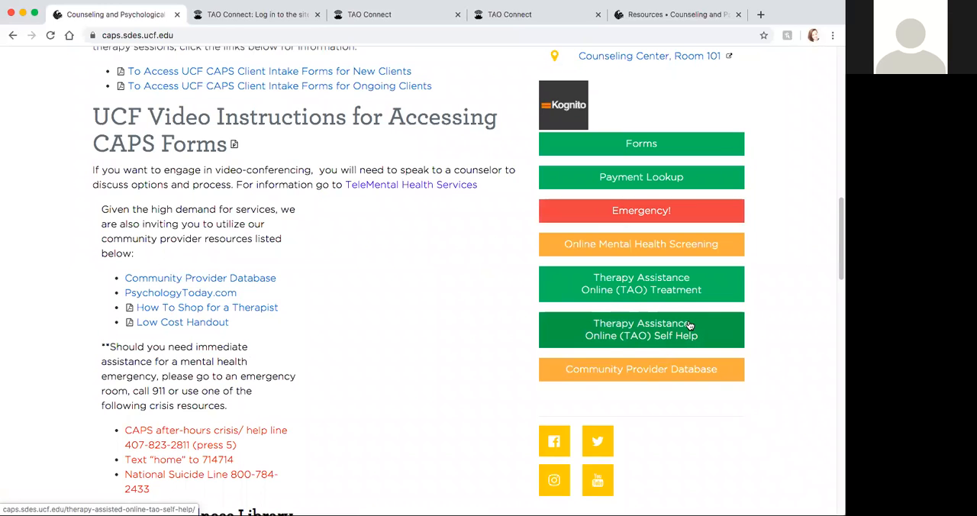
click(641, 330)
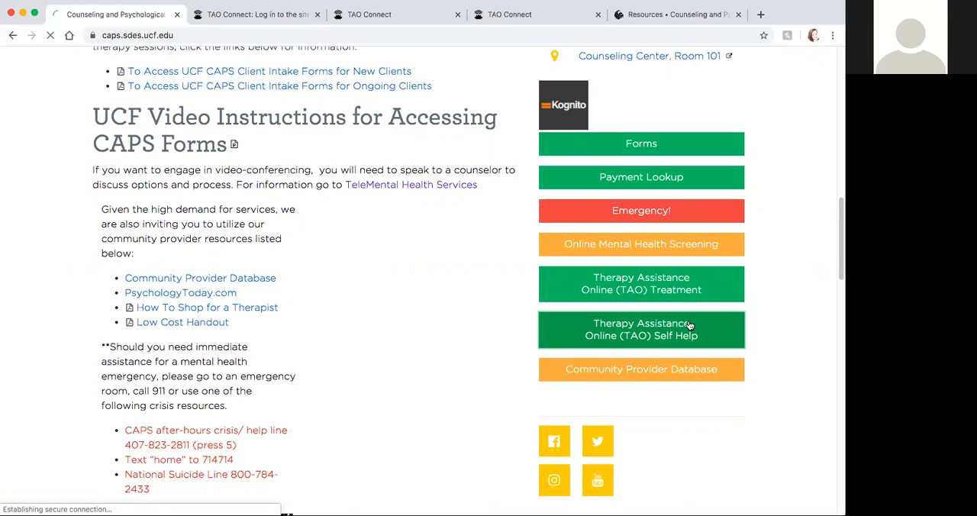
Step: Load the TAO Self Help page and review its 'How do I sign up?' enrollment steps and link
click(642, 330)
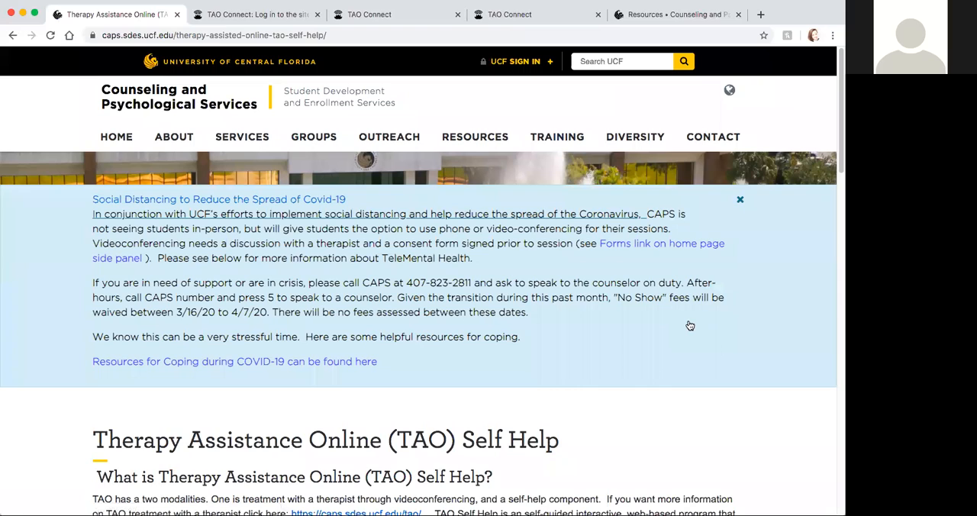
scroll(down, 3)
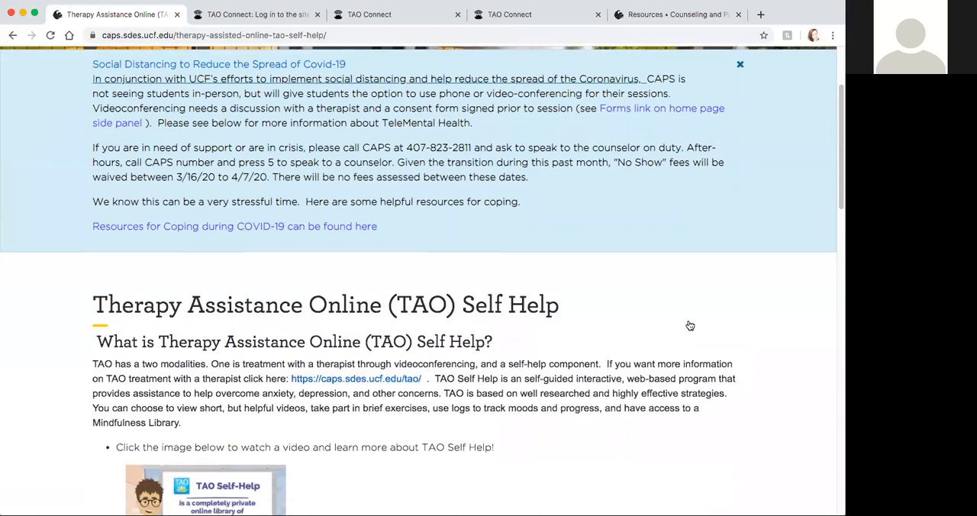
scroll(down, 3)
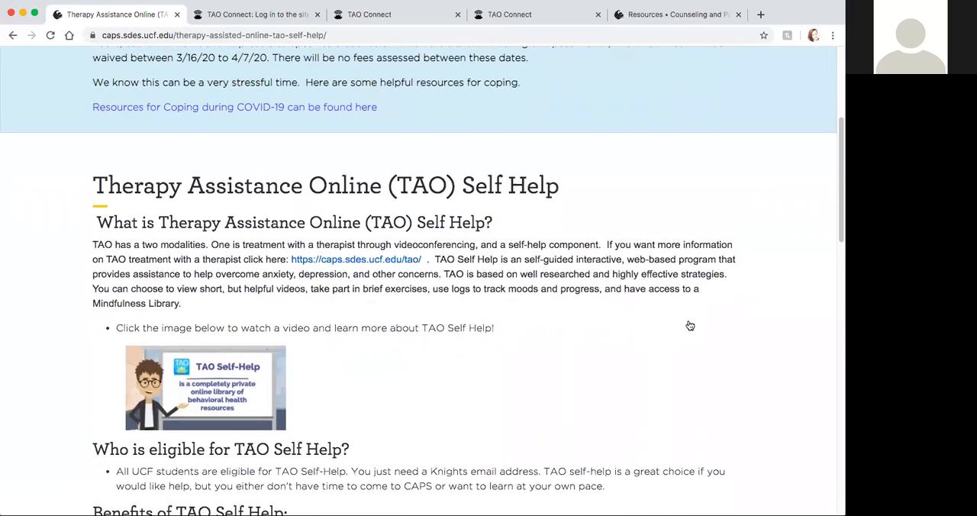
scroll(down, 3)
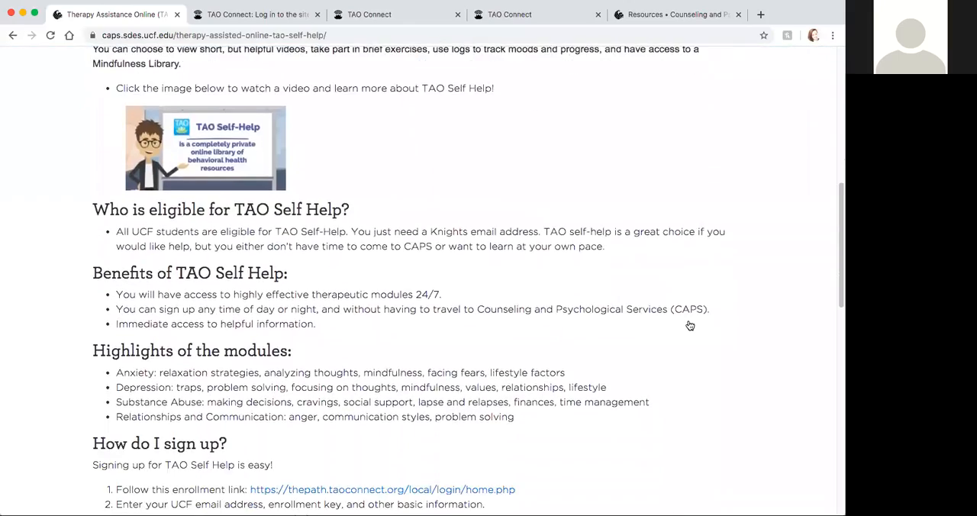
scroll(down, 3)
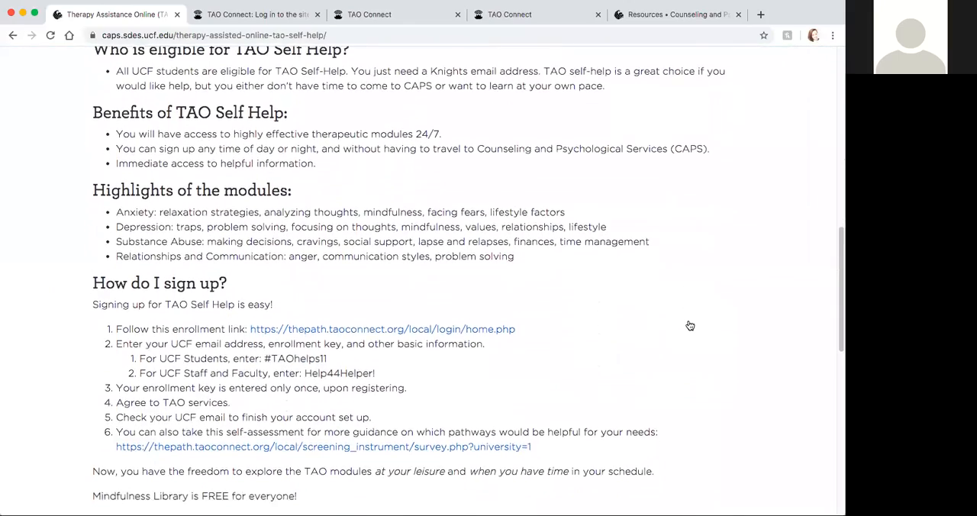
scroll(down, 3)
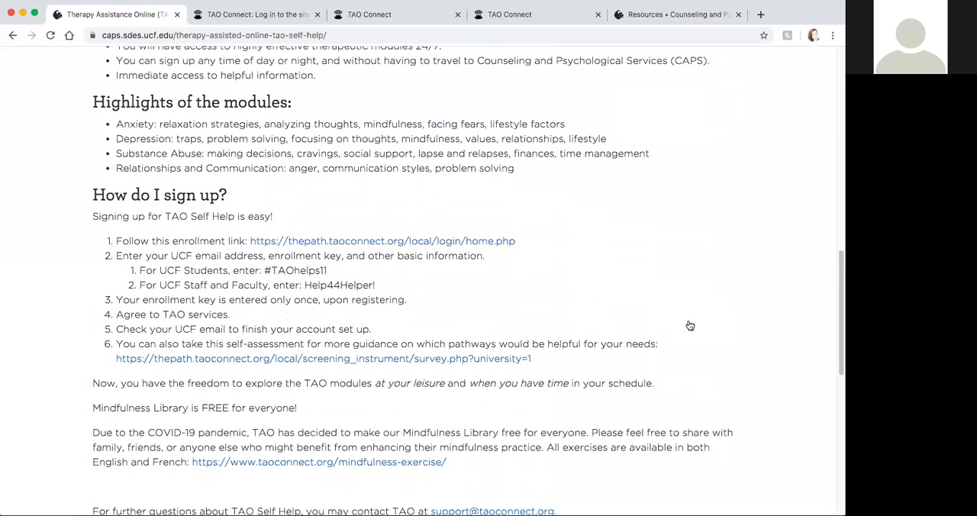
mouse_move(284, 256)
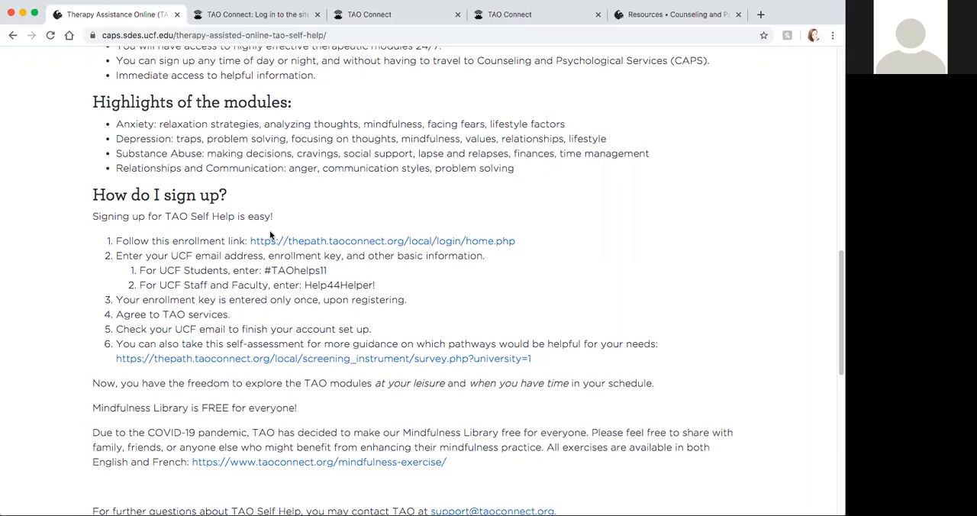
mouse_move(342, 272)
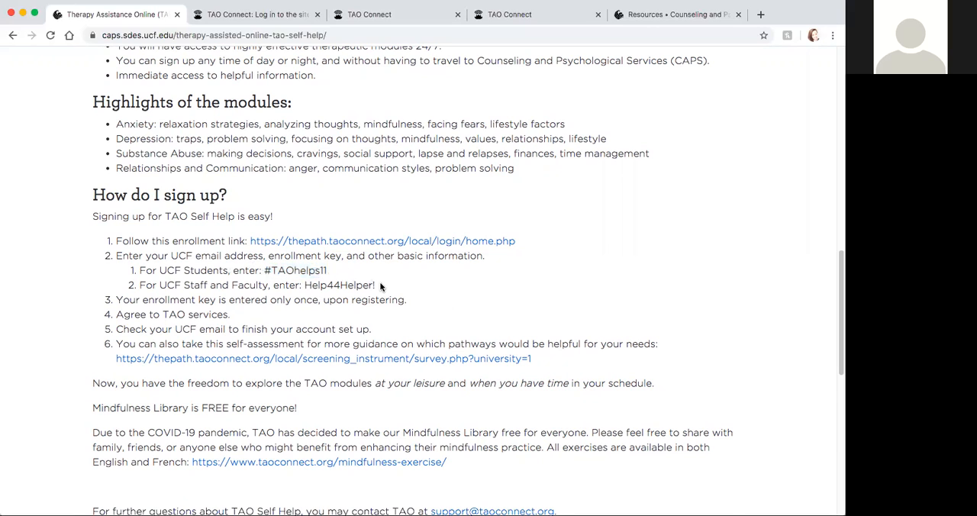
double_click(339, 284)
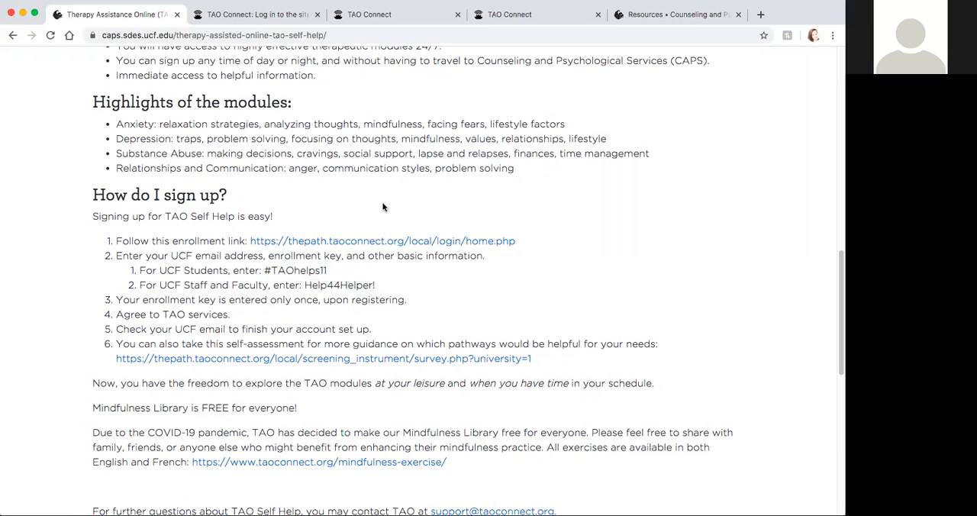
mouse_move(363, 180)
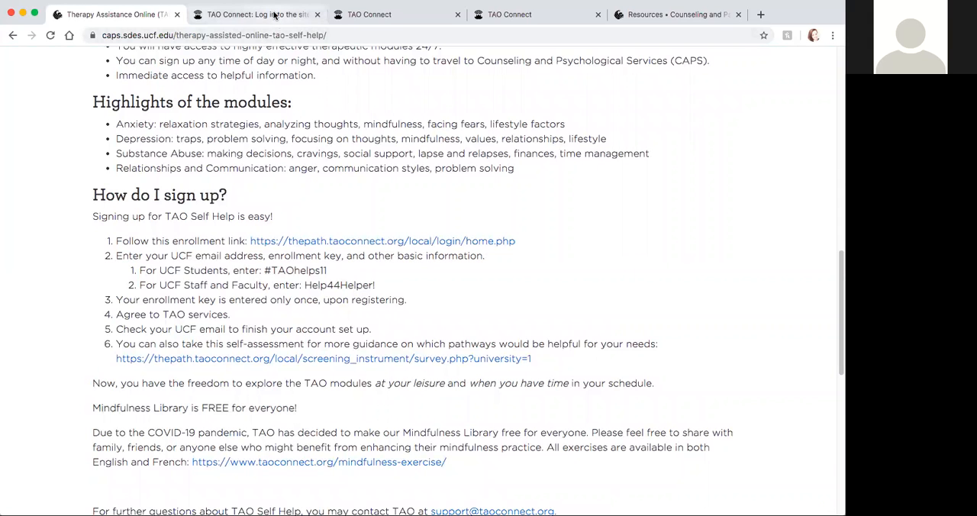
Step: Log the UCF test account into TAO Connect with its email and password, reaching the TAO at UCF home page
click(256, 14)
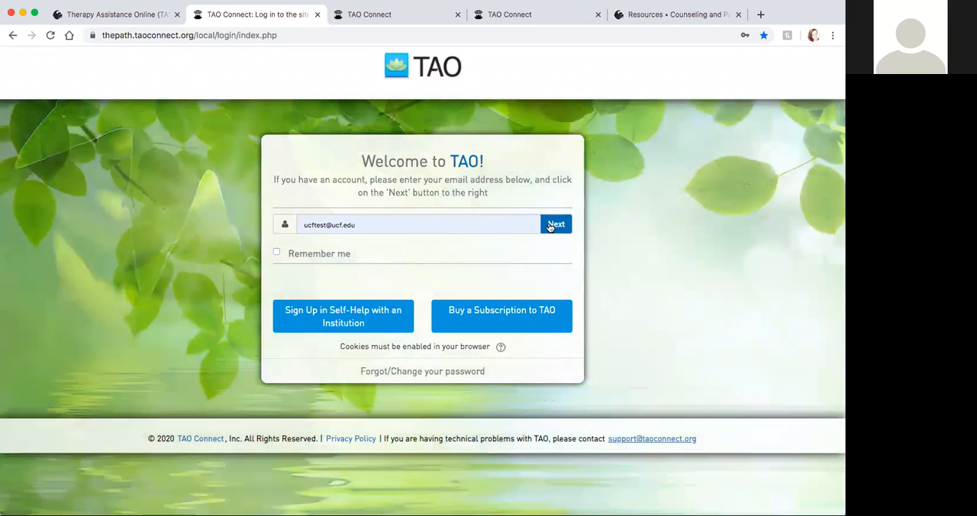
click(555, 223)
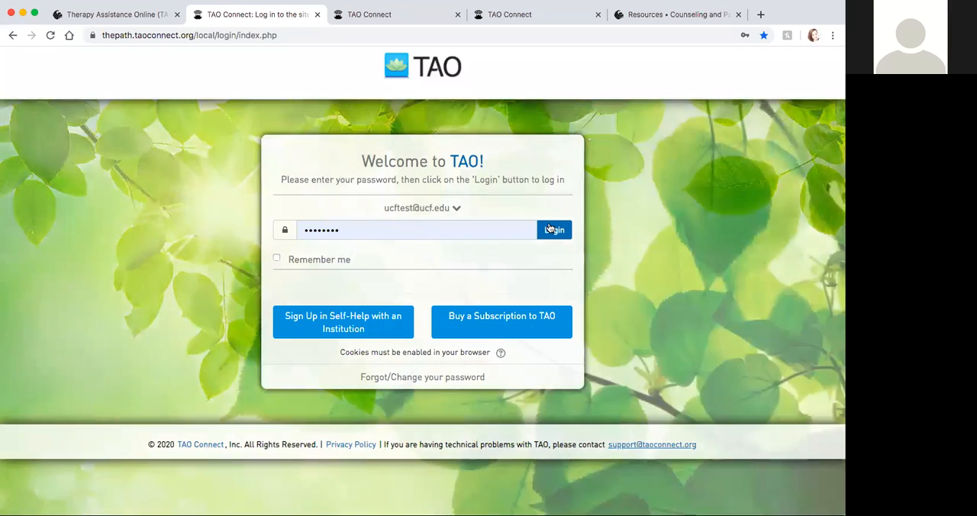
click(553, 229)
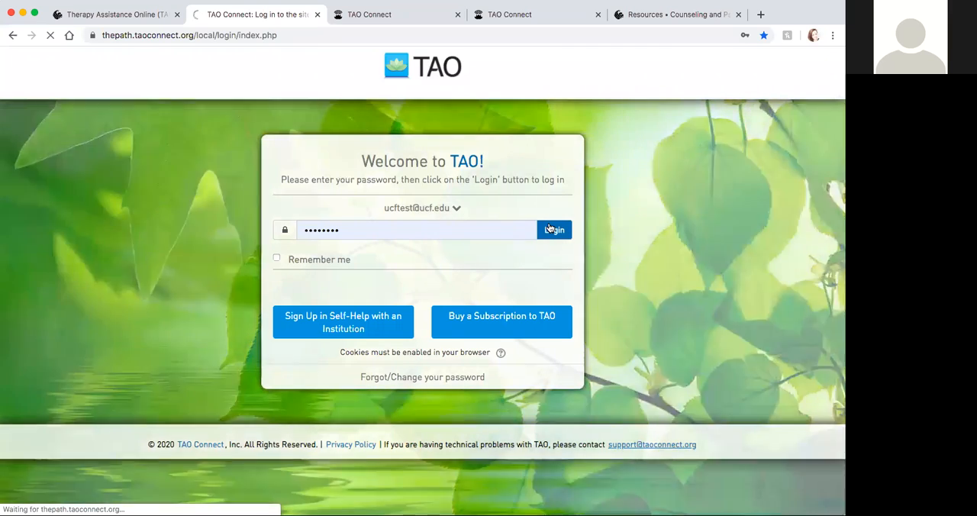
click(552, 229)
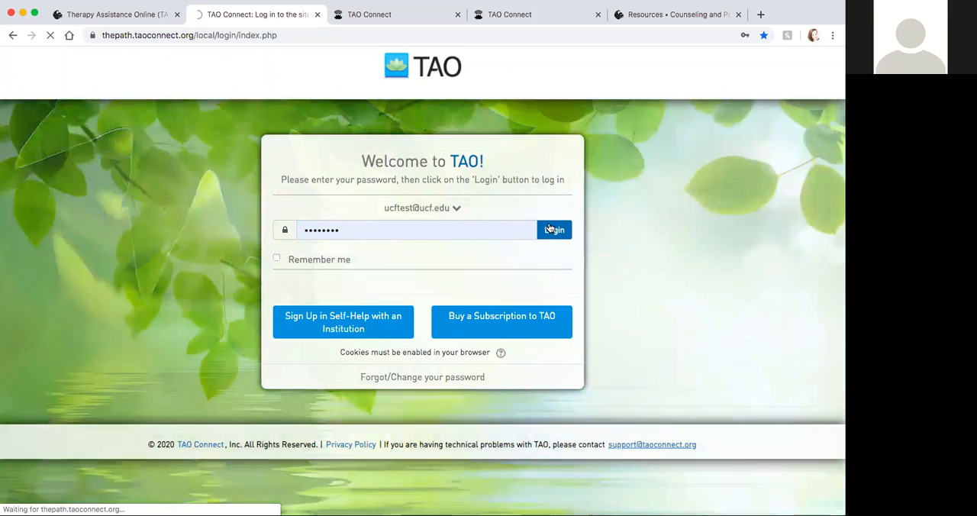
click(552, 229)
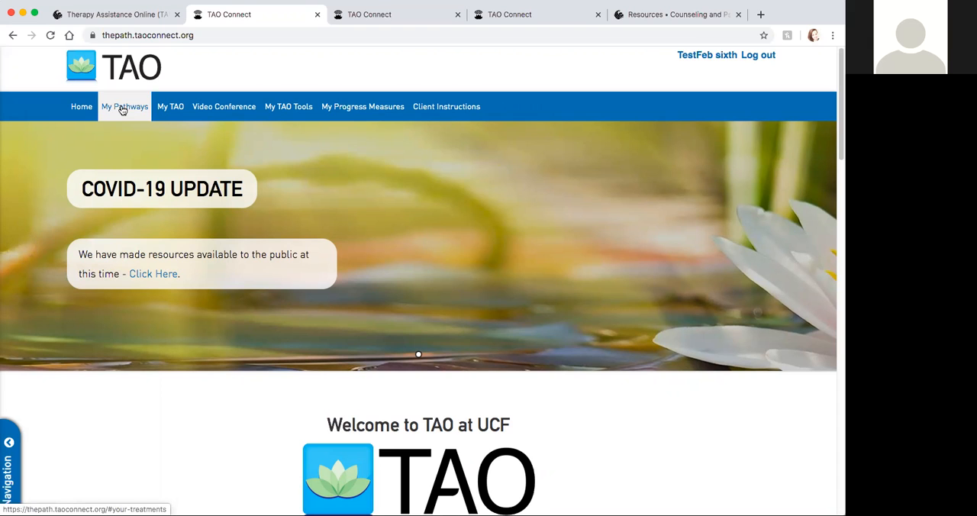
Step: Show the My Pathways catalog of nine therapy pathways, down to Calming Your Worry - Student
click(126, 107)
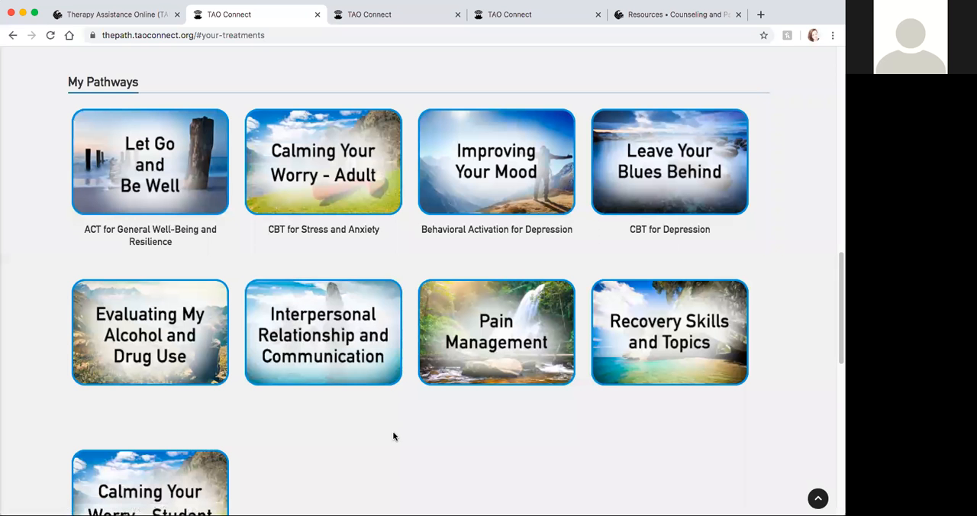
scroll(down, 3)
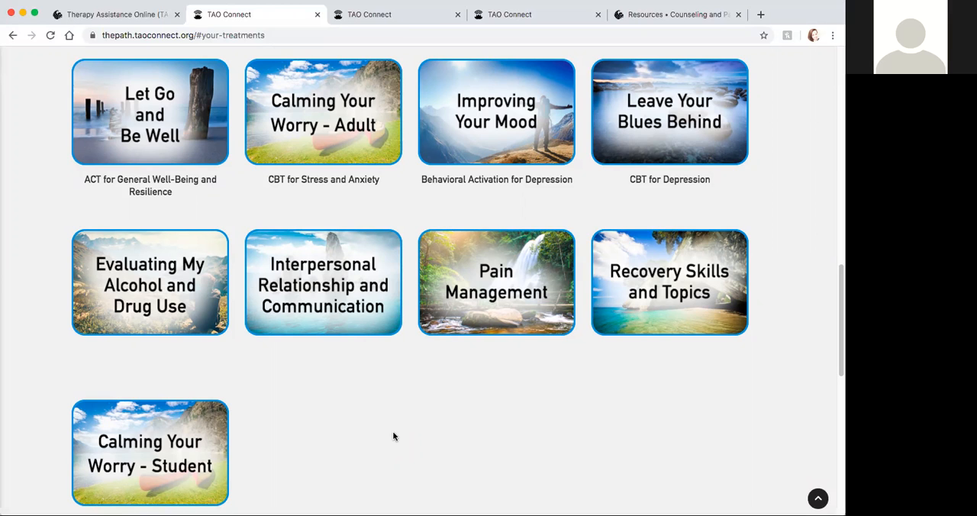
scroll(down, 3)
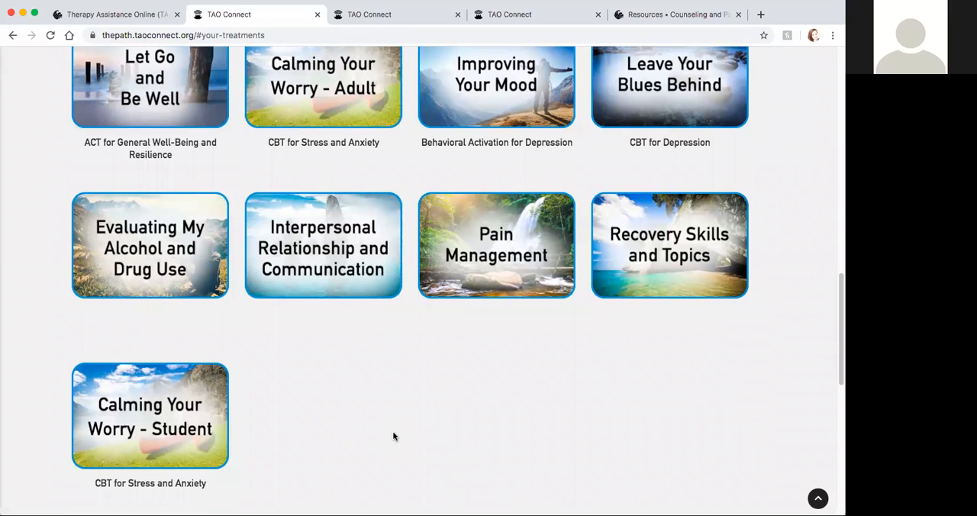
mouse_move(399, 411)
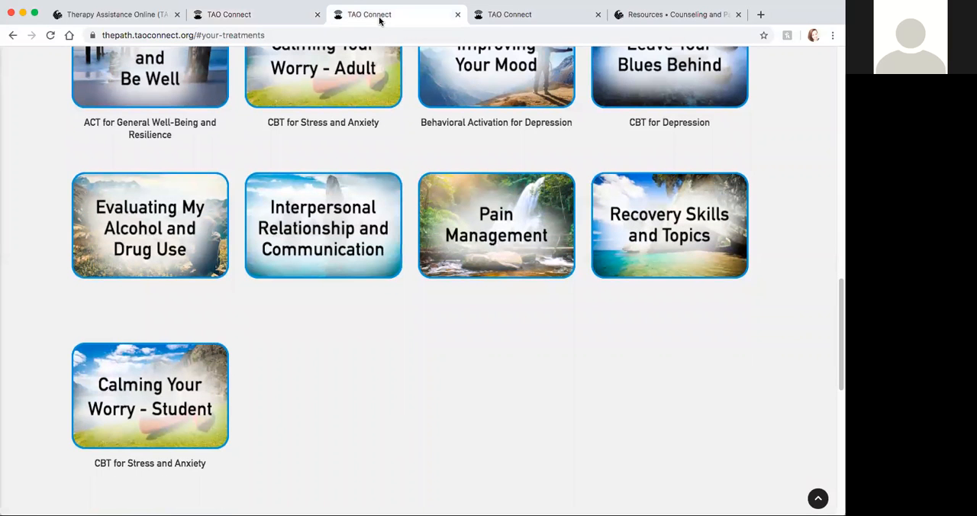
mouse_move(519, 101)
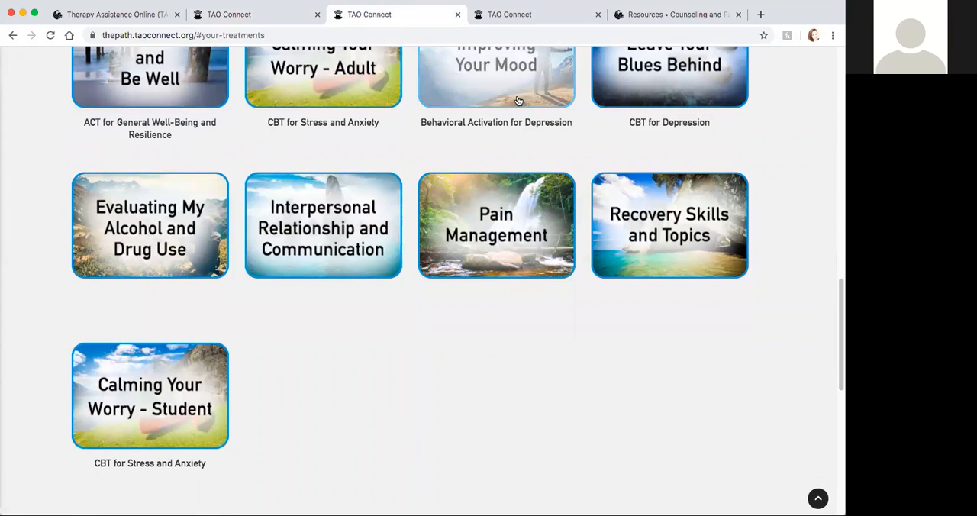
mouse_move(572, 150)
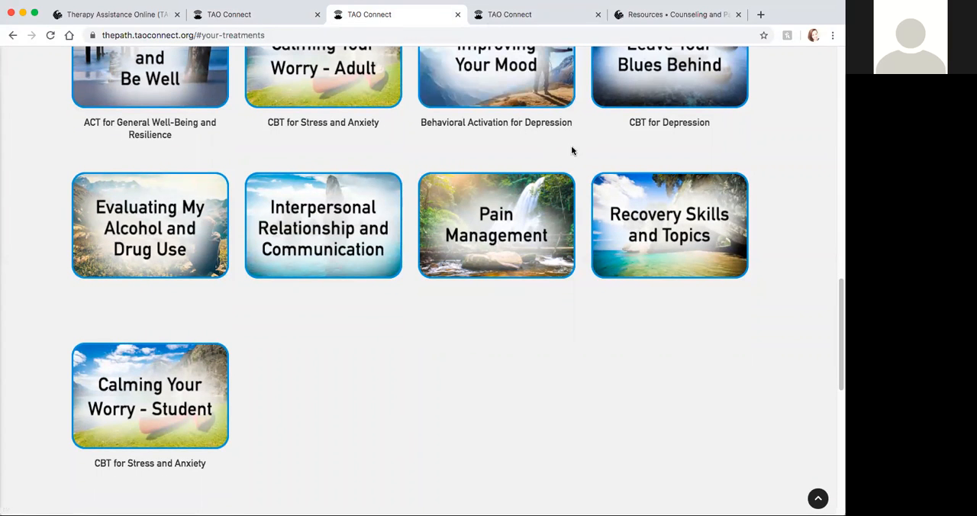
mouse_move(177, 364)
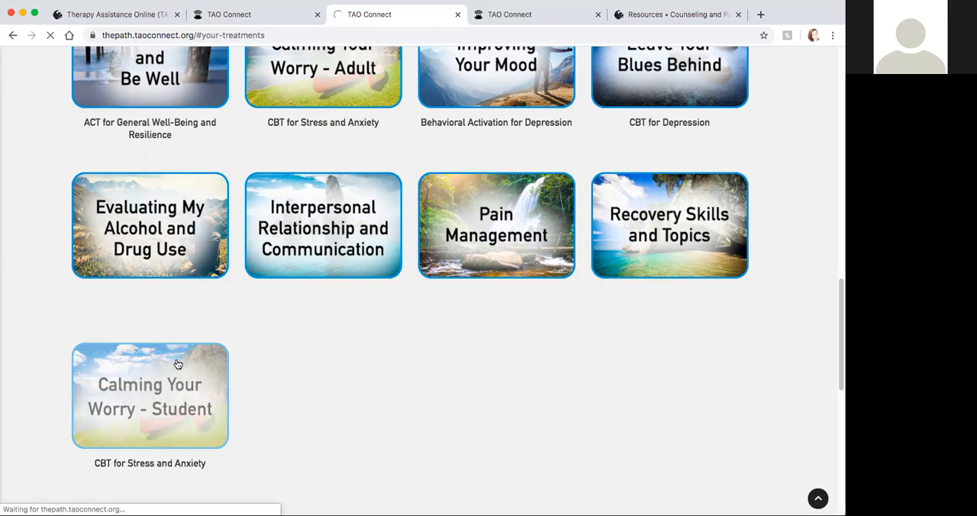
Step: Enter the Calming Your Worry - Student pathway and review the Student Anxiety Module 1 sessions
click(149, 396)
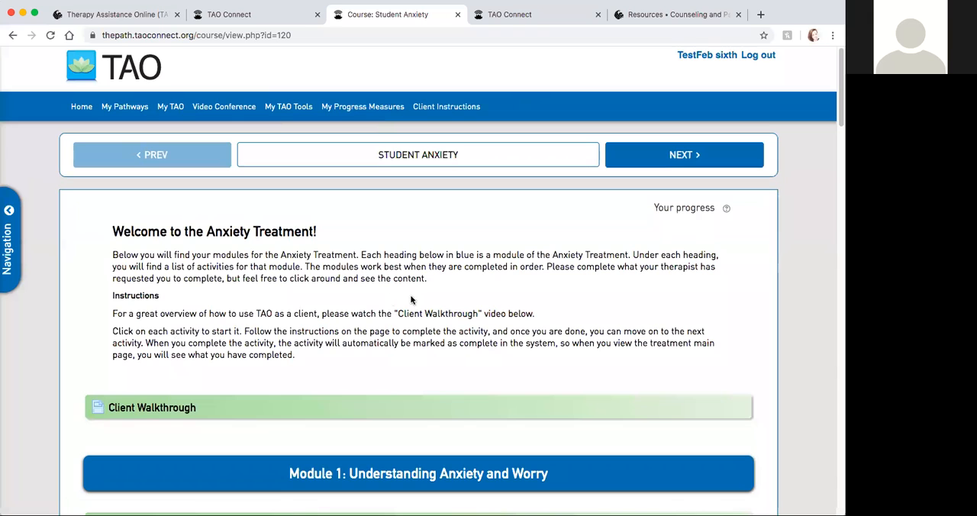
scroll(down, 3)
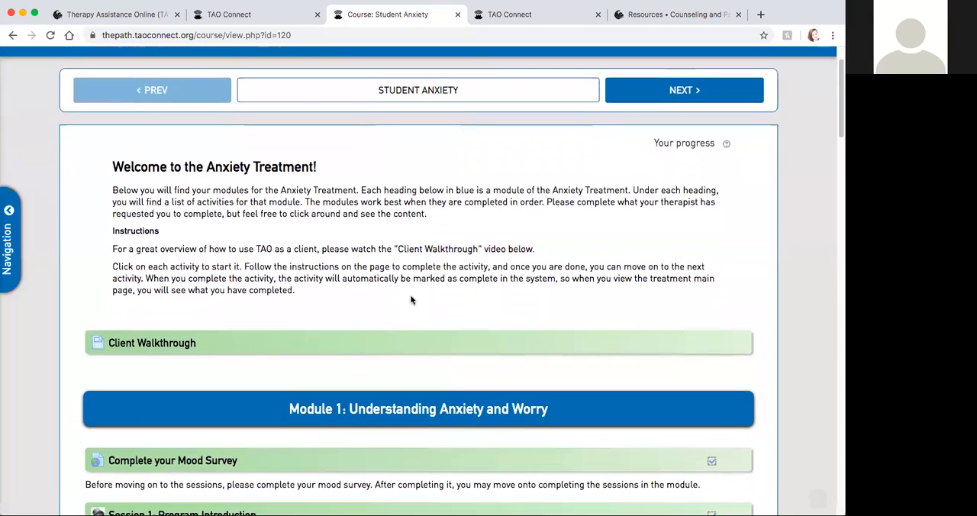
scroll(down, 3)
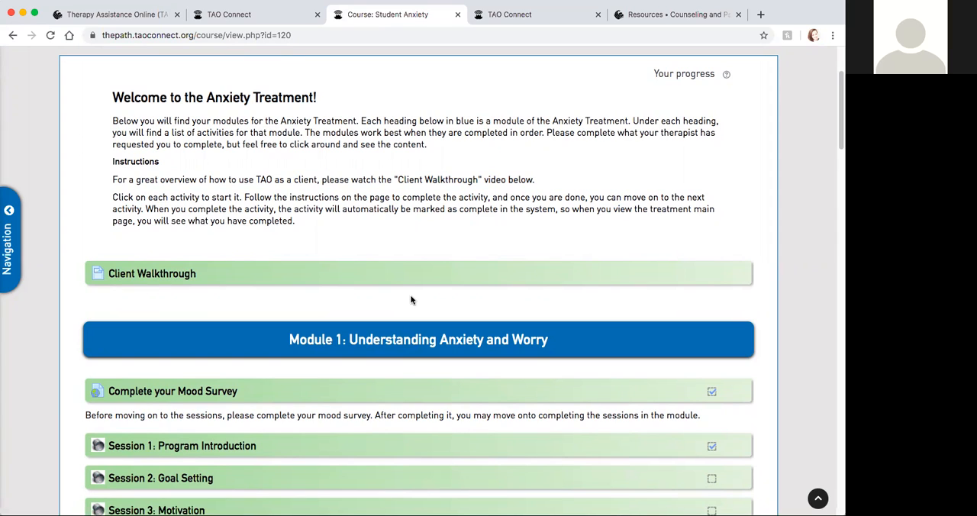
mouse_move(403, 292)
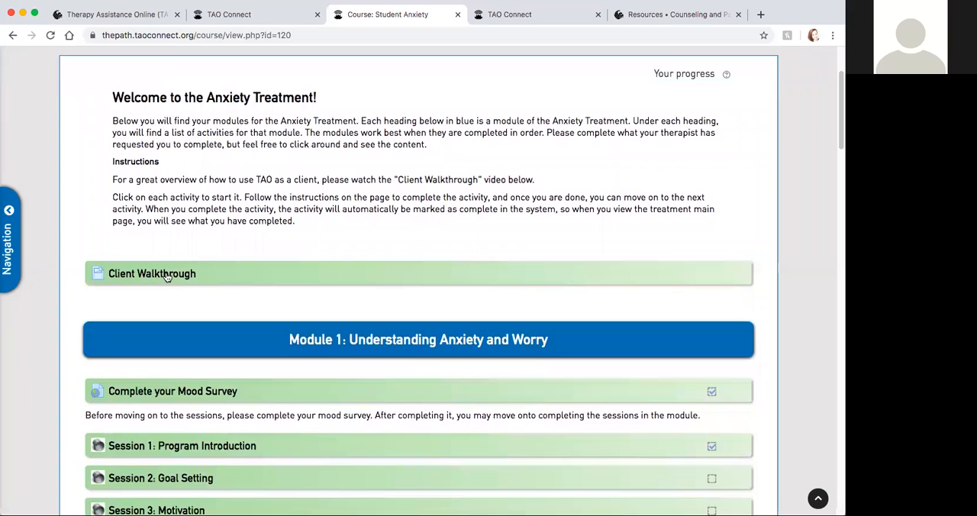
click(153, 273)
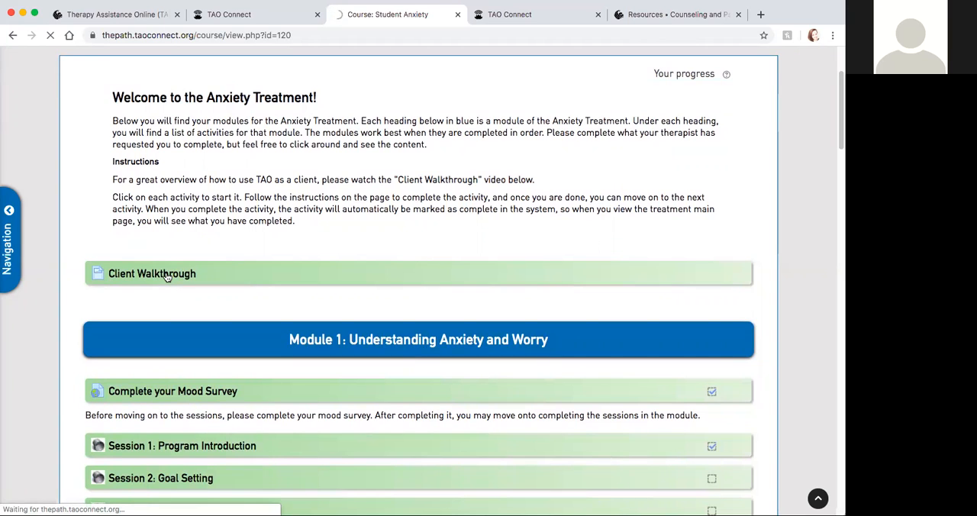
Step: Load the Client Walkthrough activity with its embedded TAO client video tour ready to play
click(153, 273)
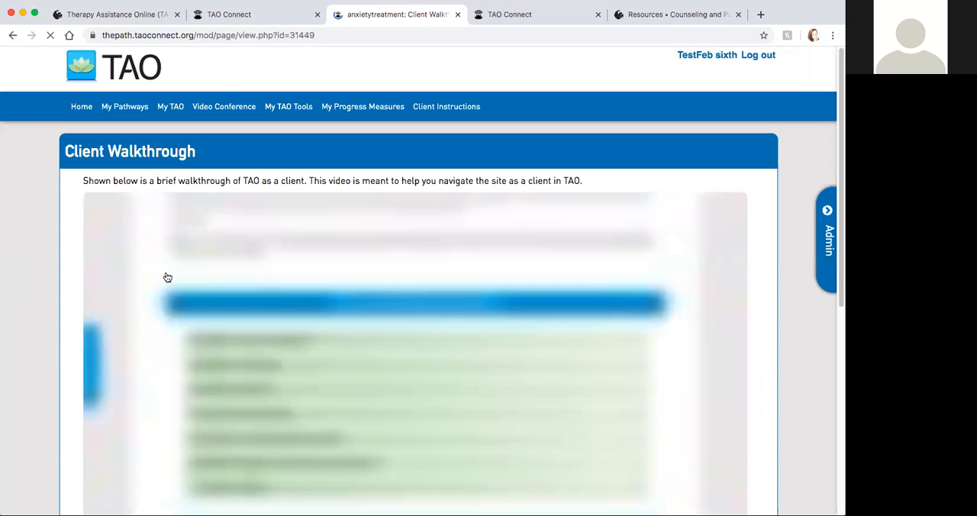
scroll(down, 3)
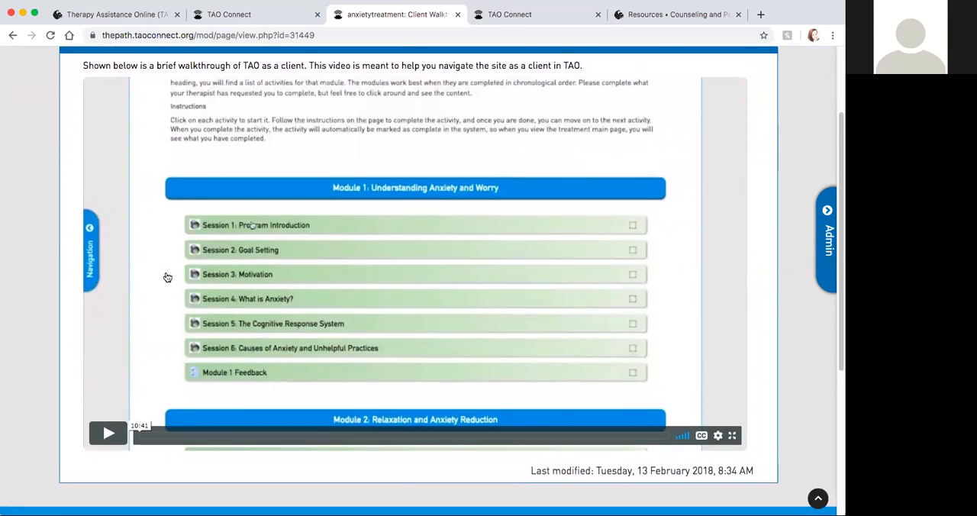
mouse_move(397, 476)
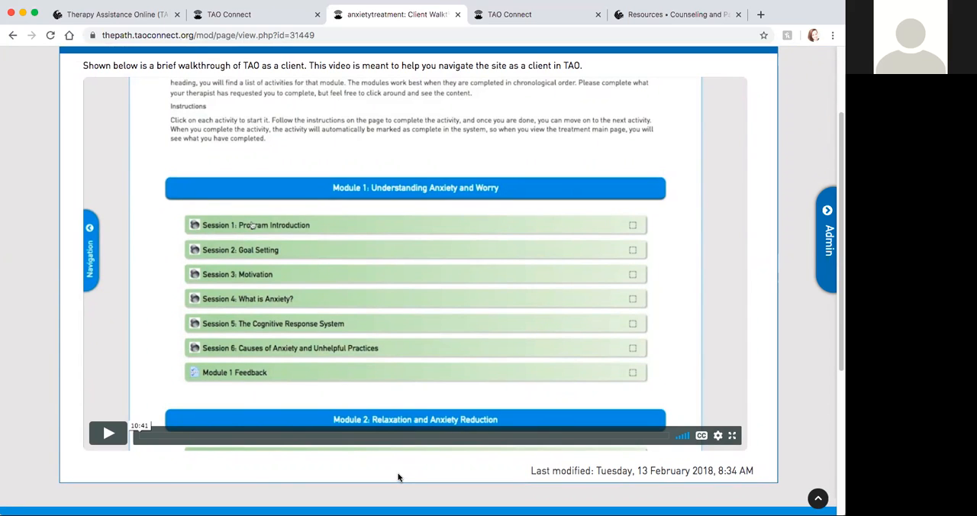
mouse_move(396, 479)
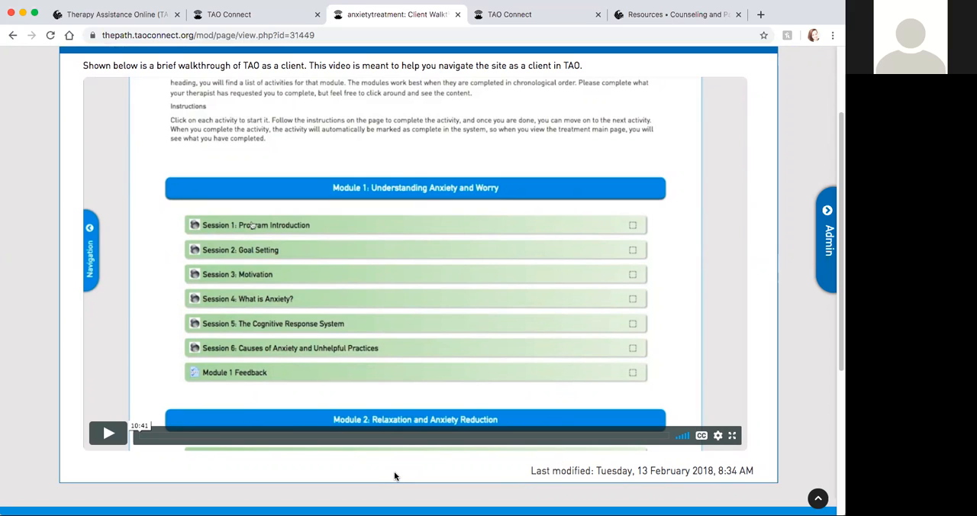
scroll(up, 3)
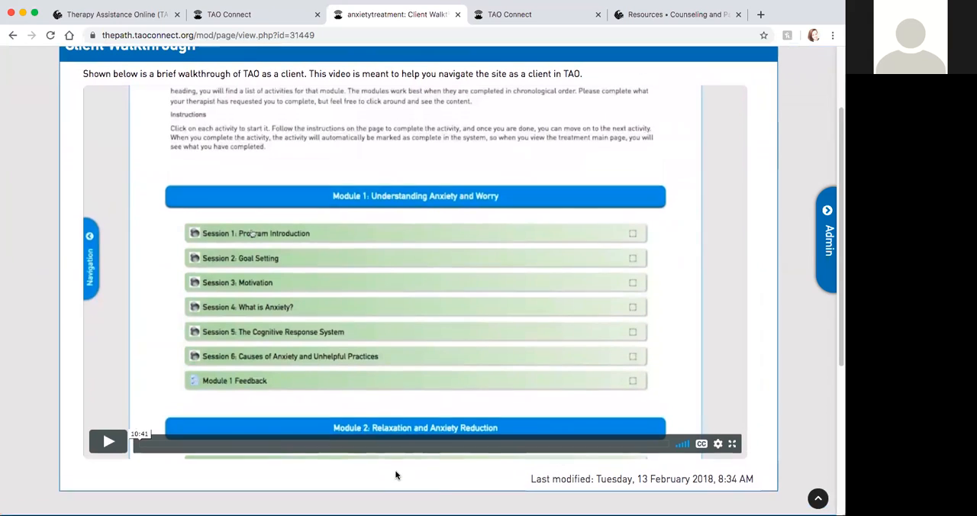
Step: Return to the Your Treatments catalog and reopen the Student Anxiety welcome page via Calming Your Worry - Student
scroll(up, 3)
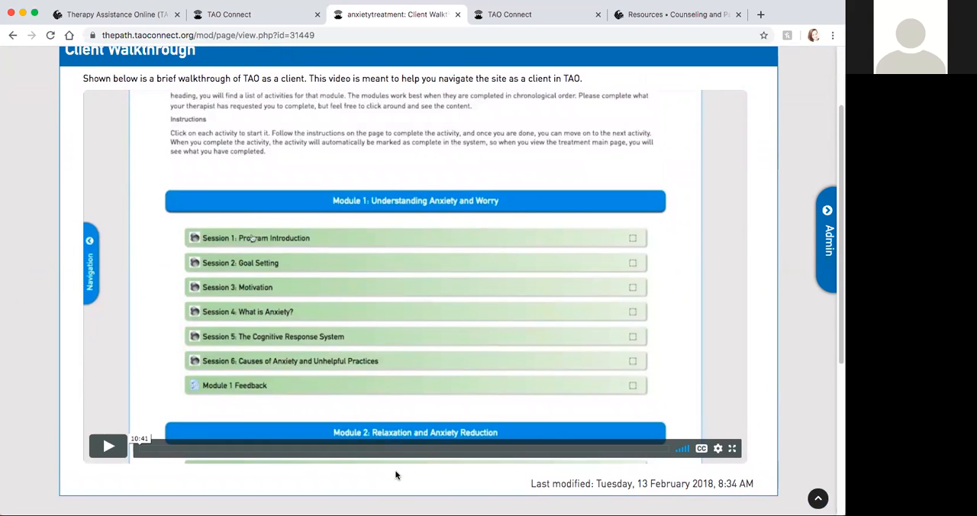
scroll(up, 3)
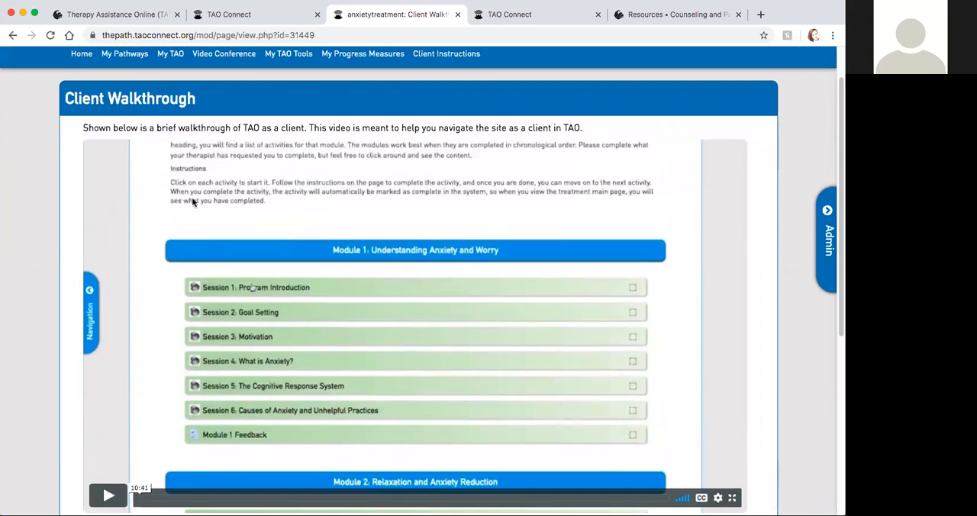
click(229, 14)
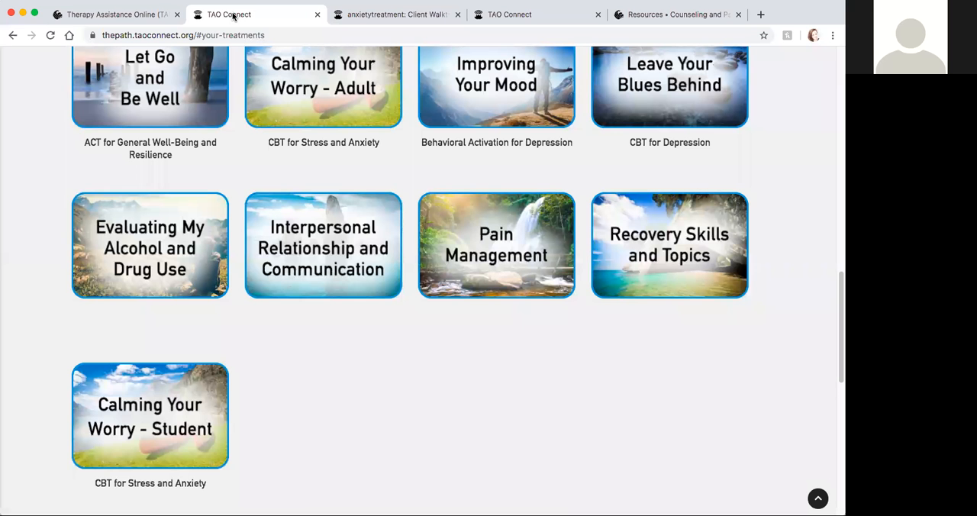
mouse_move(190, 359)
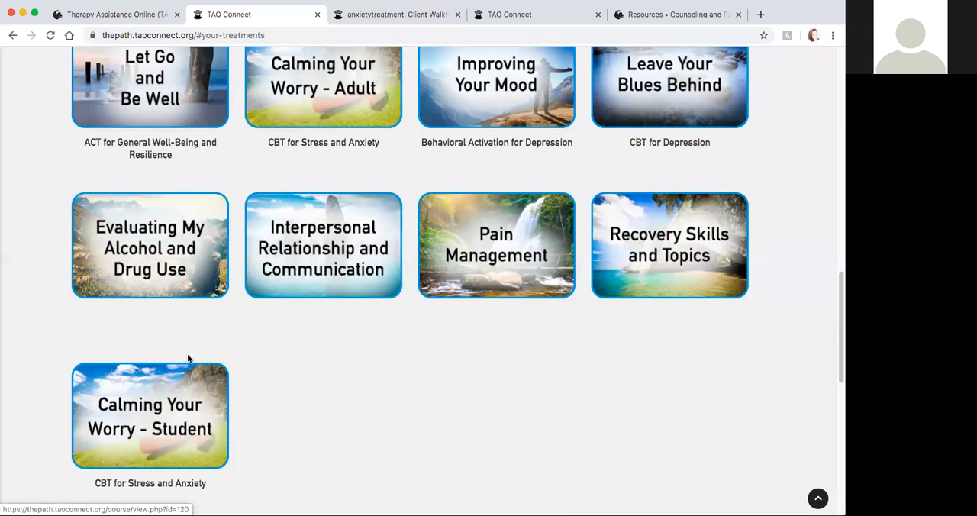
click(149, 415)
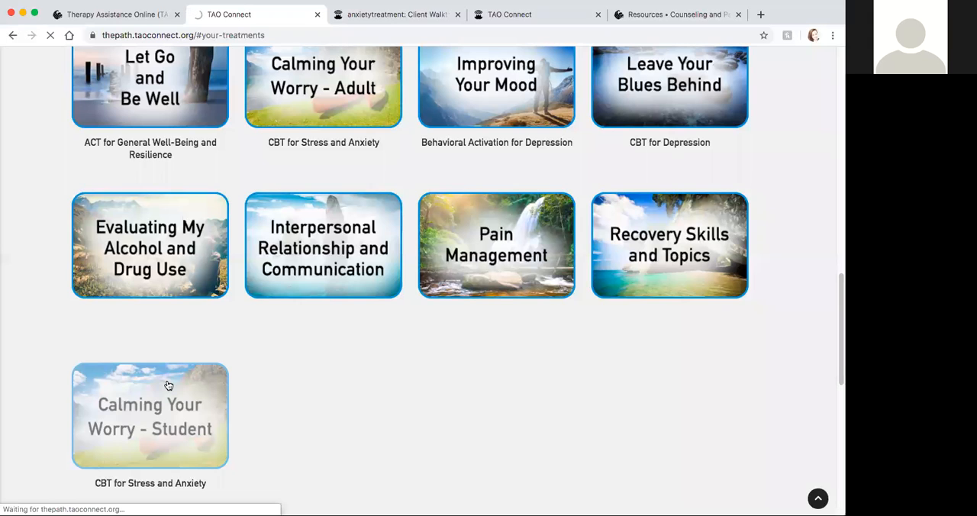
click(149, 415)
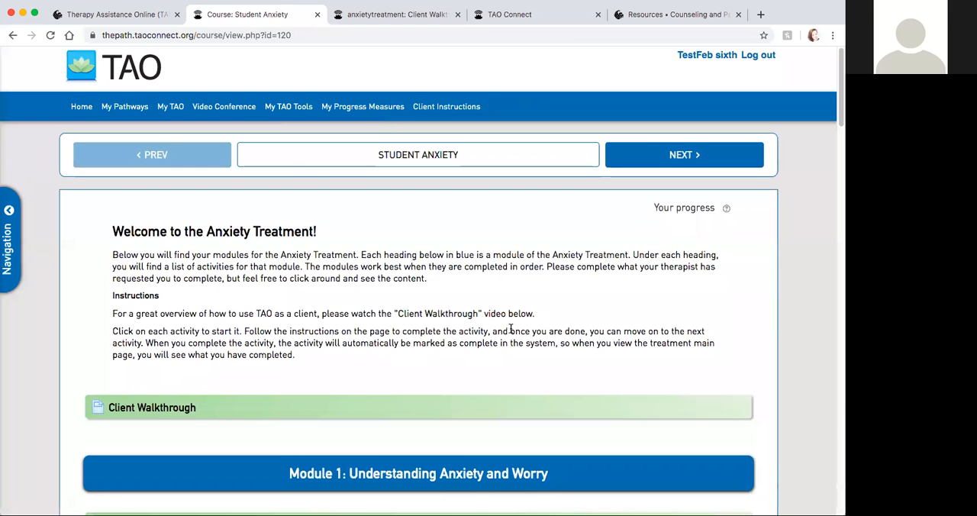
Step: Locate Module 1: Understanding Anxiety and Worry and select Session 1: Program Introduction
scroll(down, 3)
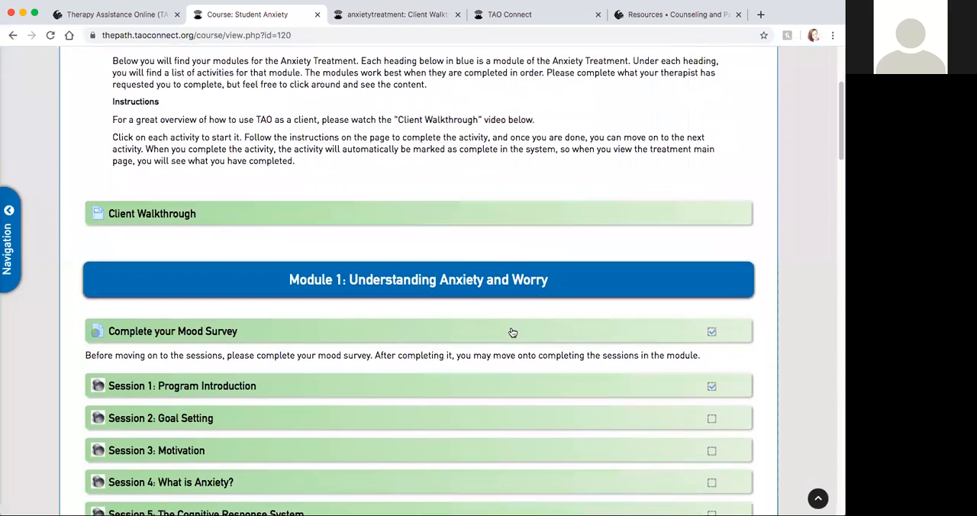
scroll(down, 3)
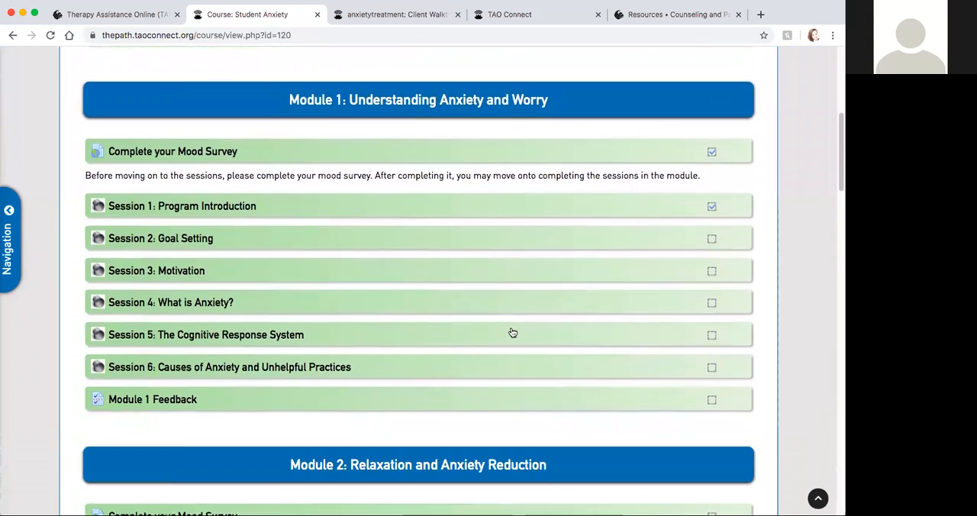
scroll(up, 3)
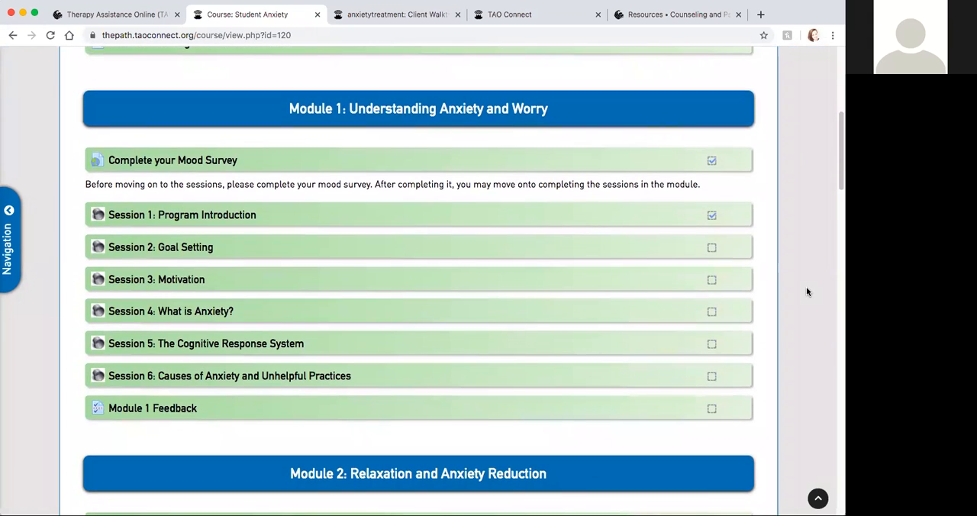
scroll(down, 3)
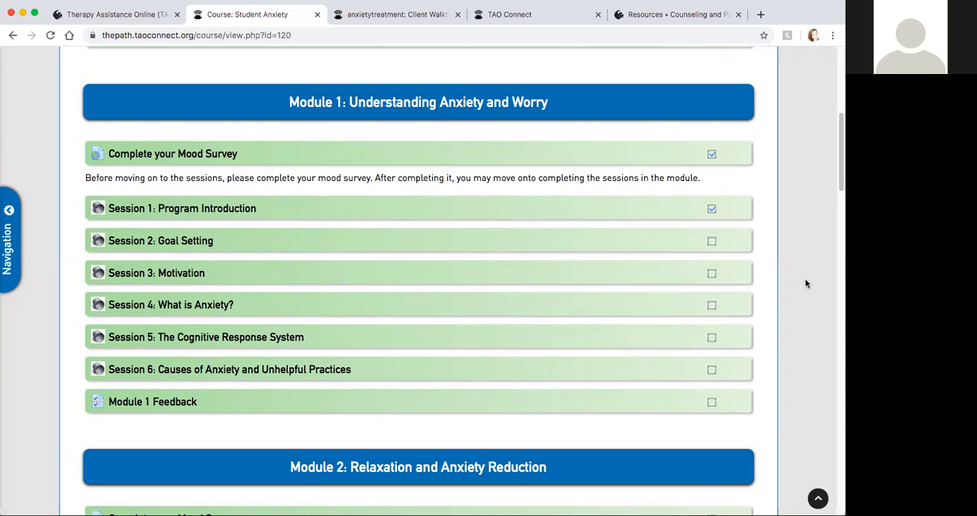
mouse_move(806, 281)
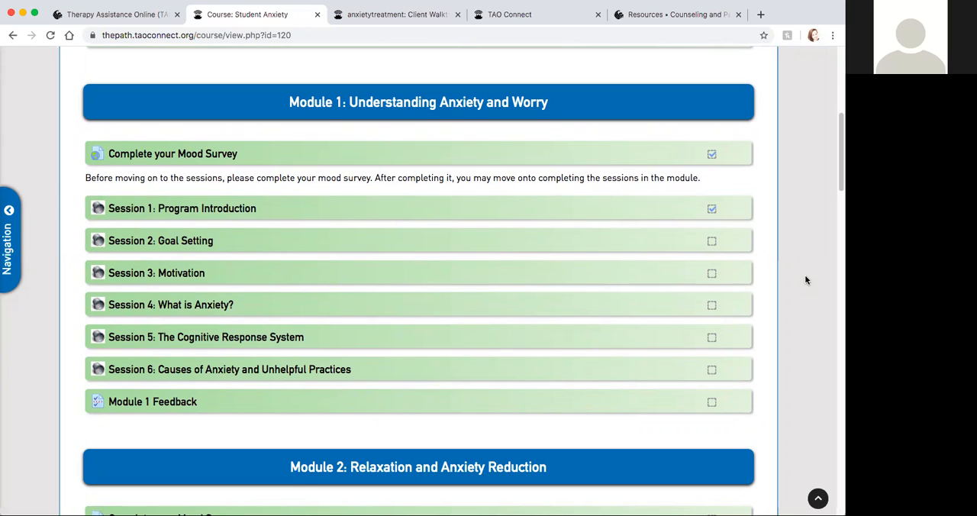
mouse_move(149, 154)
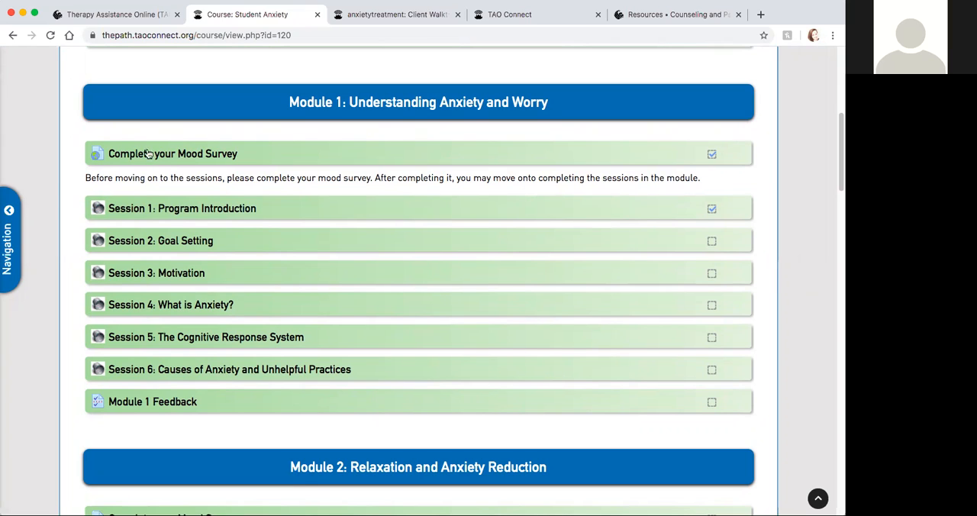
mouse_move(52, 343)
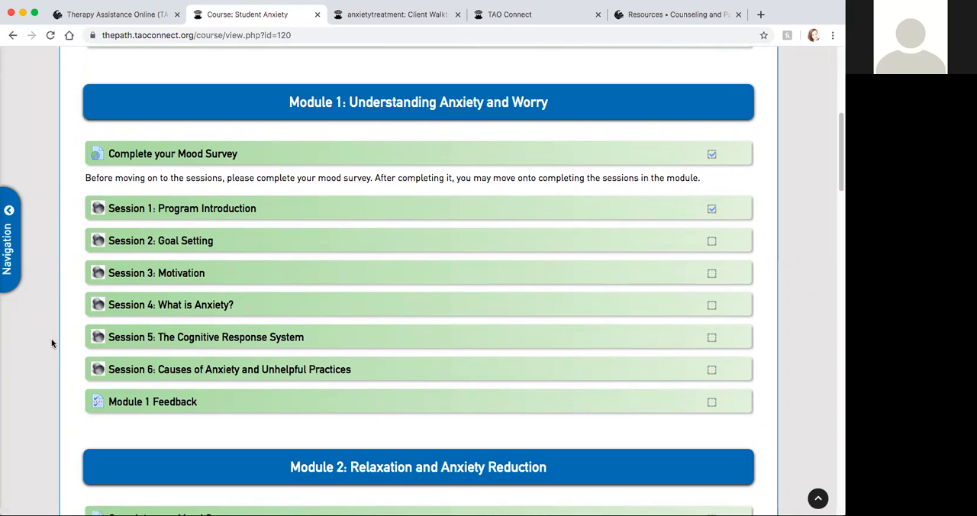
mouse_move(165, 181)
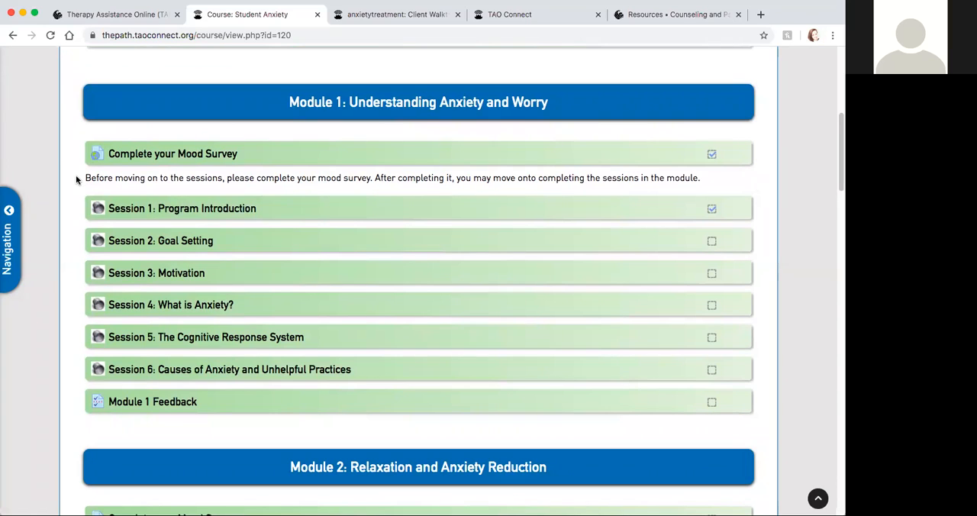
mouse_move(139, 171)
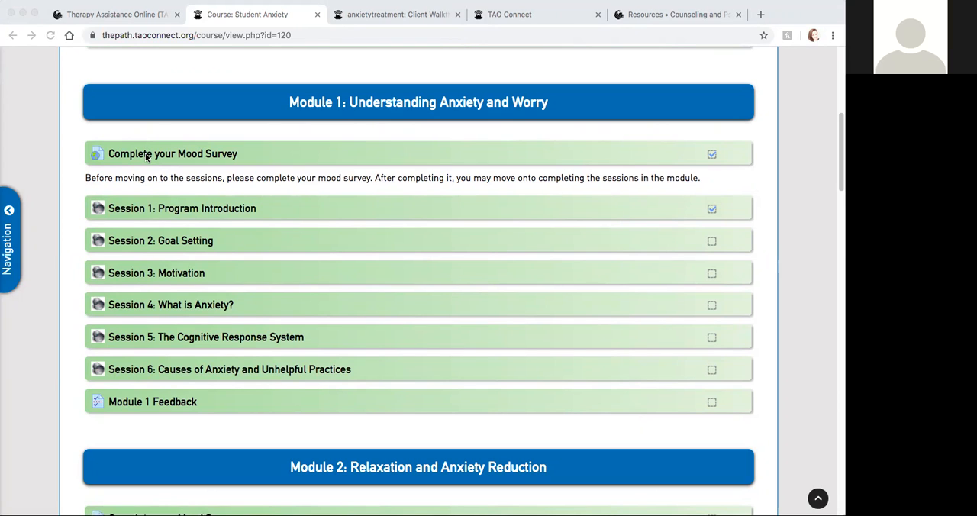
mouse_move(218, 196)
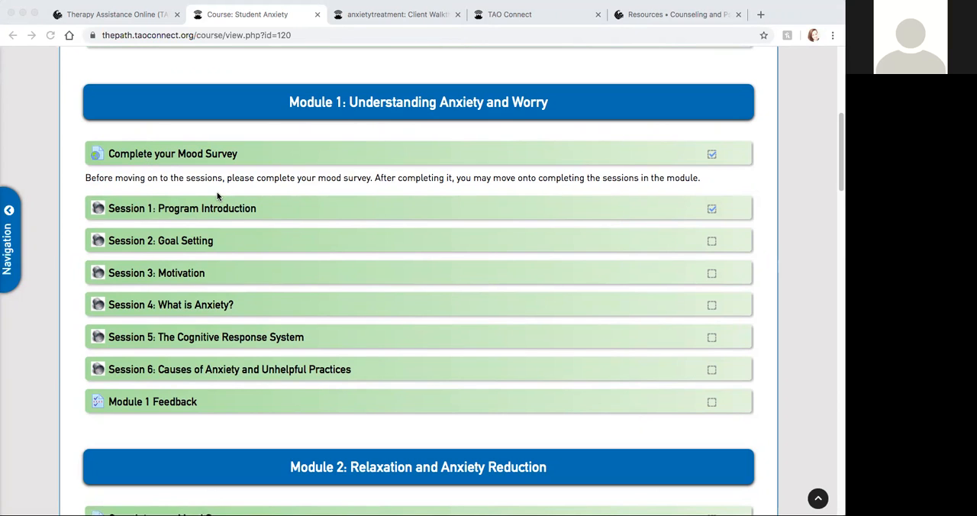
mouse_move(24, 46)
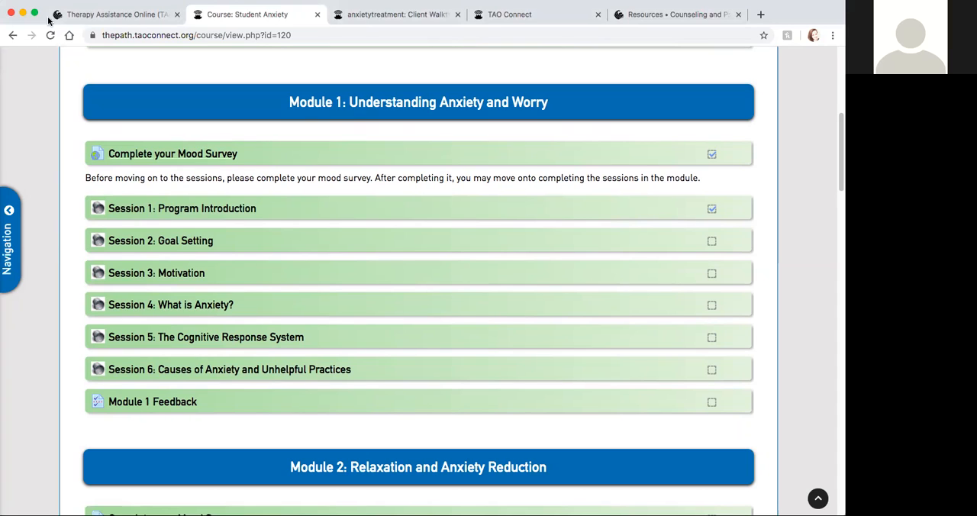
mouse_move(222, 113)
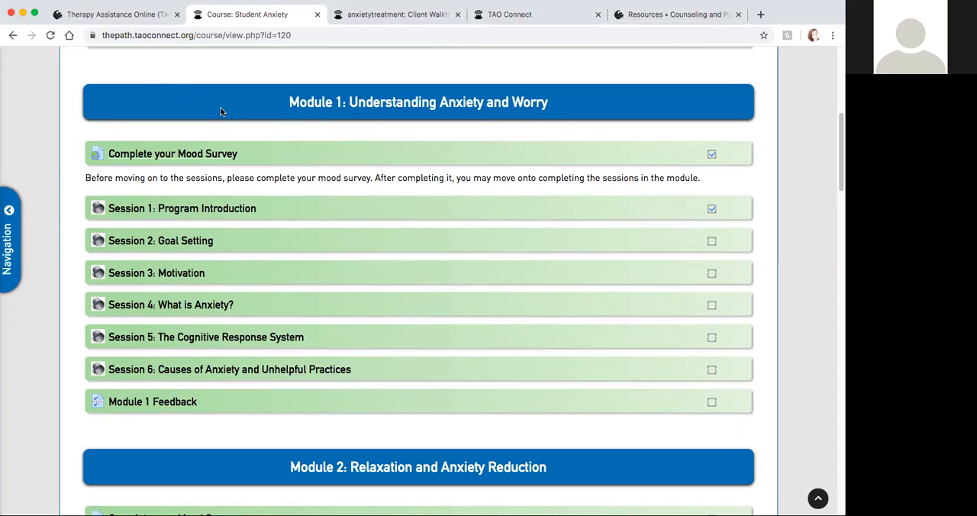
scroll(down, 3)
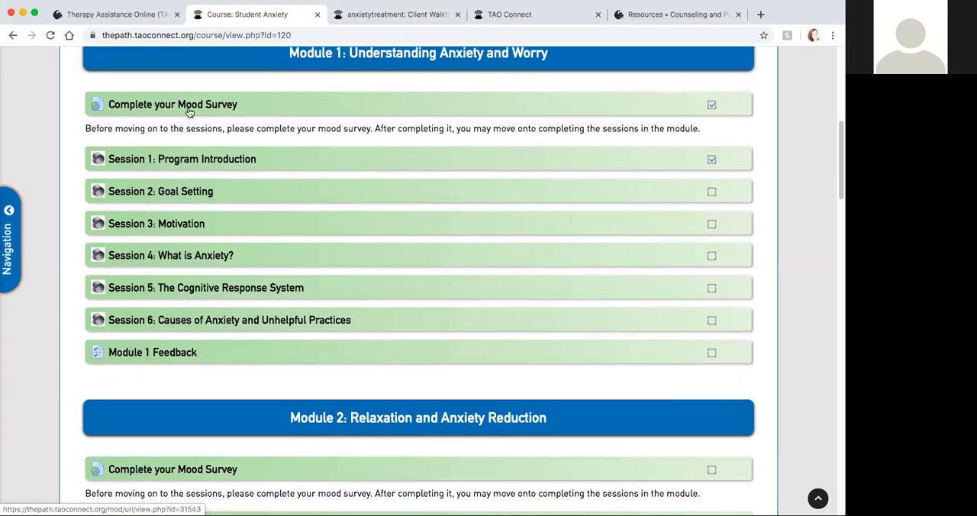
mouse_move(79, 125)
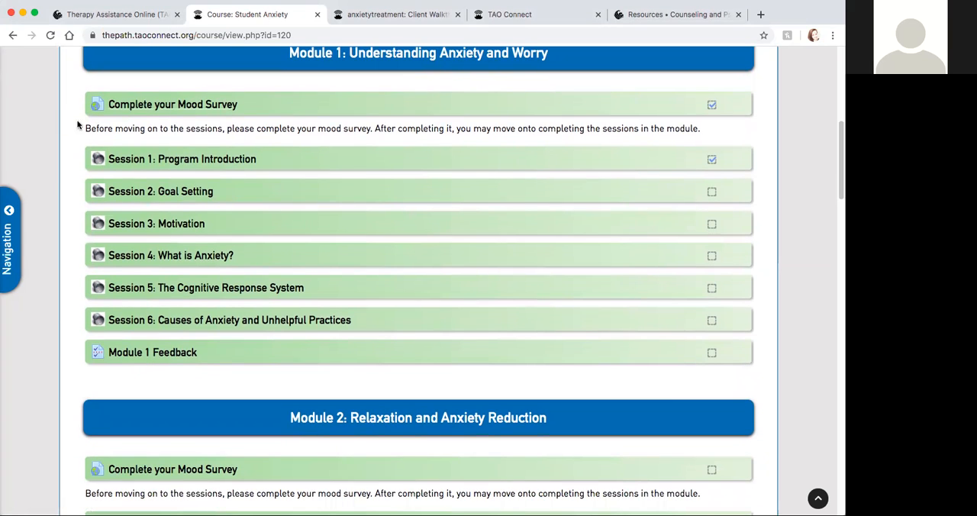
mouse_move(119, 138)
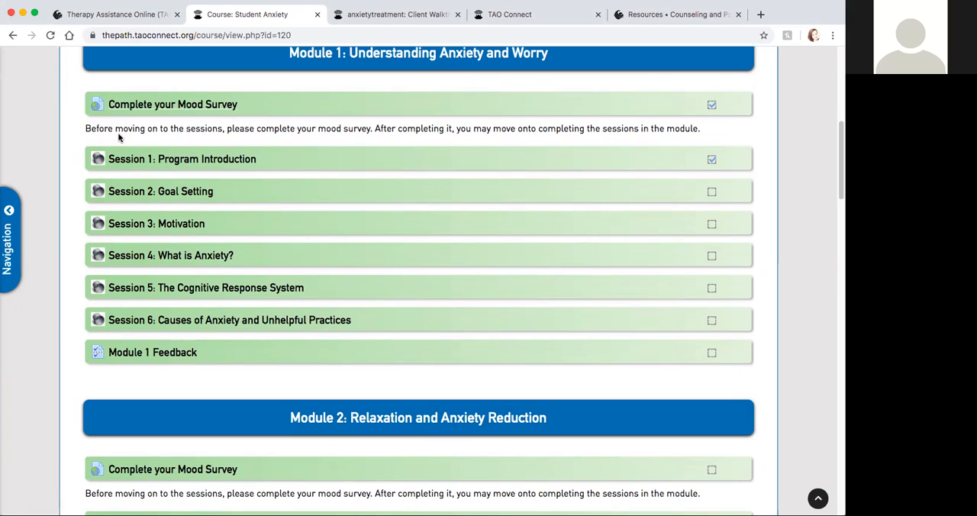
mouse_move(124, 145)
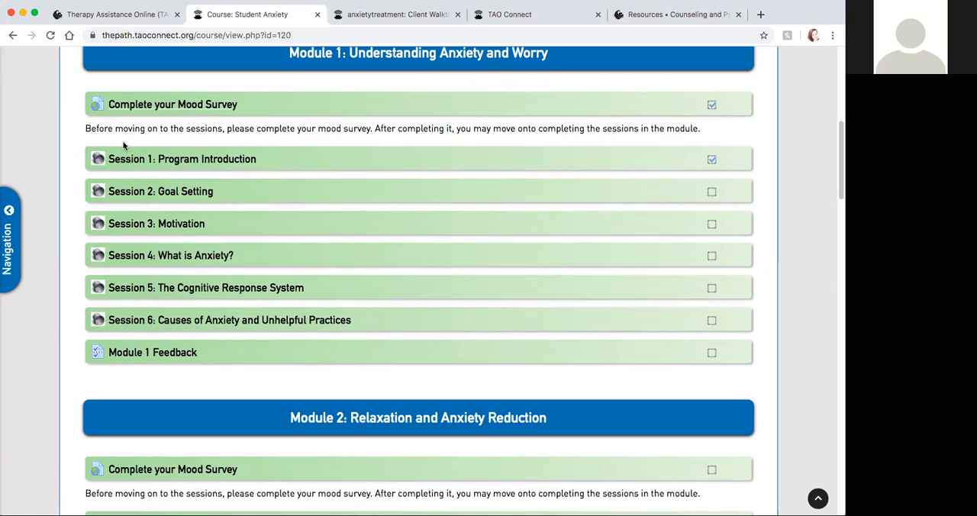
click(183, 159)
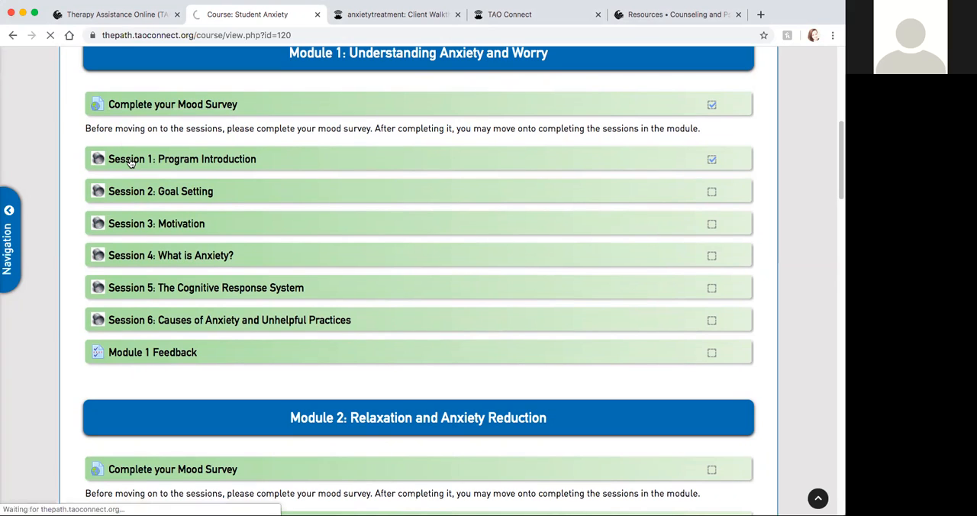
Step: Resume Session 1: Program Introduction so its lesson player opens in a new tab
click(183, 159)
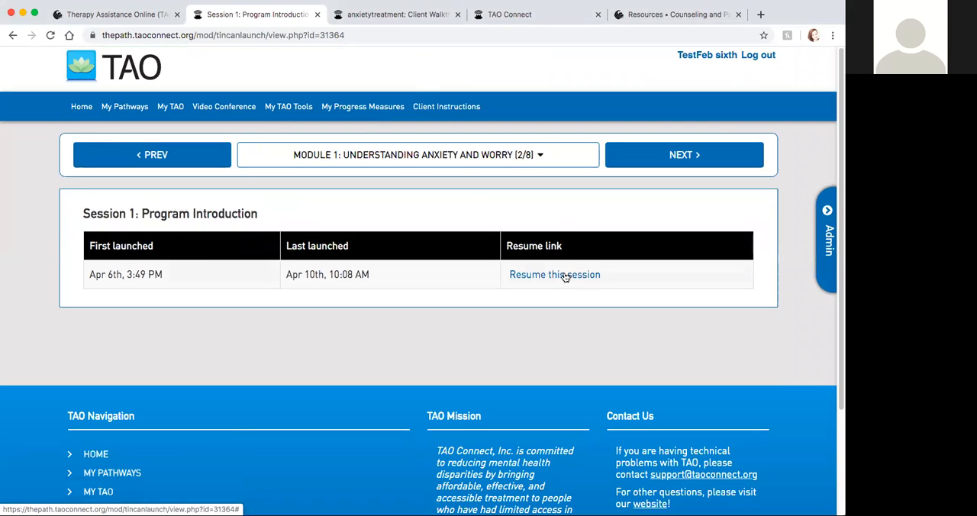
click(555, 275)
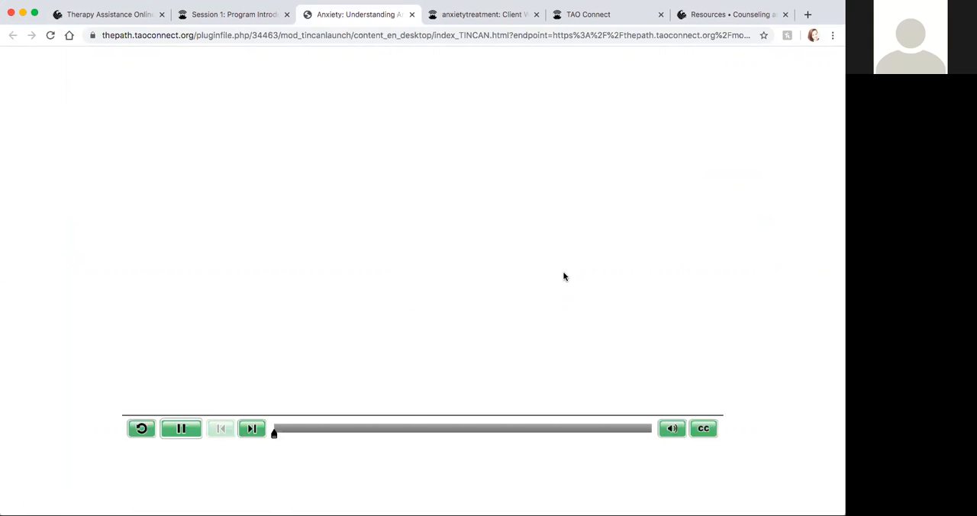
Step: Play and pause the Program Introduction narration through the Session Goals slide, then advance to the next slide
click(182, 428)
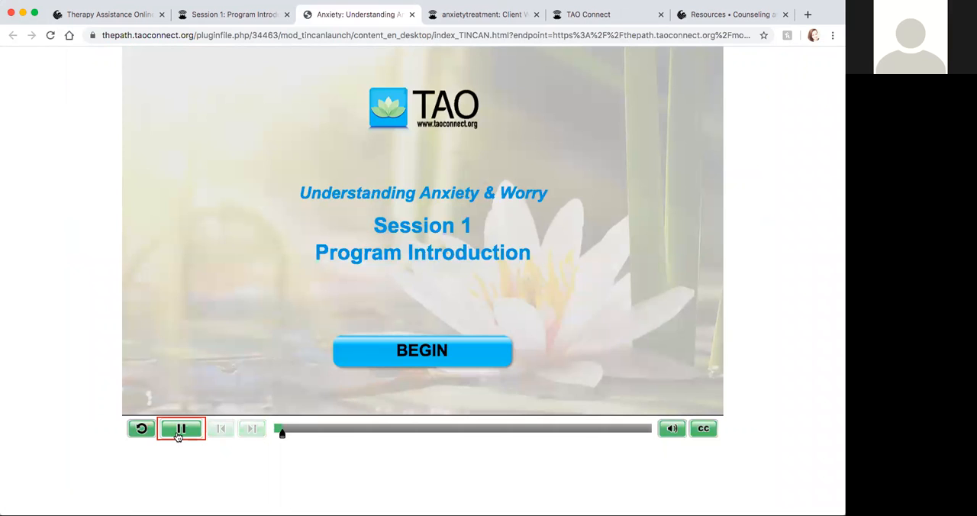
click(180, 428)
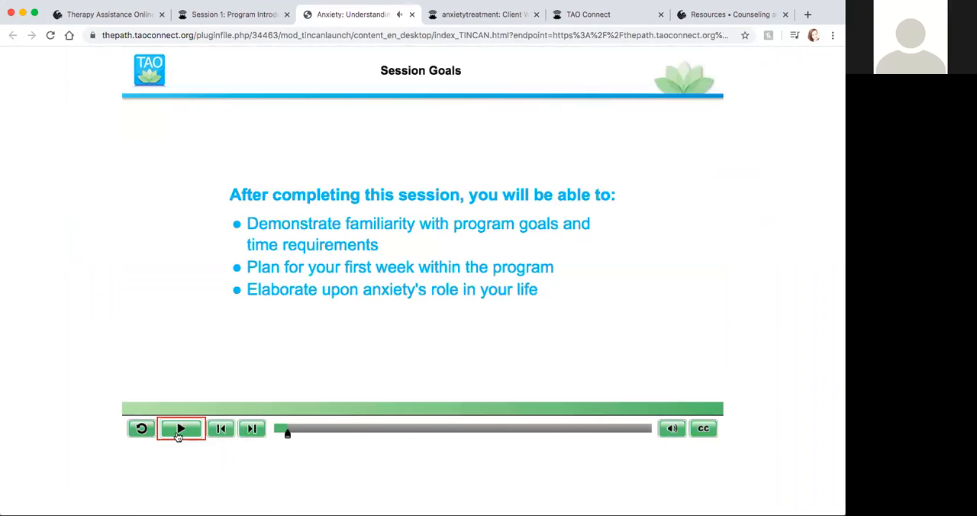
mouse_move(181, 428)
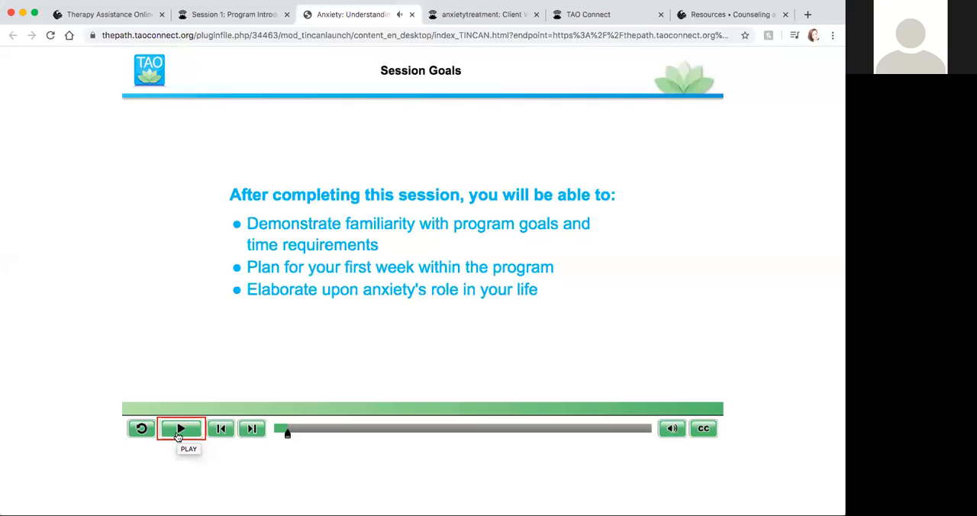
click(180, 427)
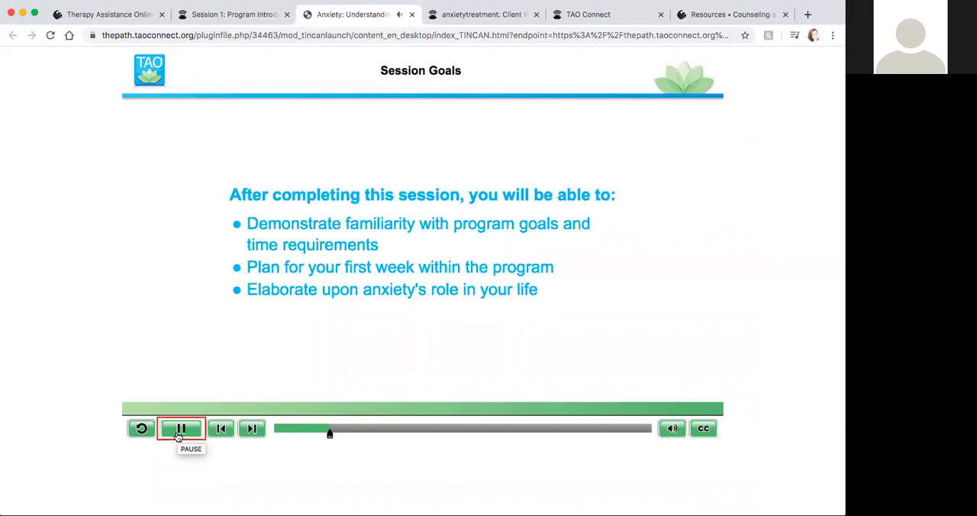
mouse_move(400, 355)
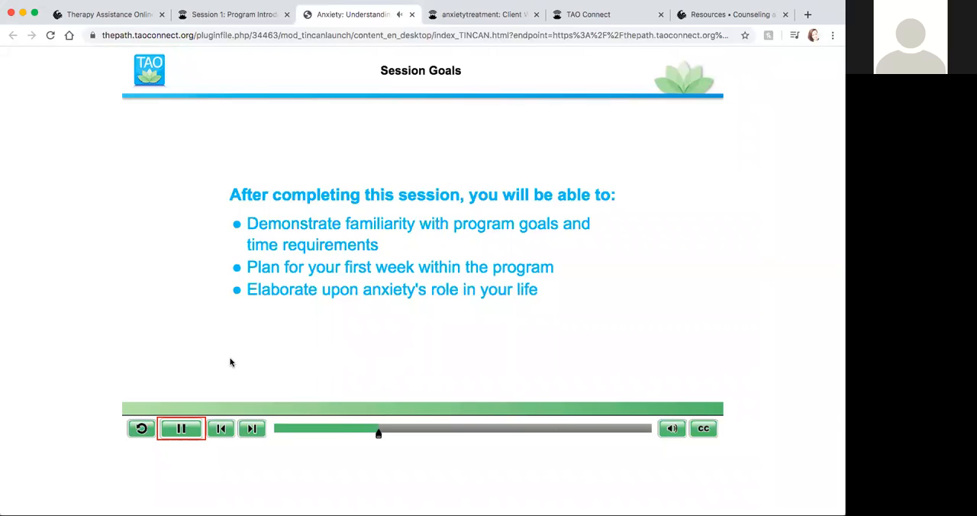
click(181, 427)
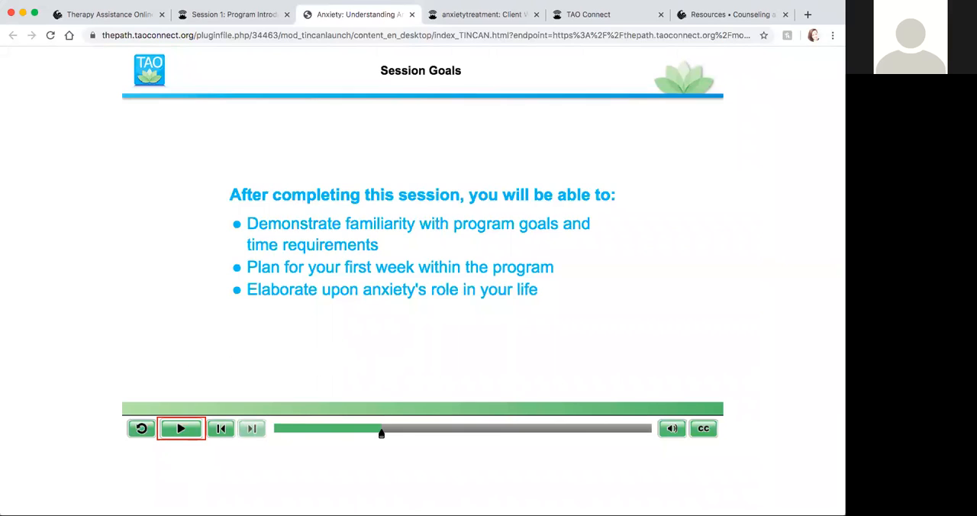
click(181, 428)
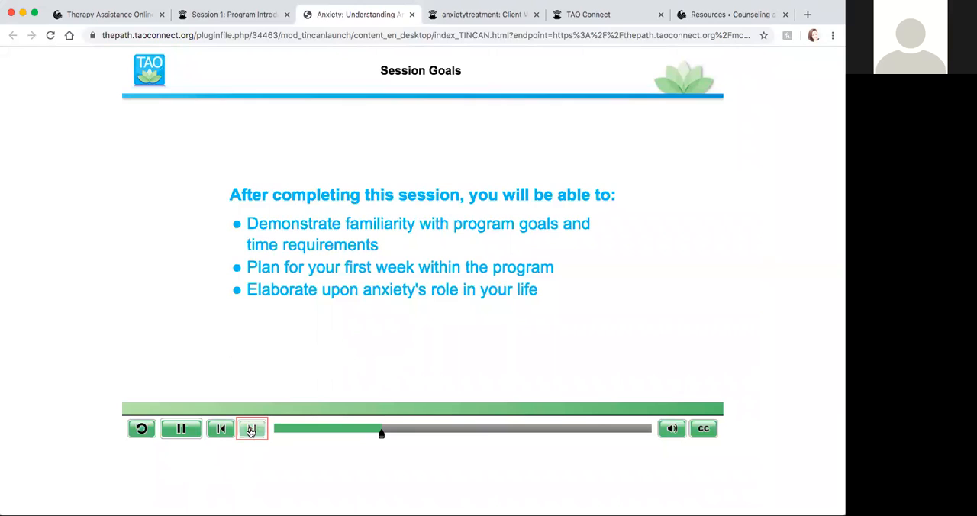
Step: Advance the player past Session Goals to the Anxiety slide with the animated city video
click(252, 428)
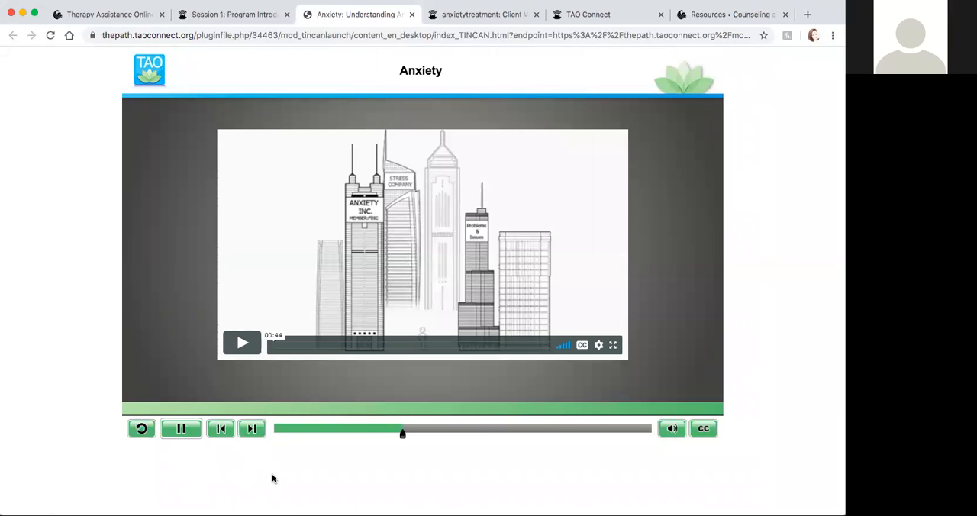
click(180, 427)
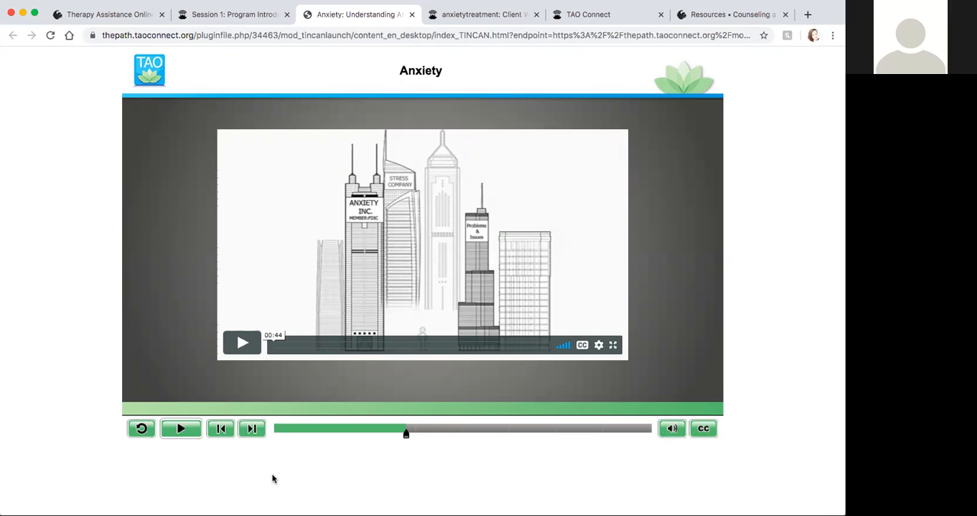
mouse_move(252, 428)
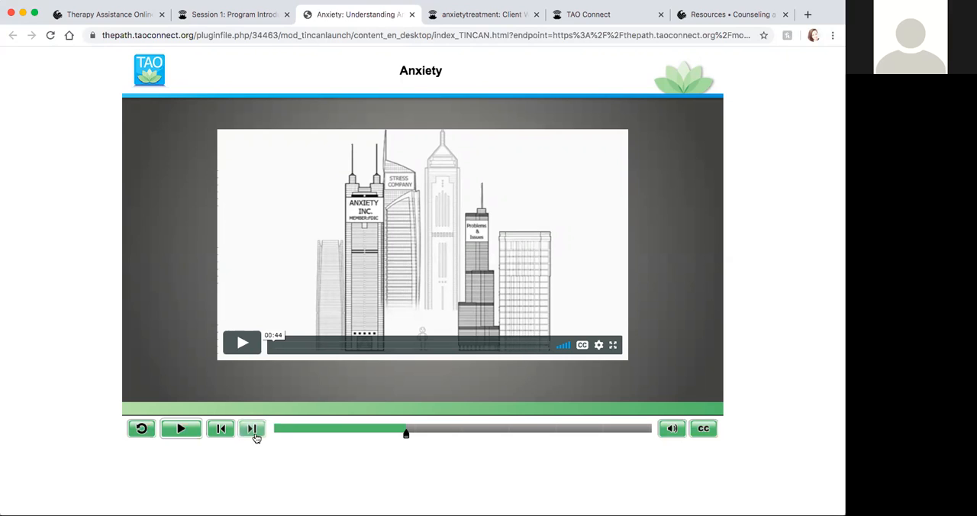
click(180, 428)
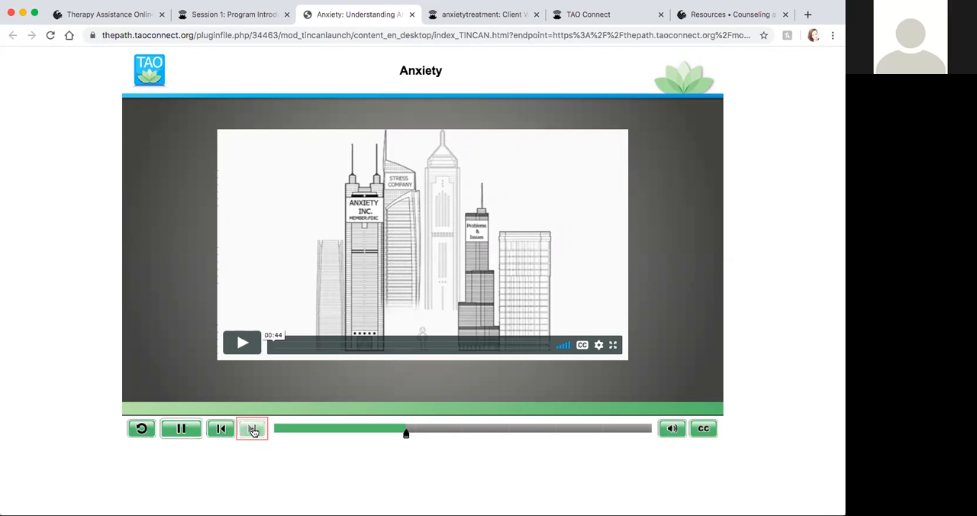
Step: Answer question 1/4 with 'Taking bubble baths, going on a walk...' and submit it
click(252, 428)
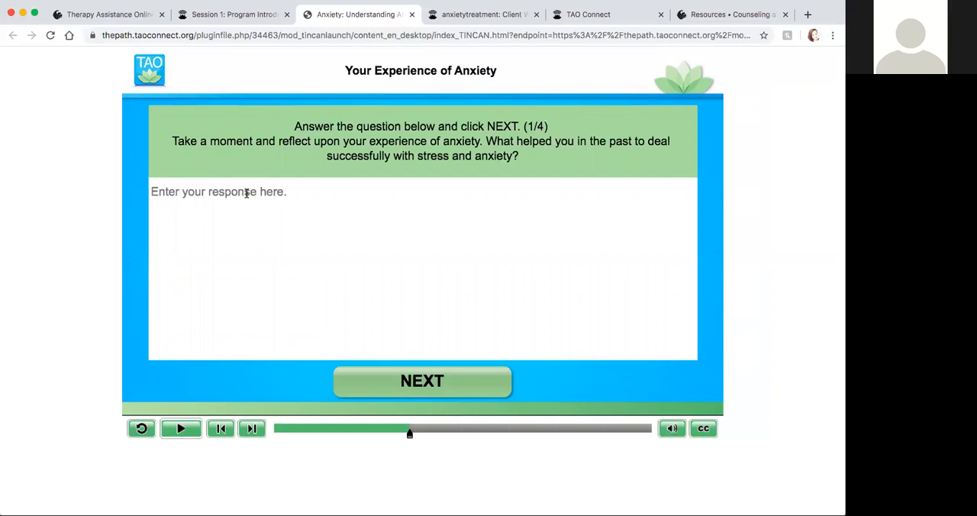
text(Taking bu)
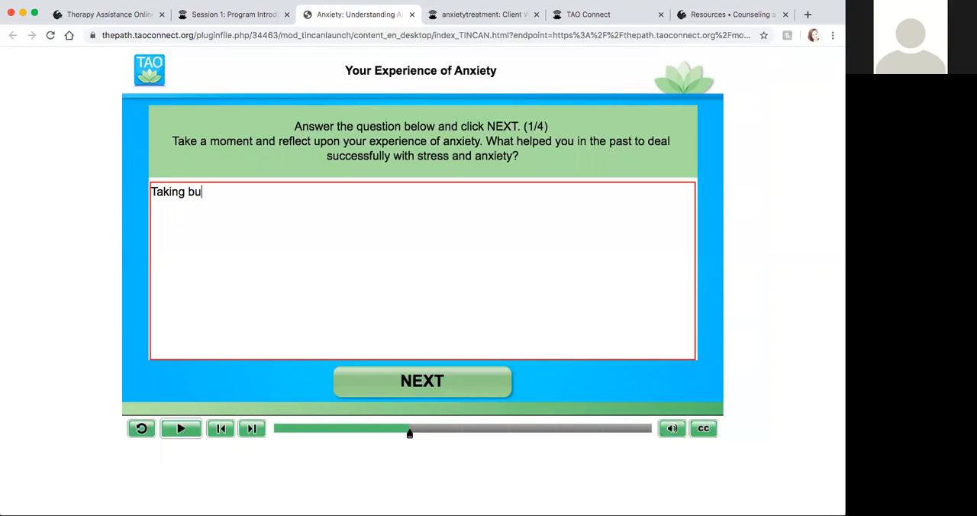
text(bble baths)
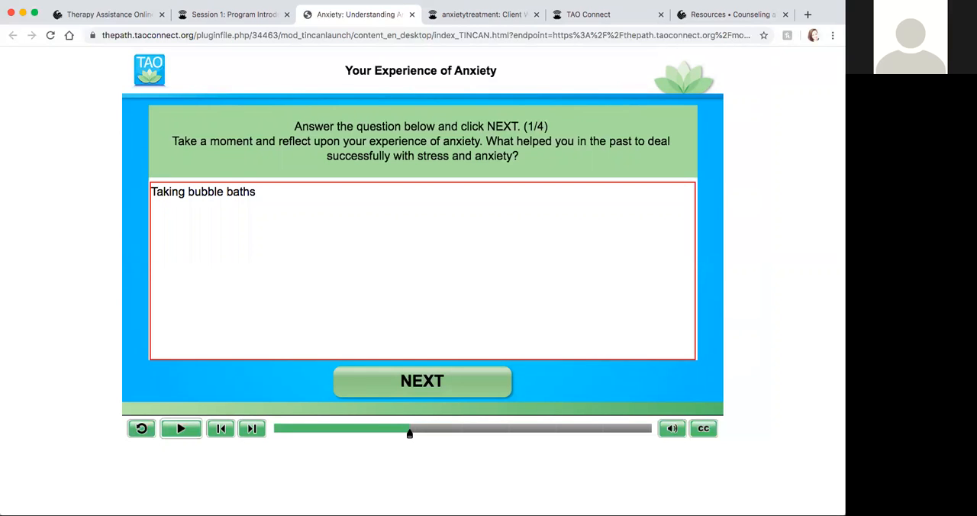
text(,)
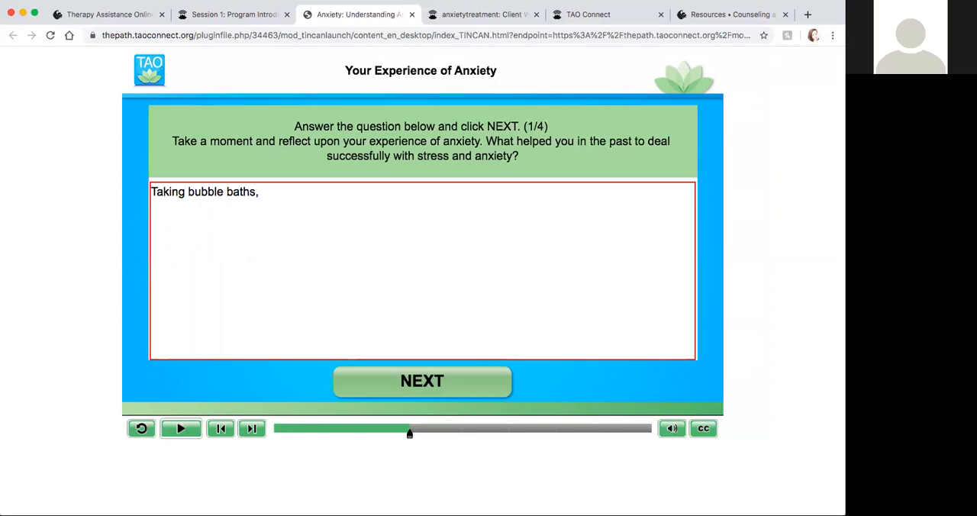
text(going on a wa)
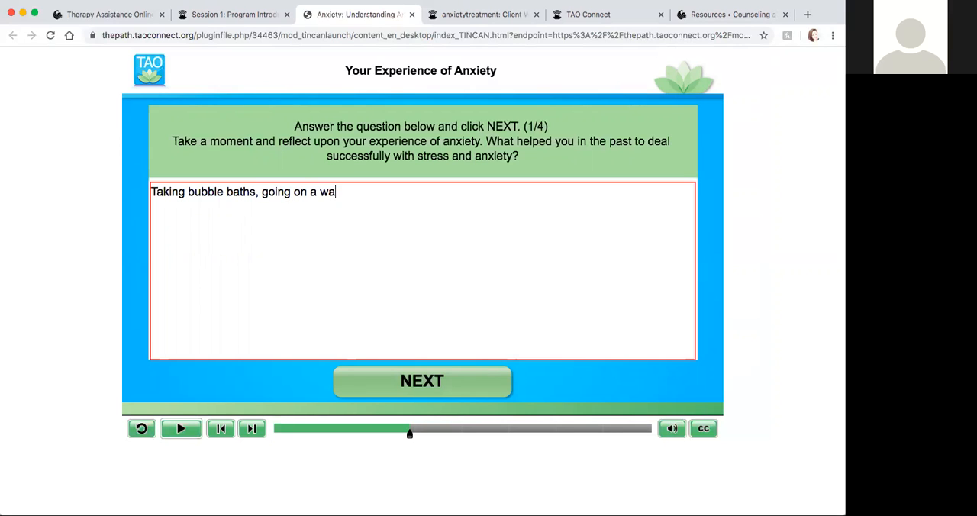
text(lk...)
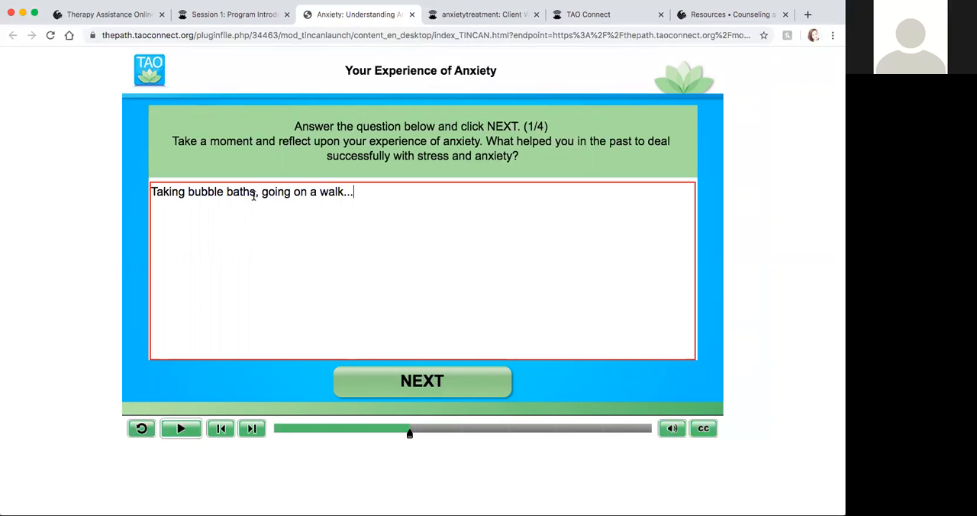
click(421, 382)
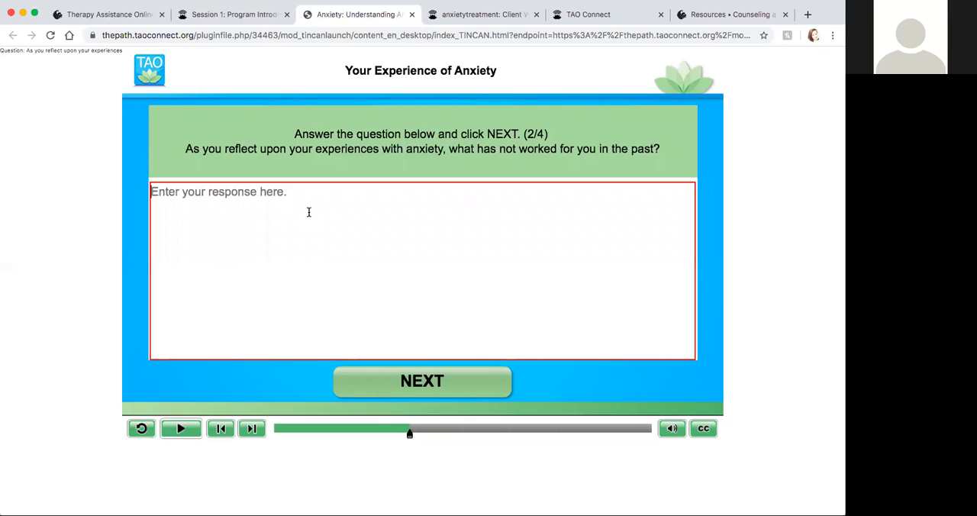
Step: Answer question 2 with staying up late studying, cramming, not enough sleep, then return to Session 1 page
text(Stay)
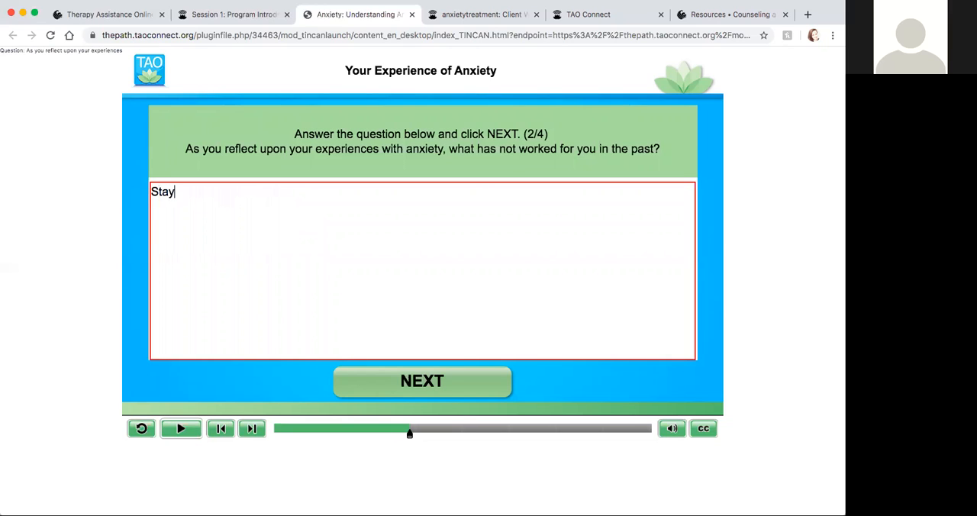
text(ing up late and st)
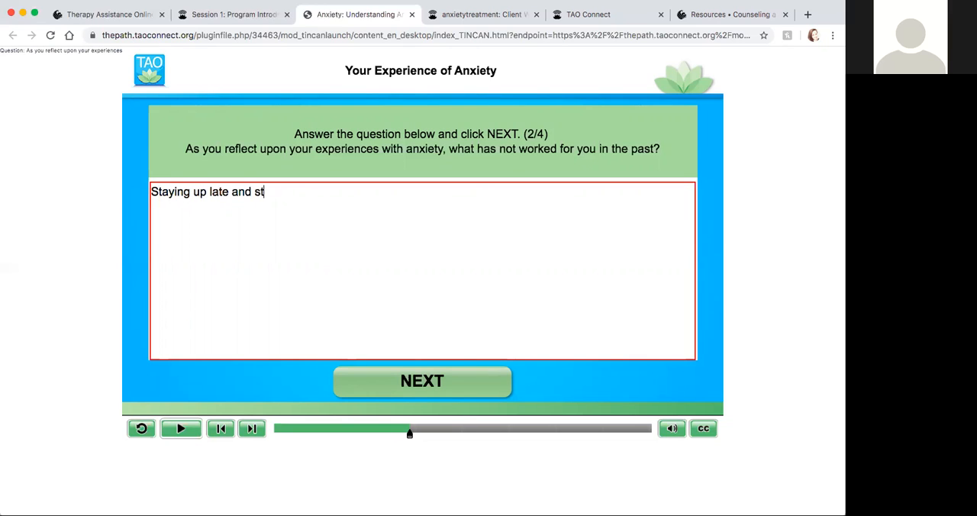
text(udying all night,)
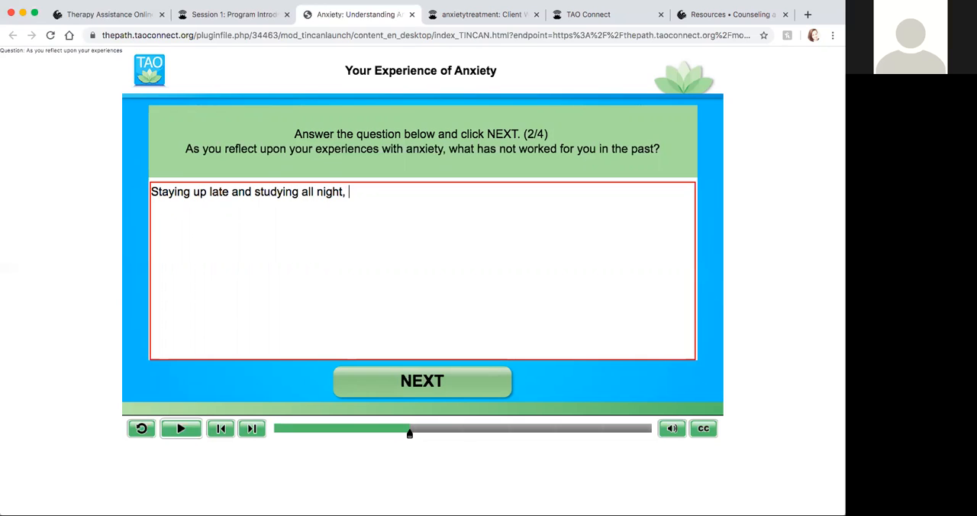
text(cramming, not getting)
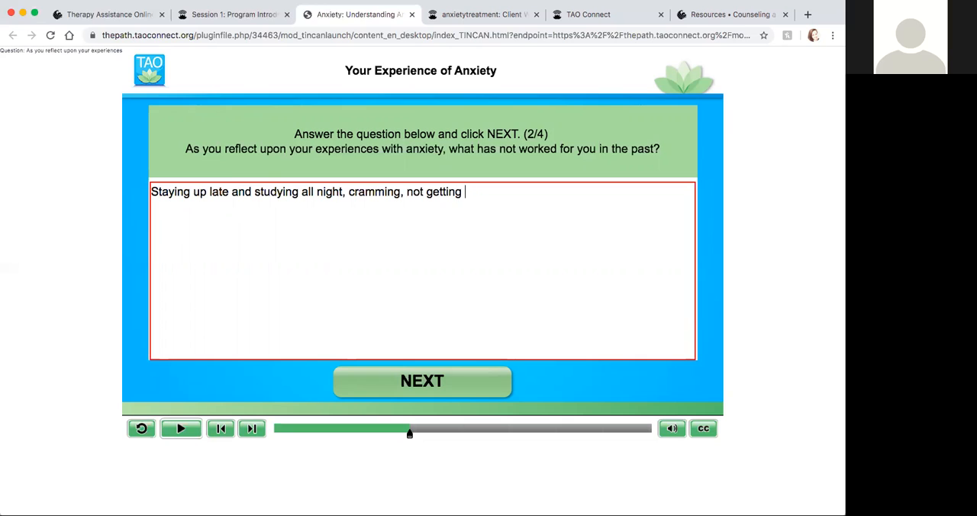
text(enough sleep.)
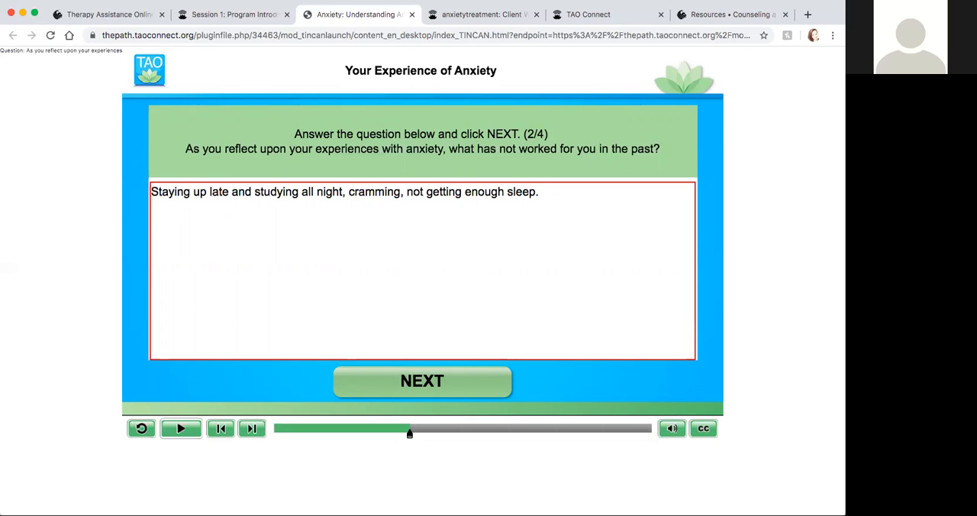
mouse_move(336, 342)
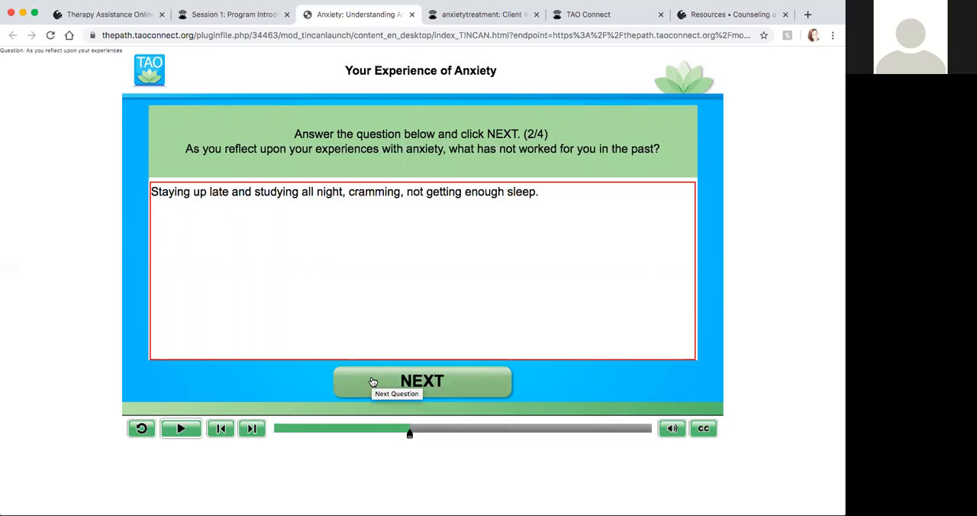
mouse_move(292, 392)
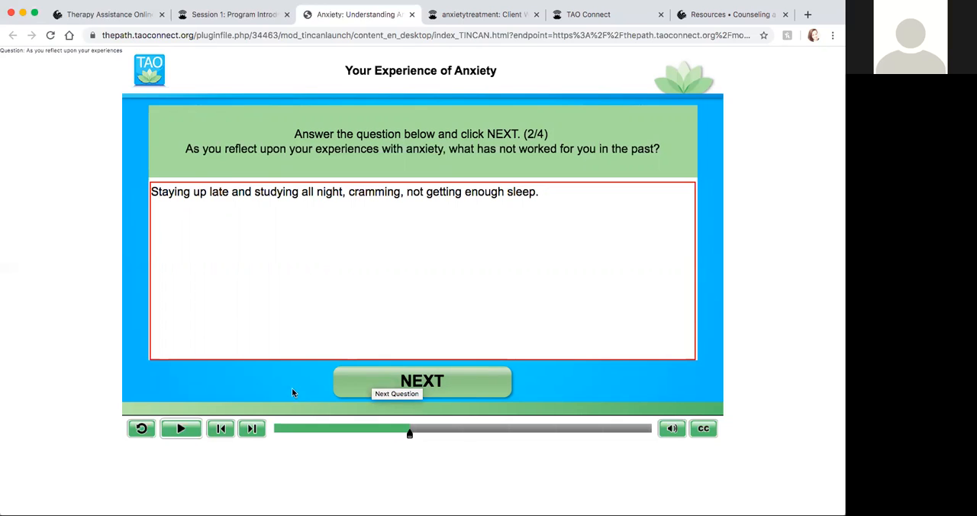
mouse_move(267, 363)
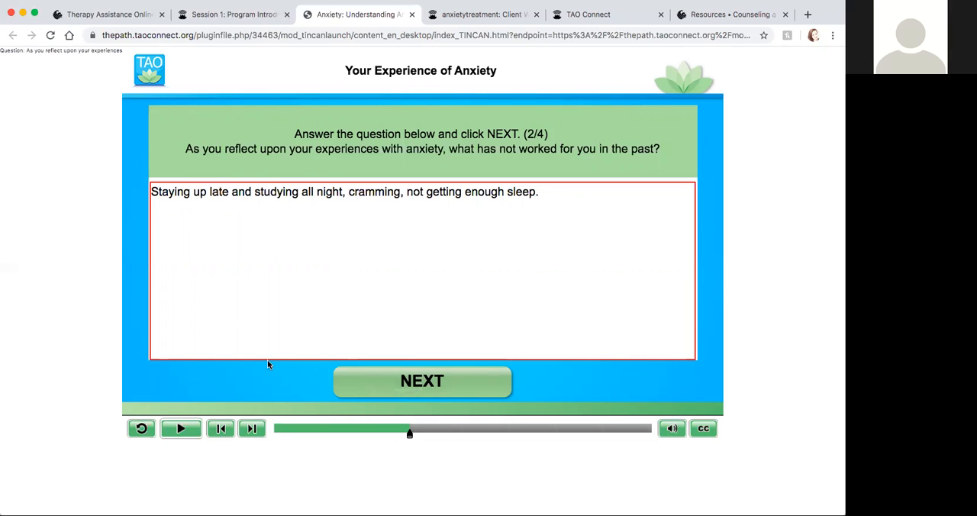
click(232, 14)
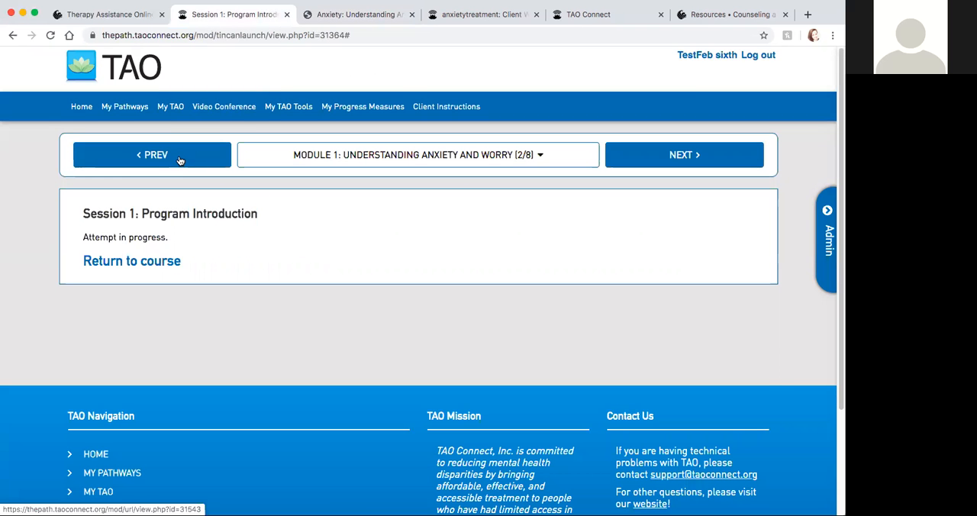
Step: Step back to the Mood Survey, return to the course overview and review the Module 1 session list
click(152, 154)
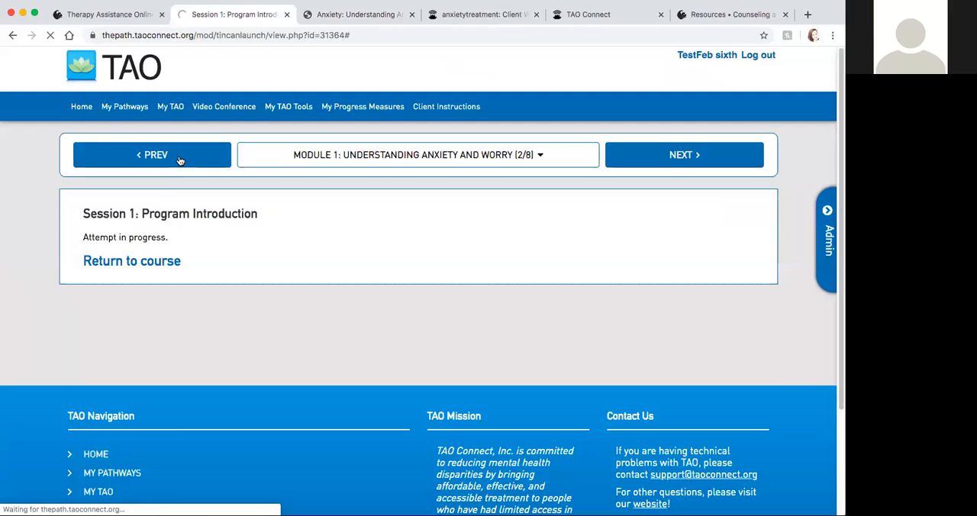
click(151, 155)
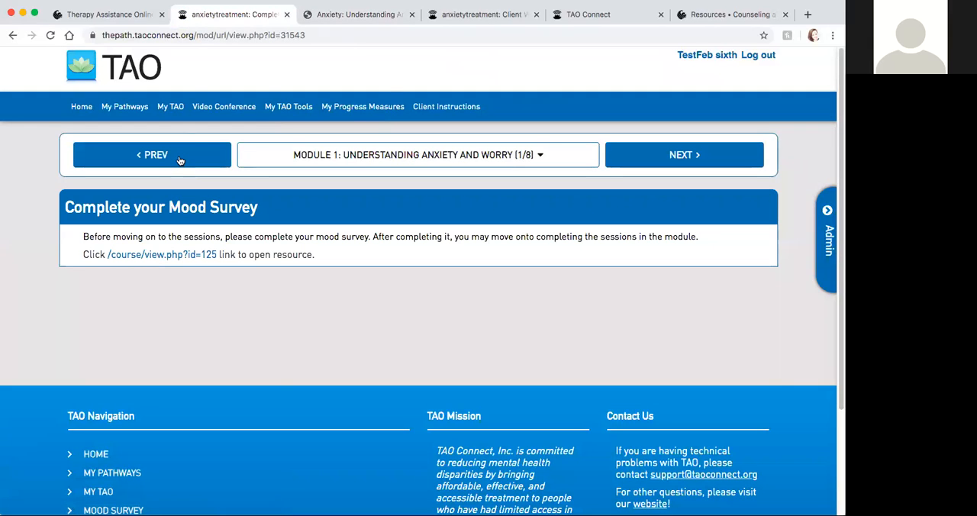
click(152, 154)
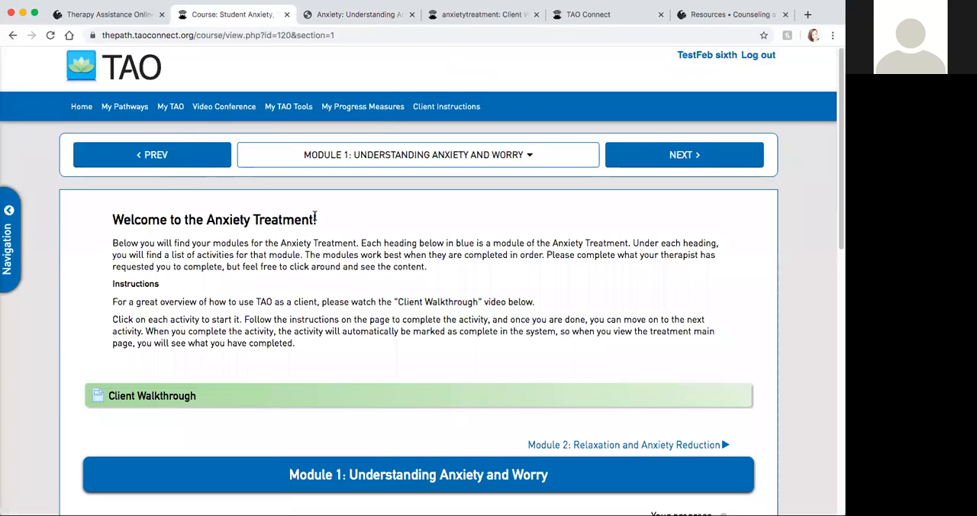
scroll(down, 3)
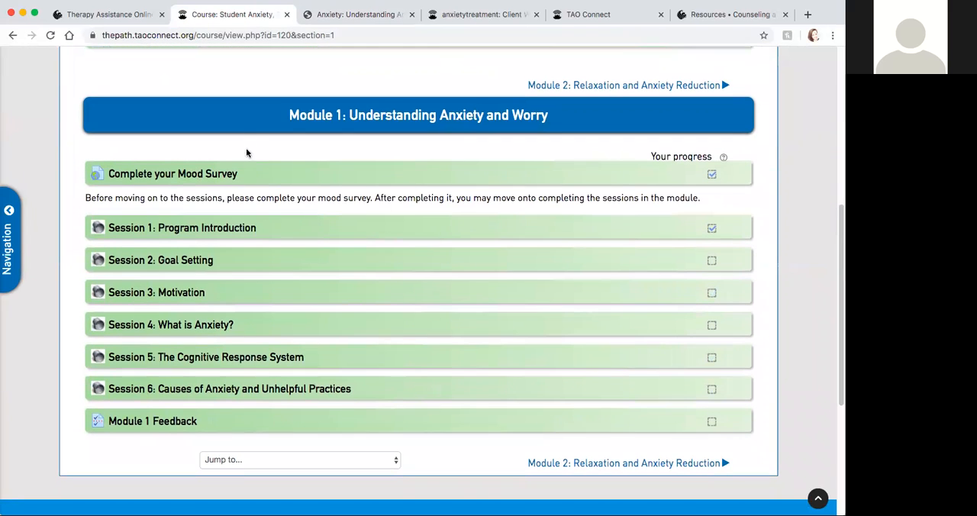
mouse_move(248, 107)
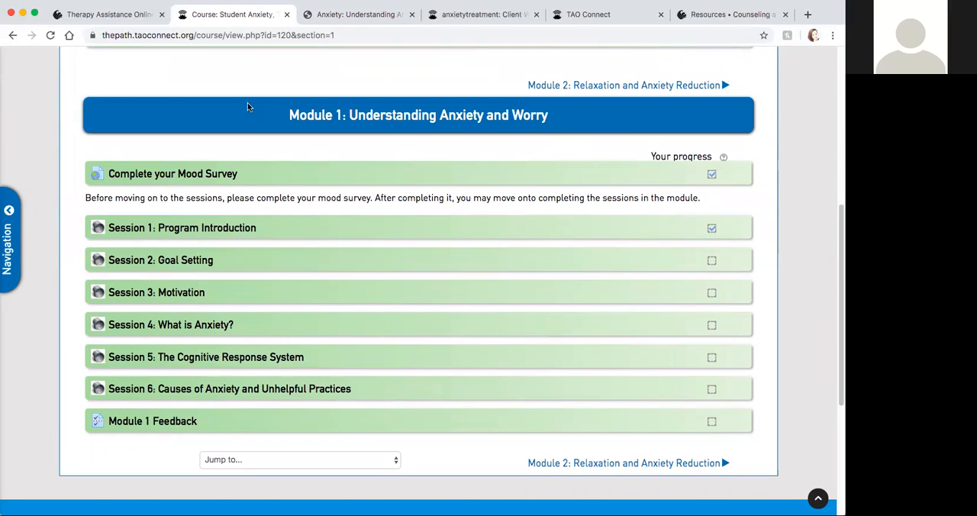
mouse_move(317, 165)
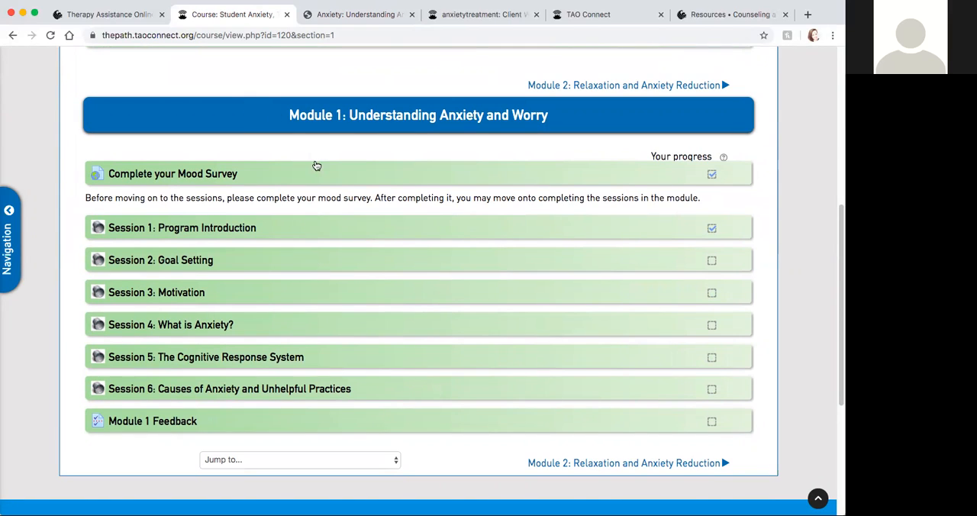
mouse_move(388, 180)
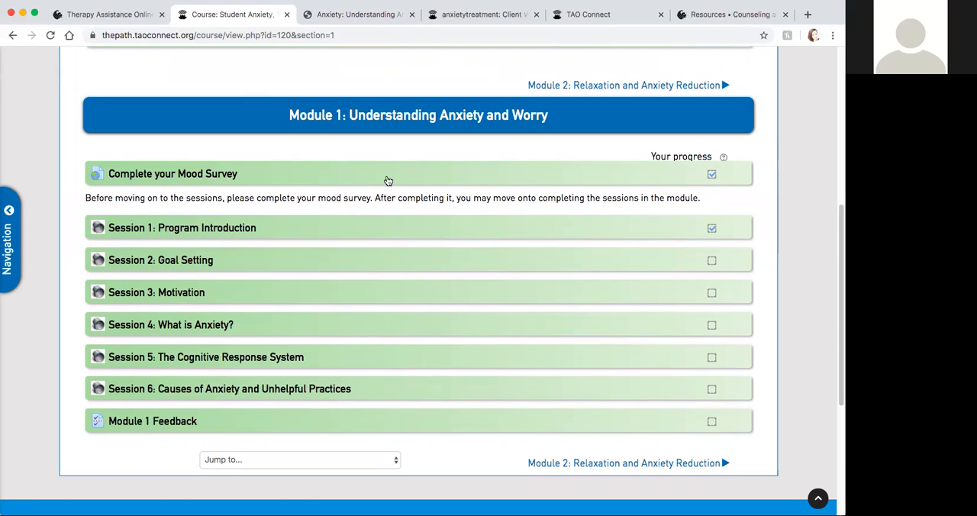
scroll(up, 3)
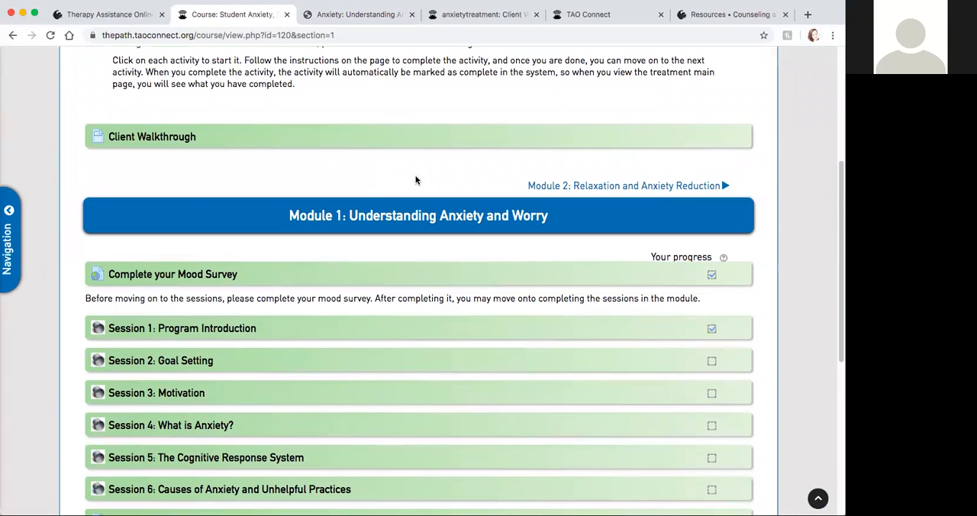
click(623, 187)
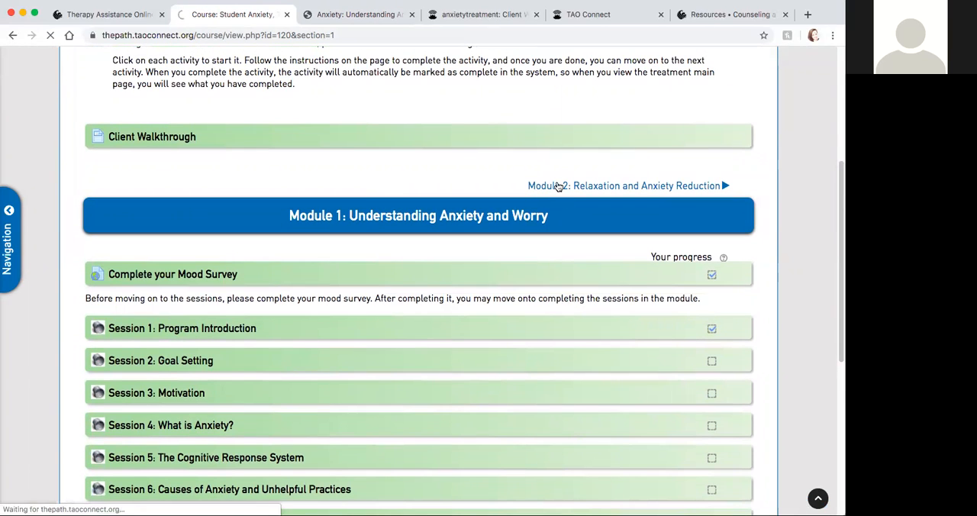
Step: Show the Module 2: Relaxation and Anxiety Reduction section and its relaxation sessions
click(626, 186)
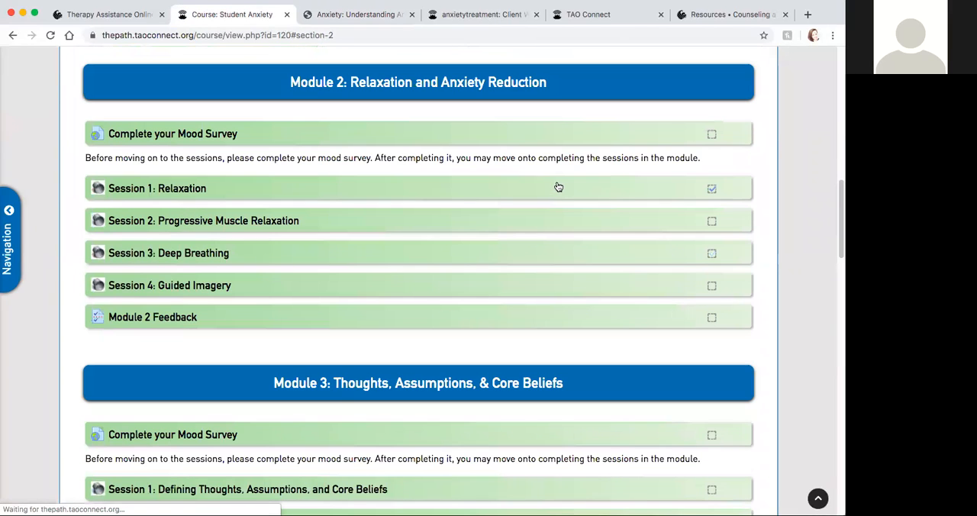
mouse_move(782, 116)
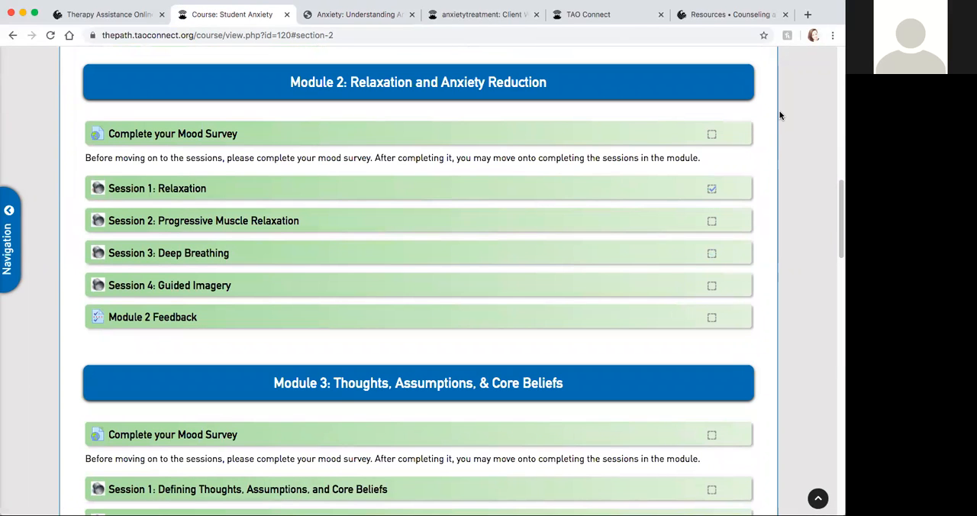
mouse_move(177, 179)
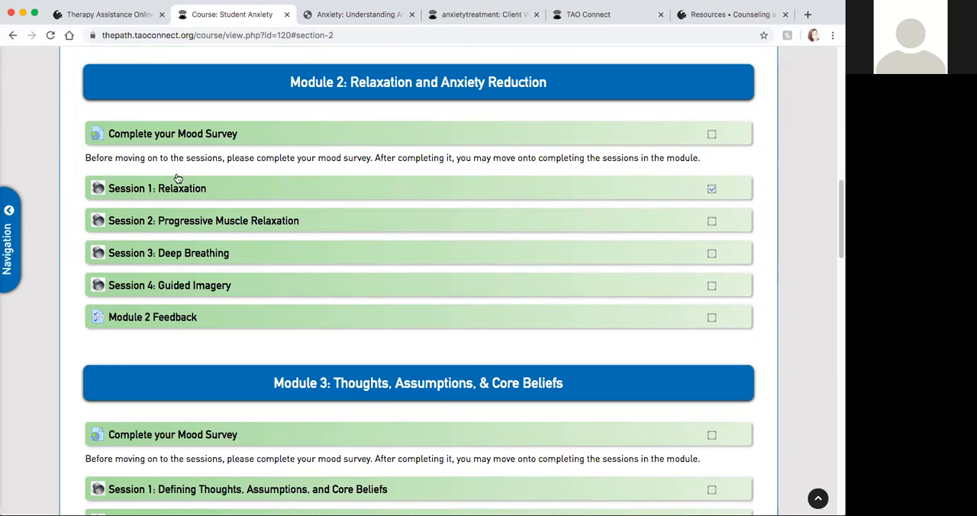
mouse_move(200, 133)
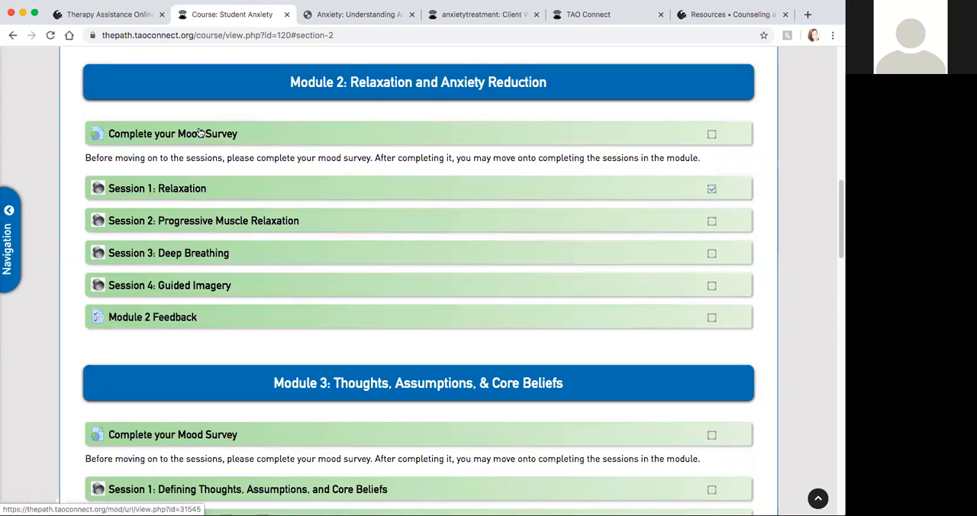
mouse_move(78, 155)
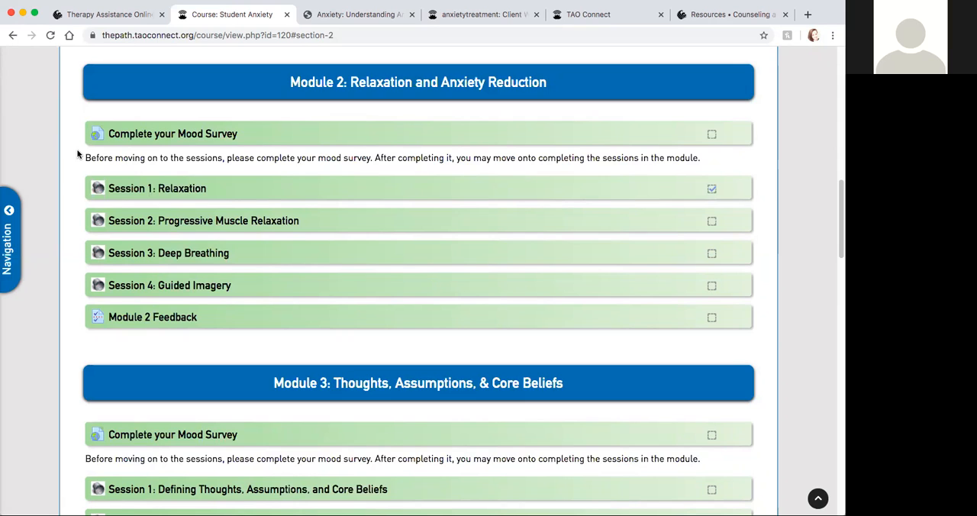
mouse_move(73, 189)
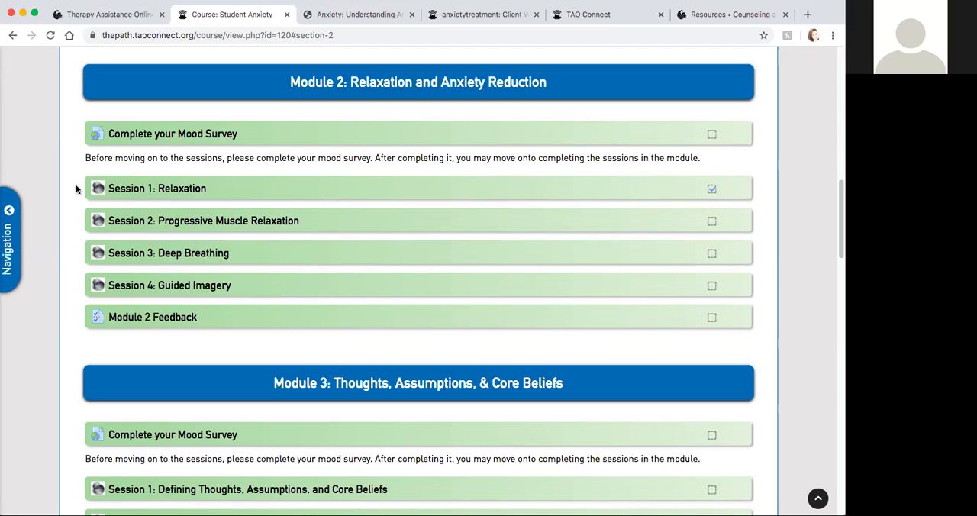
mouse_move(76, 226)
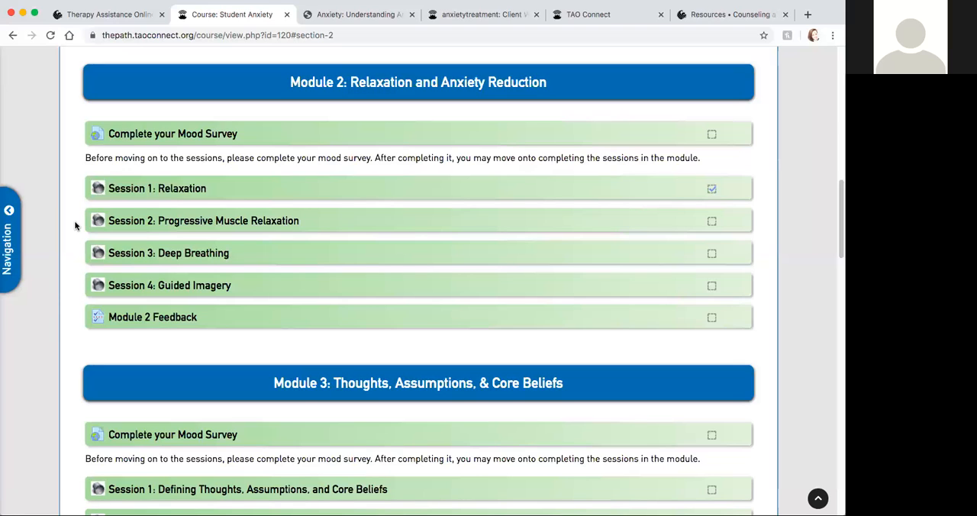
mouse_move(70, 247)
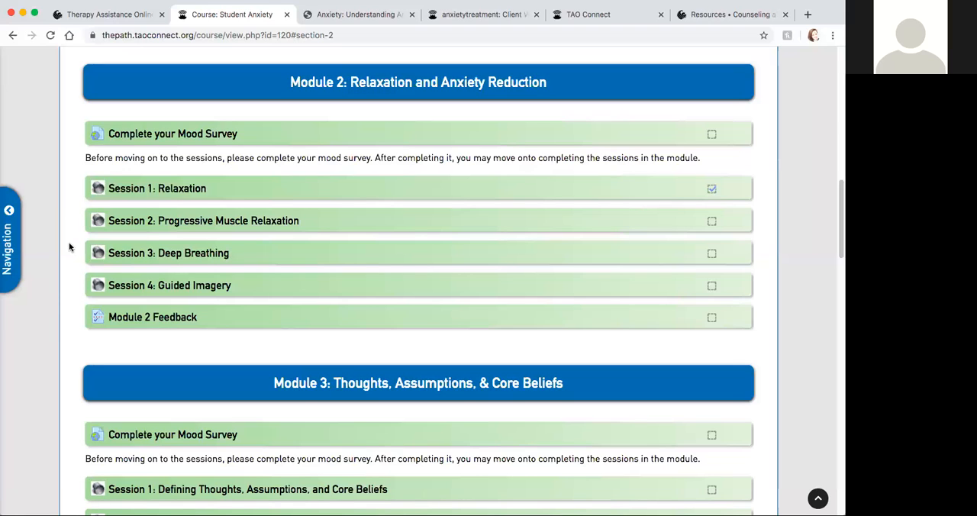
mouse_move(76, 252)
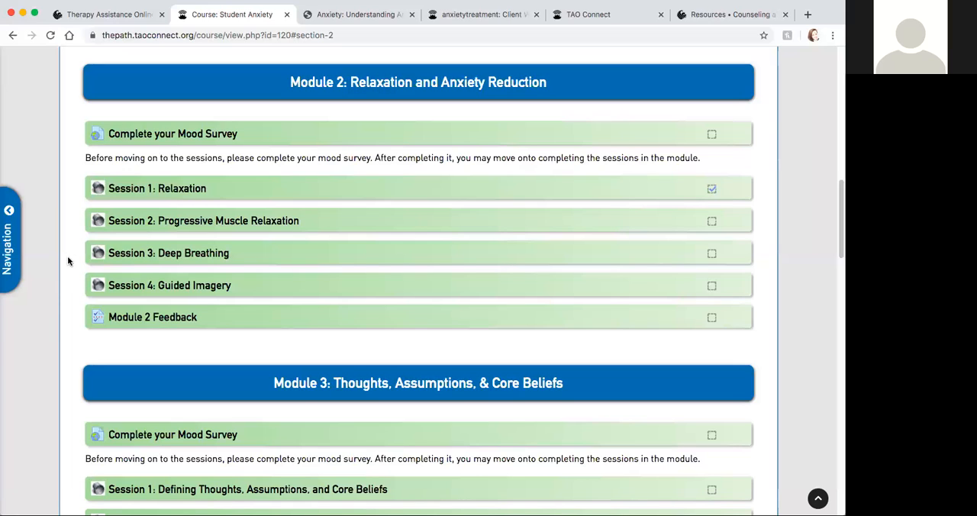
mouse_move(75, 287)
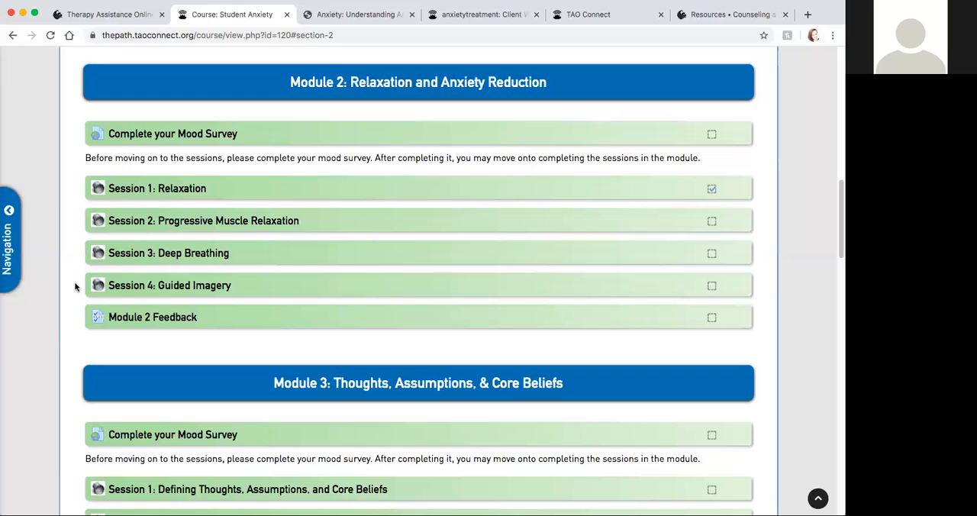
mouse_move(80, 328)
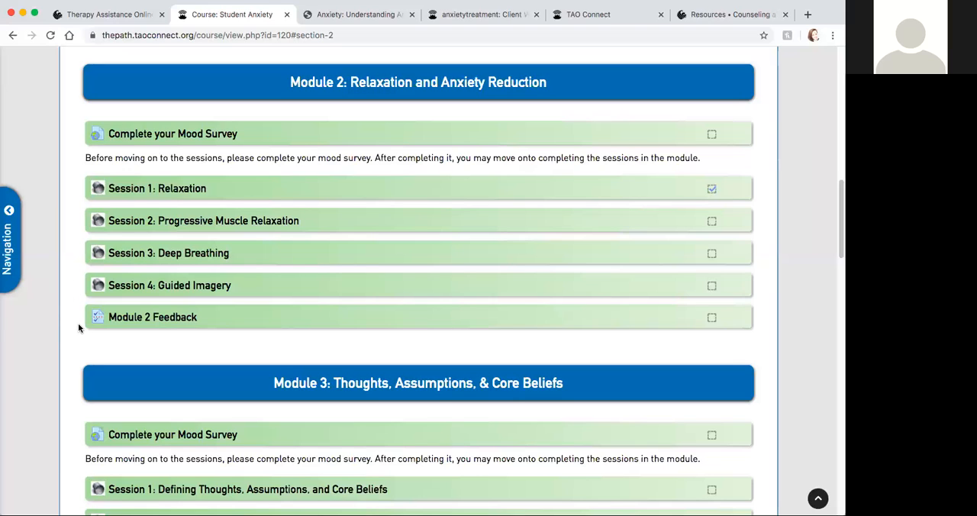
scroll(down, 3)
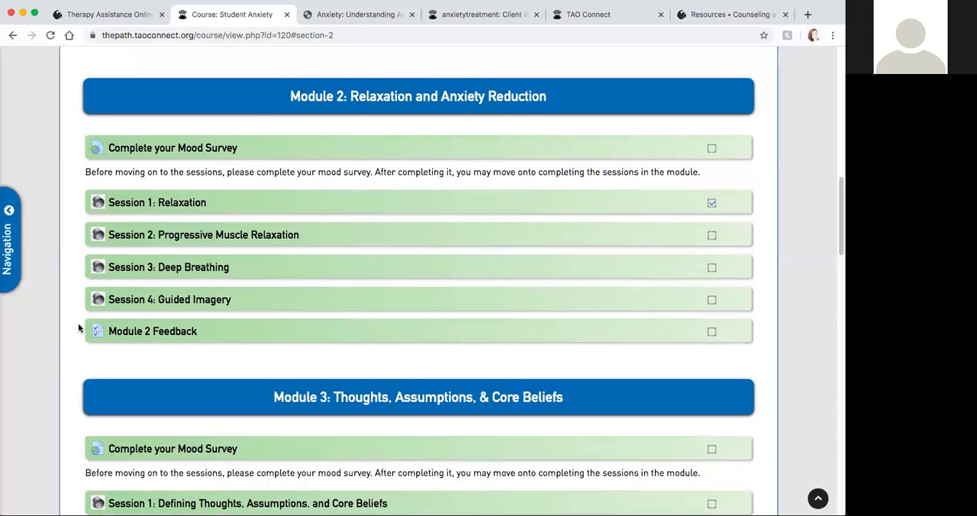
scroll(down, 3)
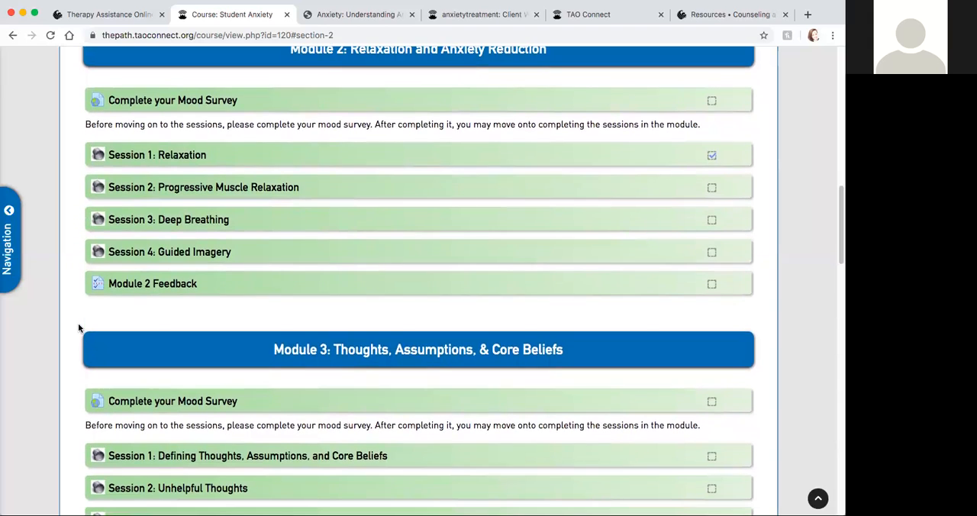
Step: Scroll the course page down to the Module 3: Thoughts, Assumptions, & Core Beliefs sessions
scroll(down, 3)
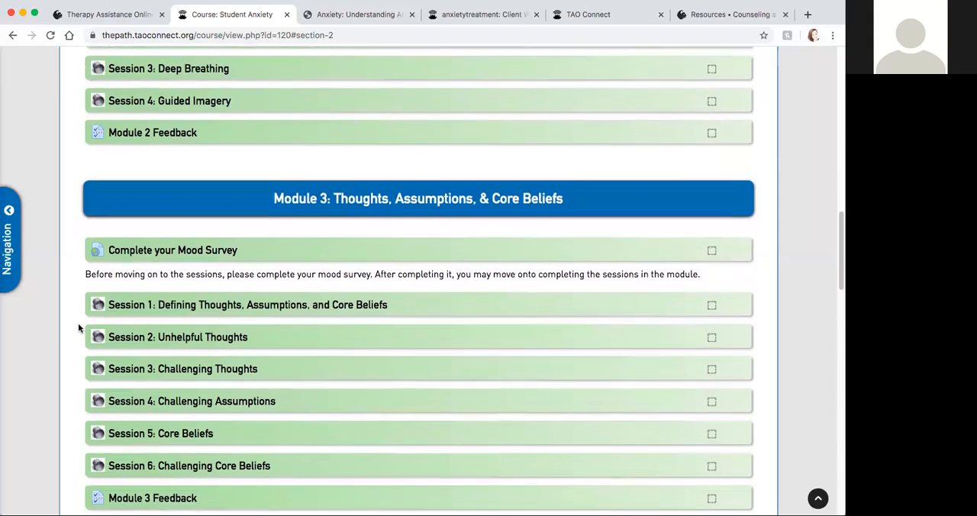
scroll(down, 3)
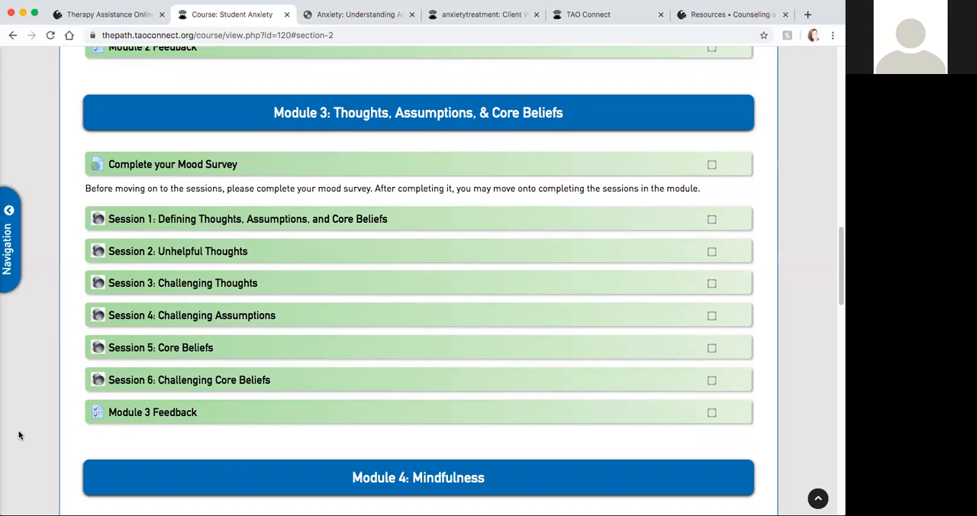
scroll(down, 3)
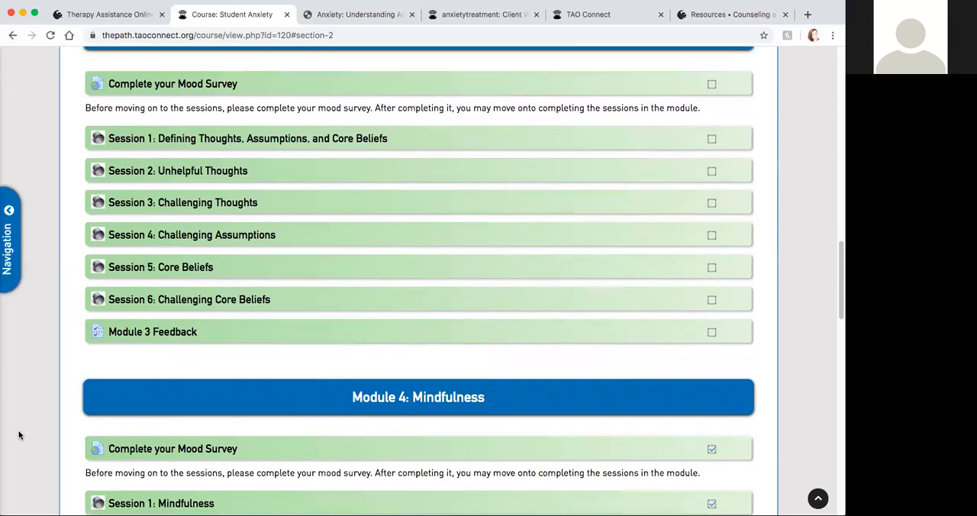
Step: Scroll past Module 4: Mindfulness to reveal Module 5: Facing Your Fears
scroll(down, 3)
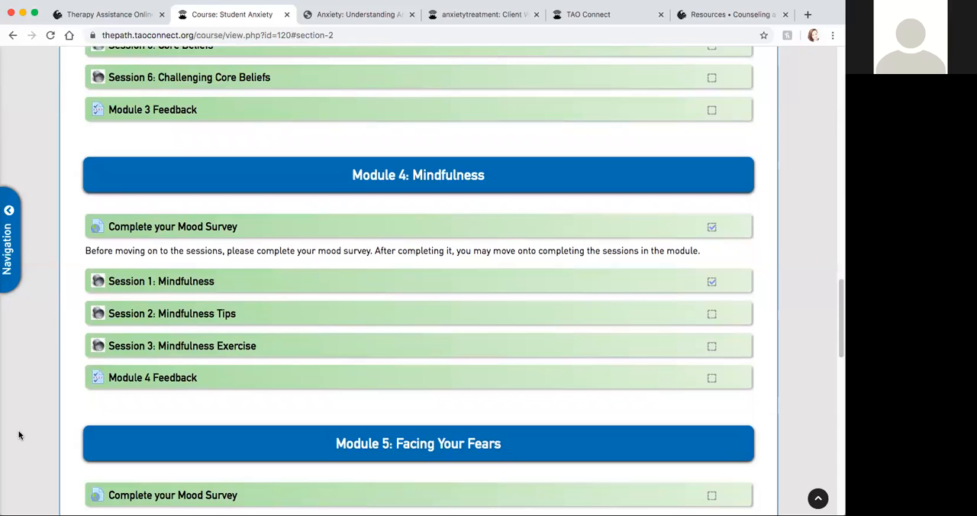
mouse_move(64, 281)
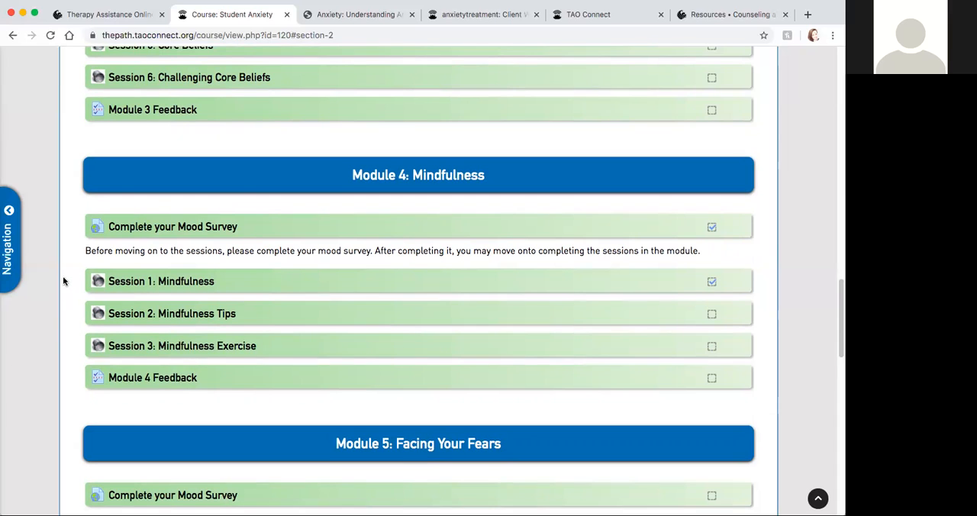
mouse_move(70, 275)
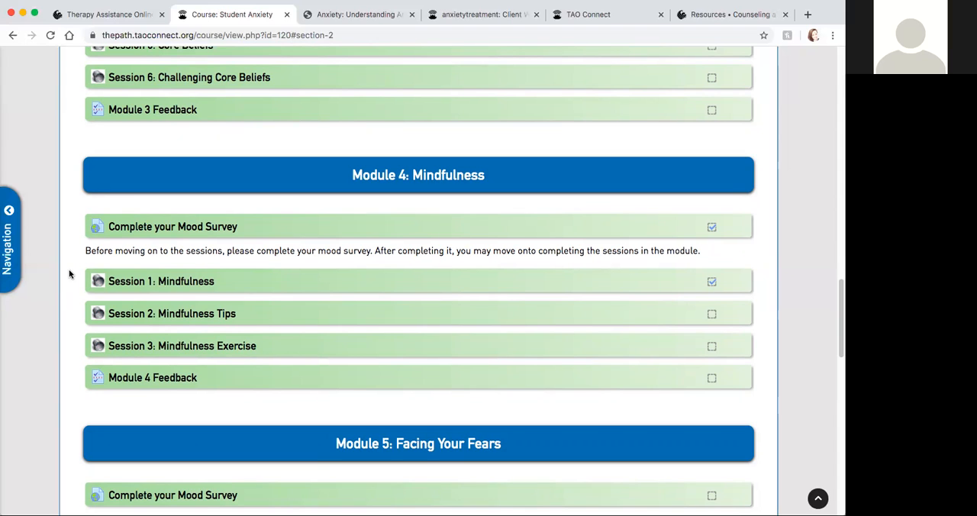
mouse_move(62, 296)
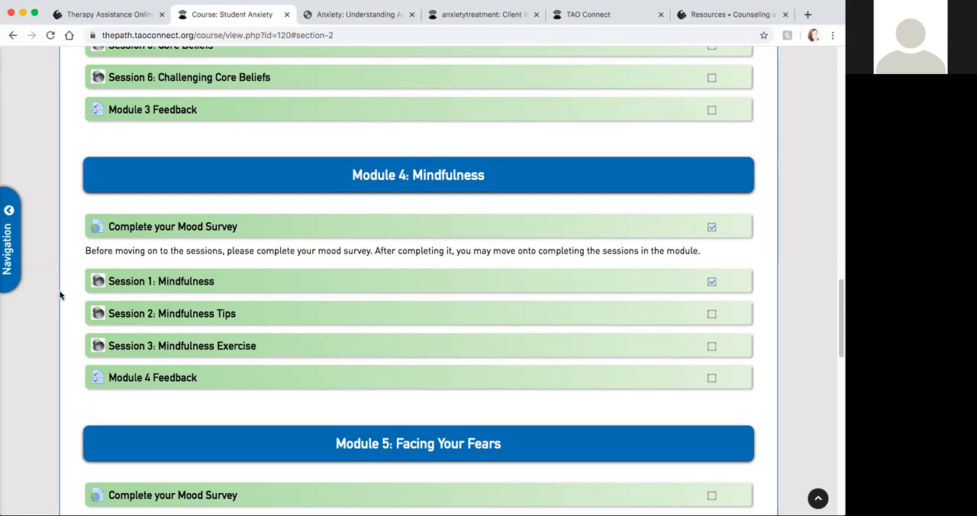
mouse_move(70, 319)
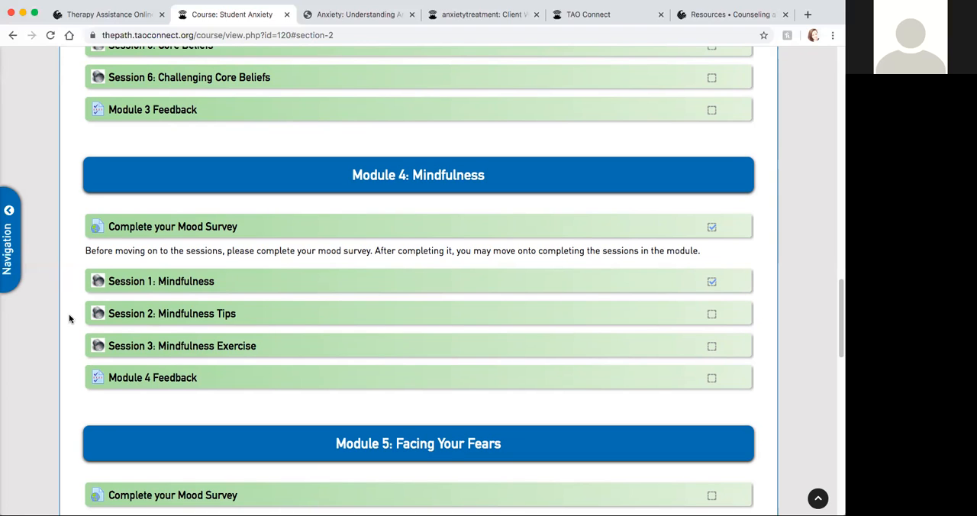
mouse_move(75, 376)
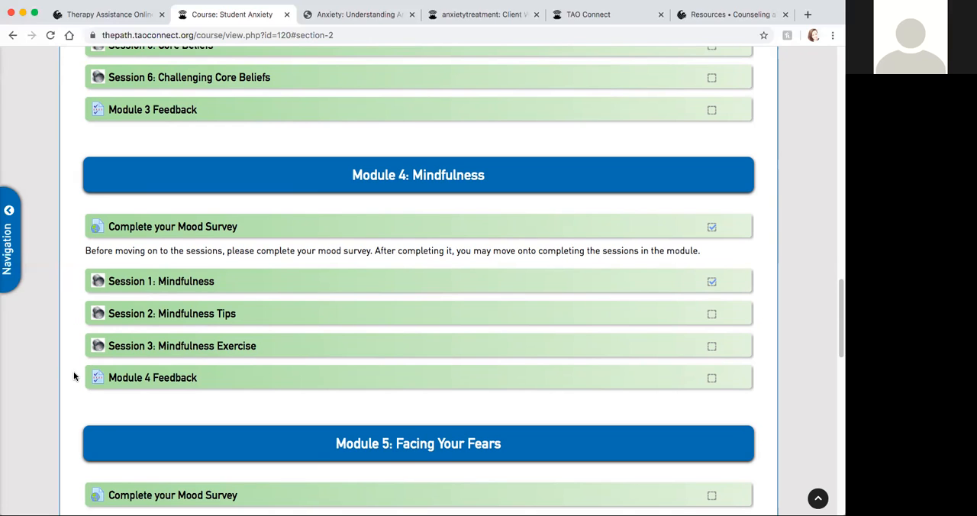
mouse_move(67, 355)
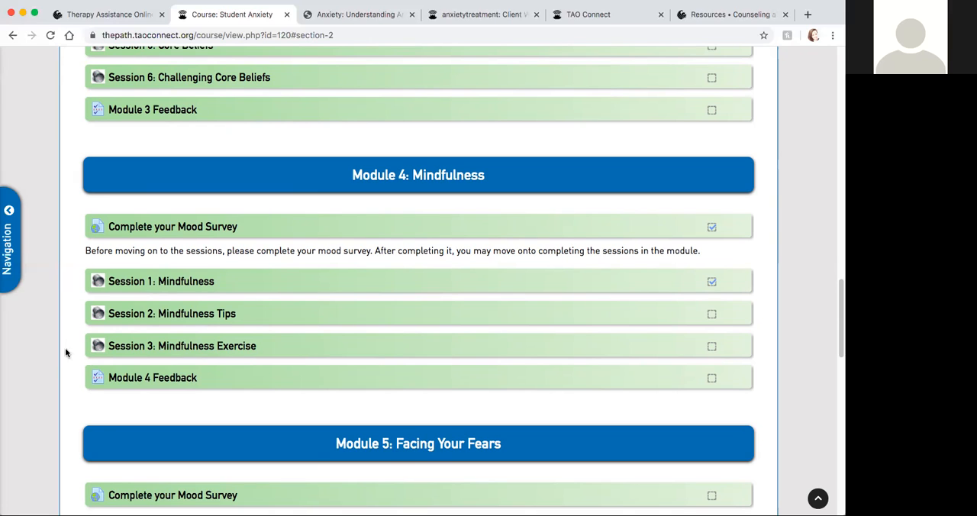
scroll(down, 3)
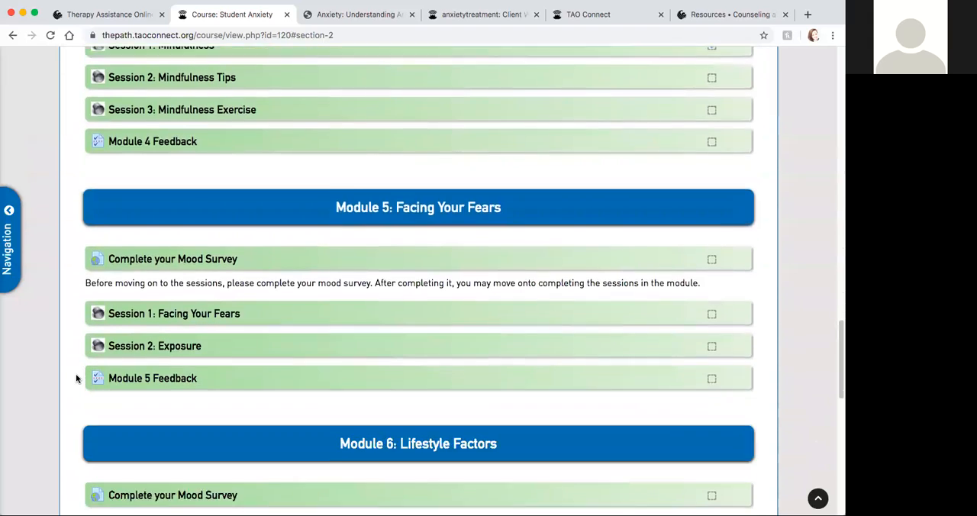
Step: Scroll down so all Module 6: Lifestyle Factors sessions are visible
scroll(down, 3)
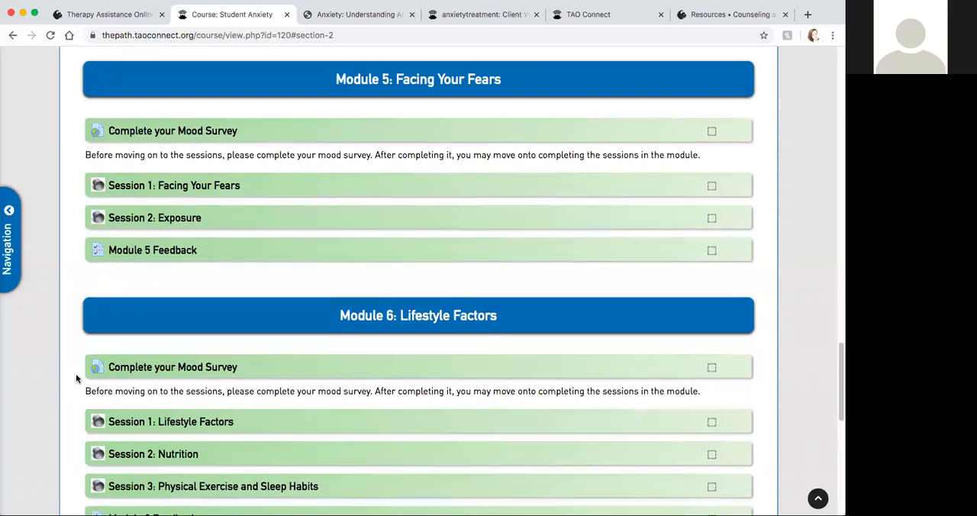
mouse_move(73, 211)
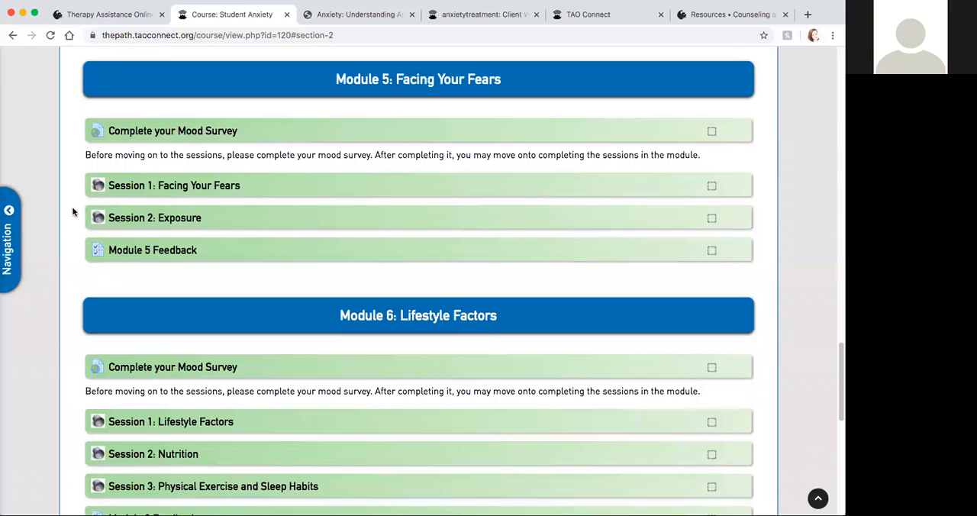
mouse_move(80, 188)
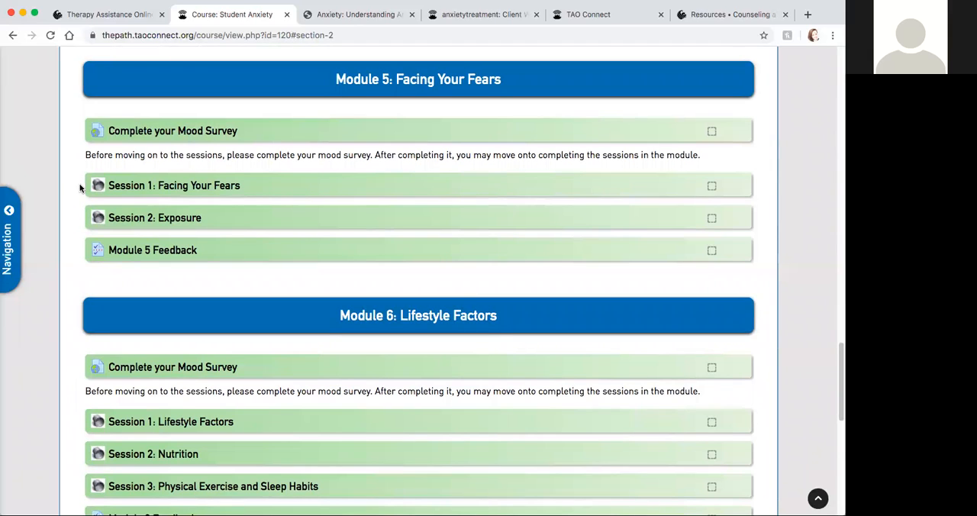
mouse_move(68, 348)
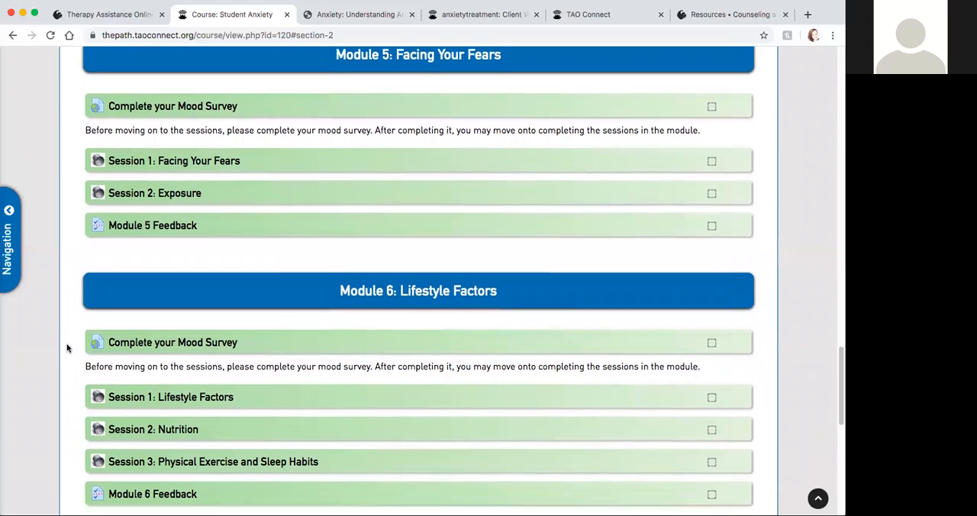
scroll(down, 3)
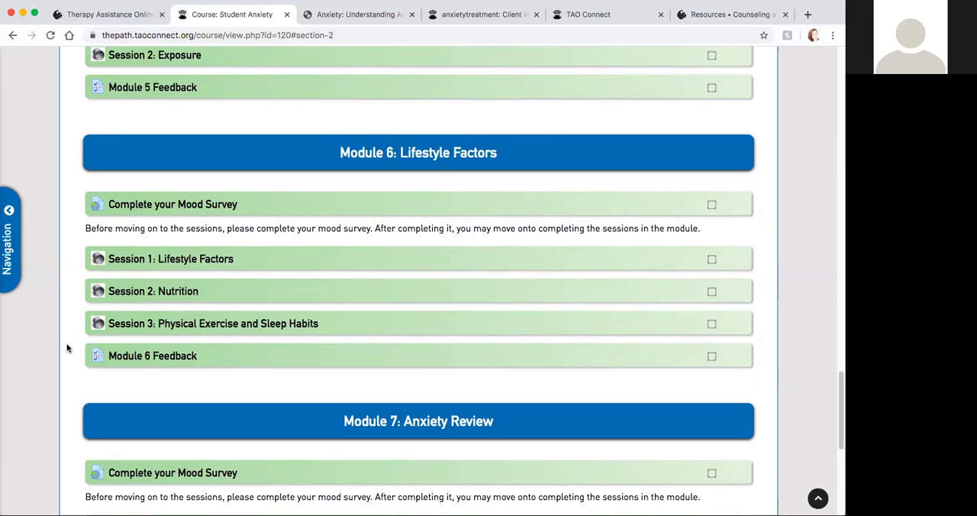
mouse_move(73, 258)
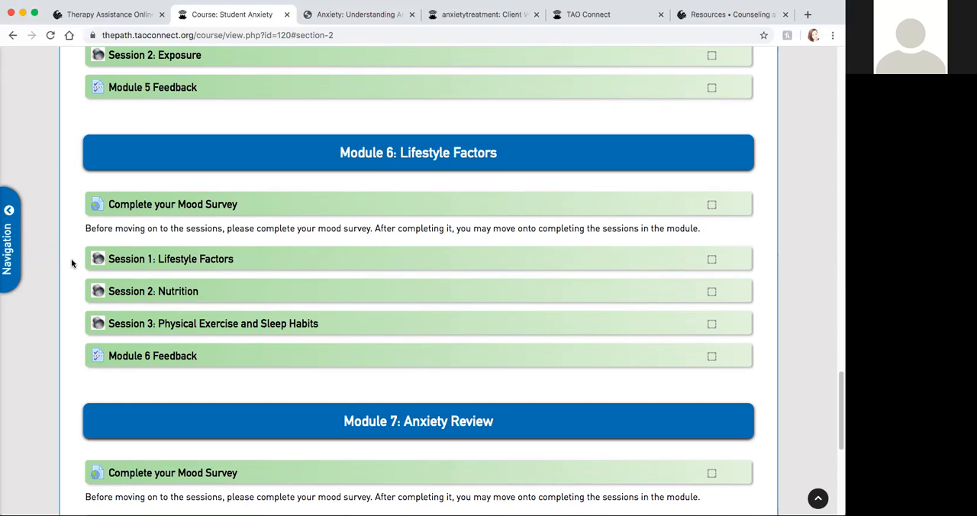
mouse_move(67, 296)
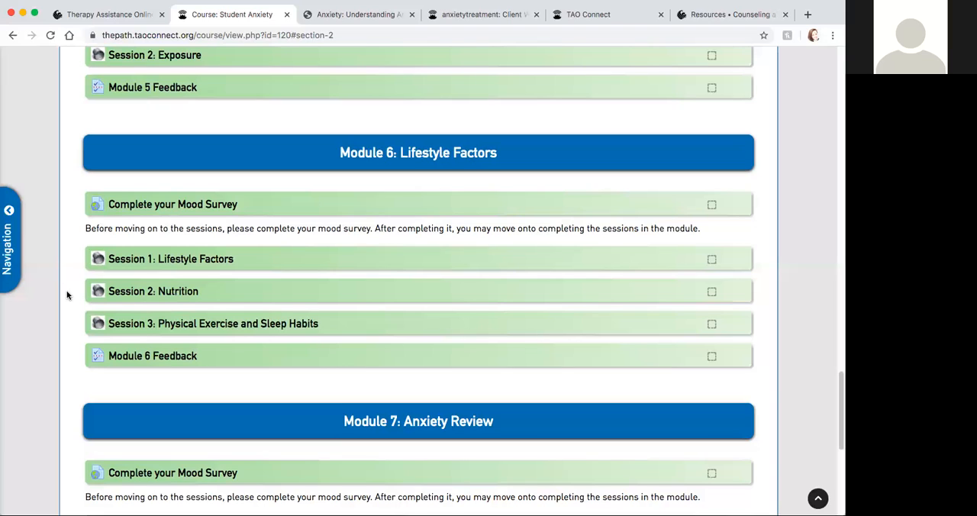
mouse_move(76, 277)
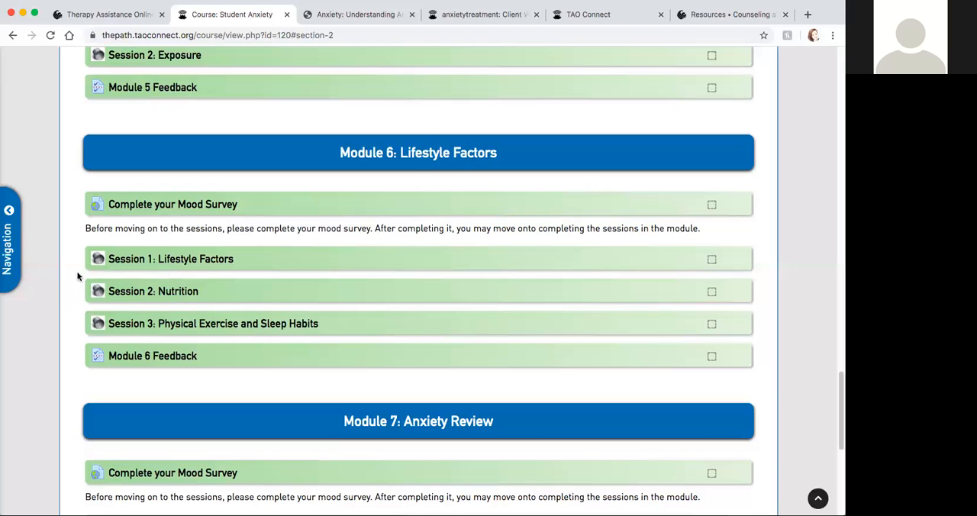
mouse_move(67, 292)
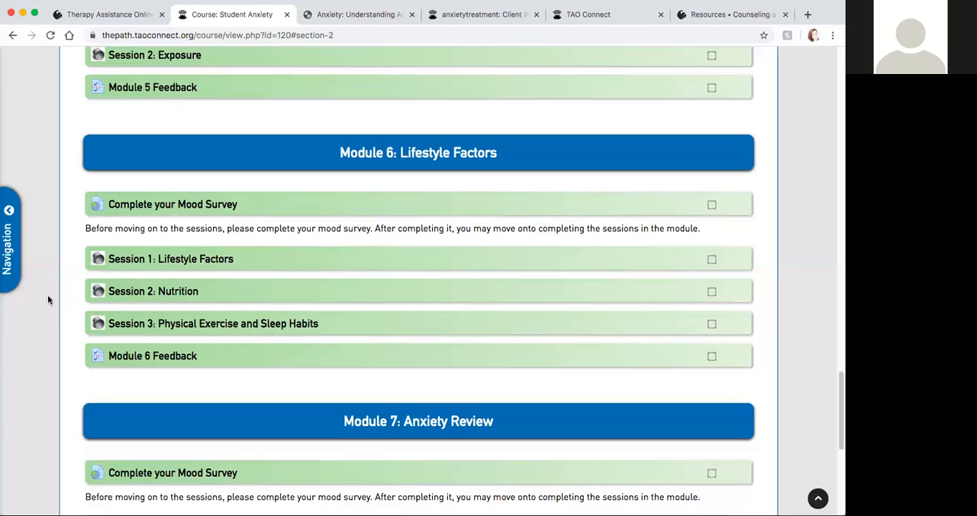
mouse_move(70, 325)
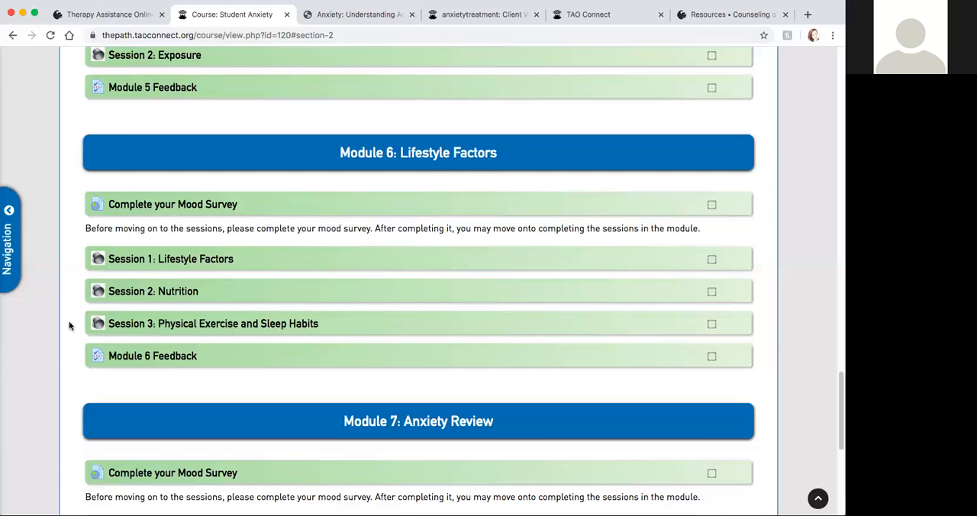
mouse_move(64, 345)
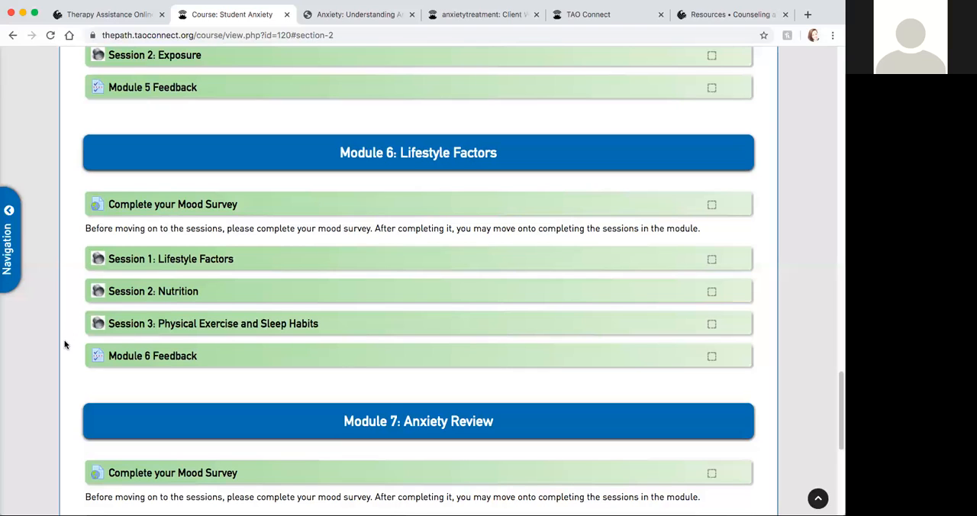
mouse_move(76, 361)
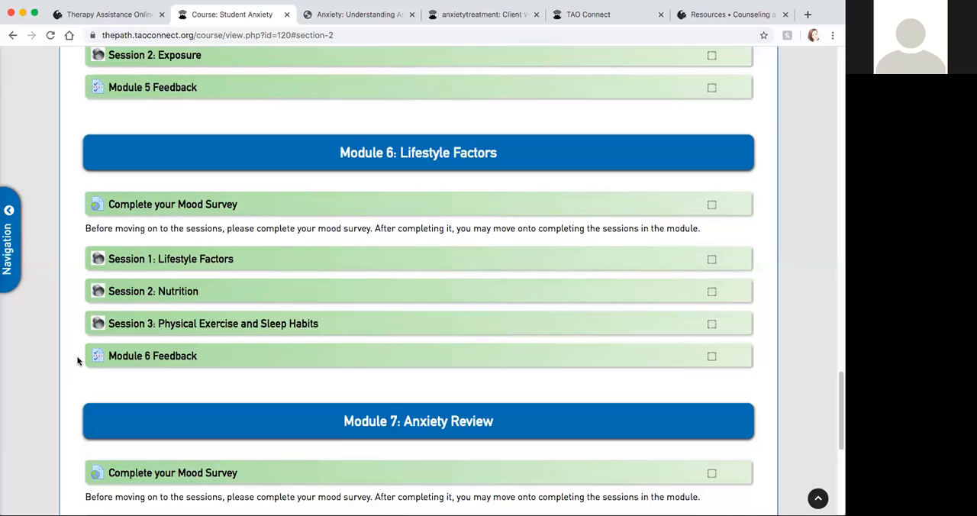
Step: Scroll to the page bottom showing Module 7: Anxiety Review and the site footer
scroll(down, 3)
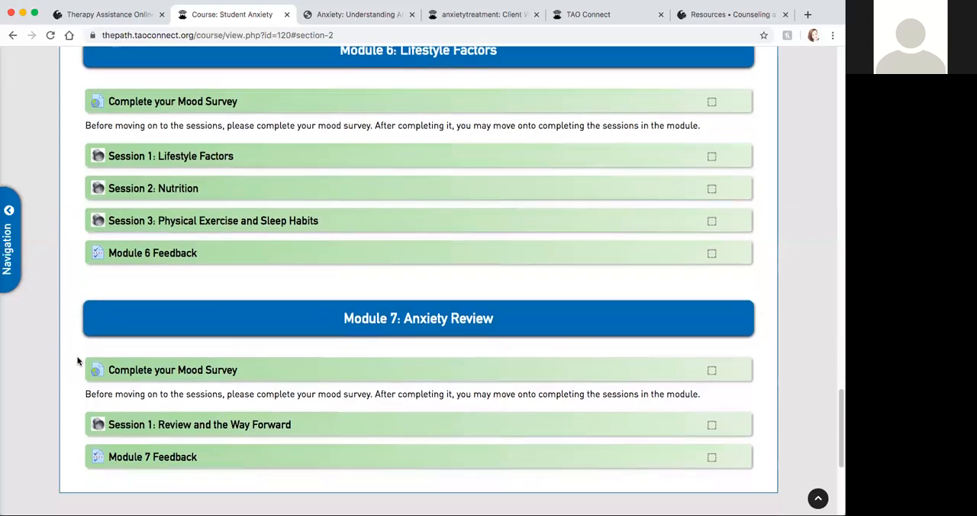
scroll(down, 3)
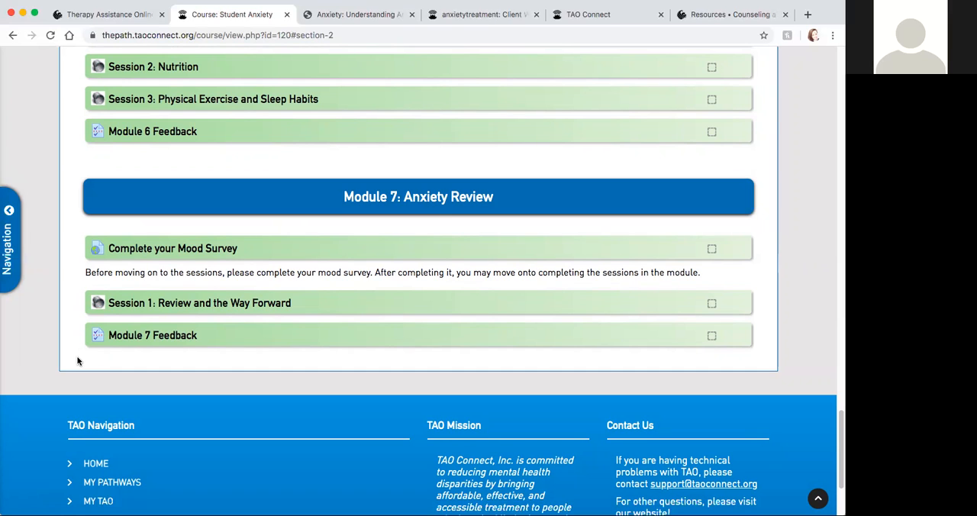
mouse_move(73, 290)
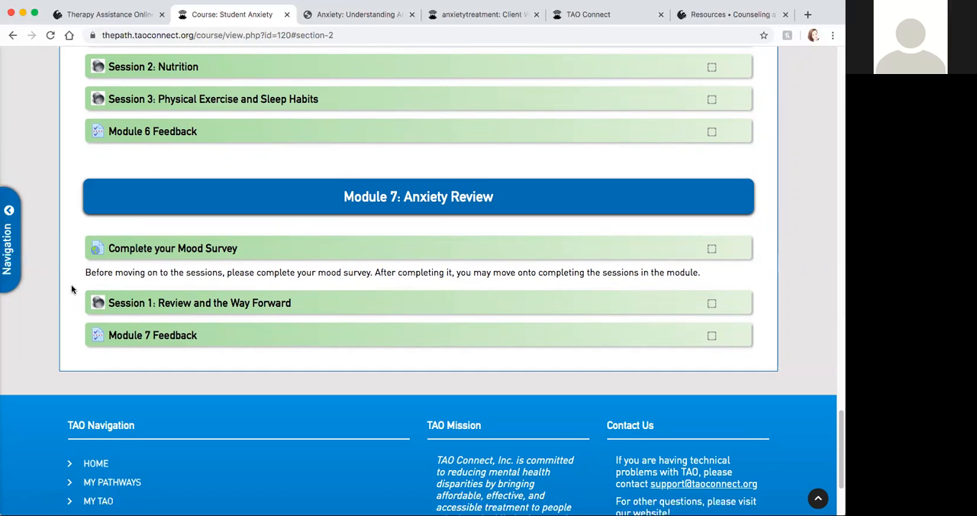
Step: Return to the page top and open the My TAO Tools menu listing My Logs and Mindfulness Library
scroll(up, 3)
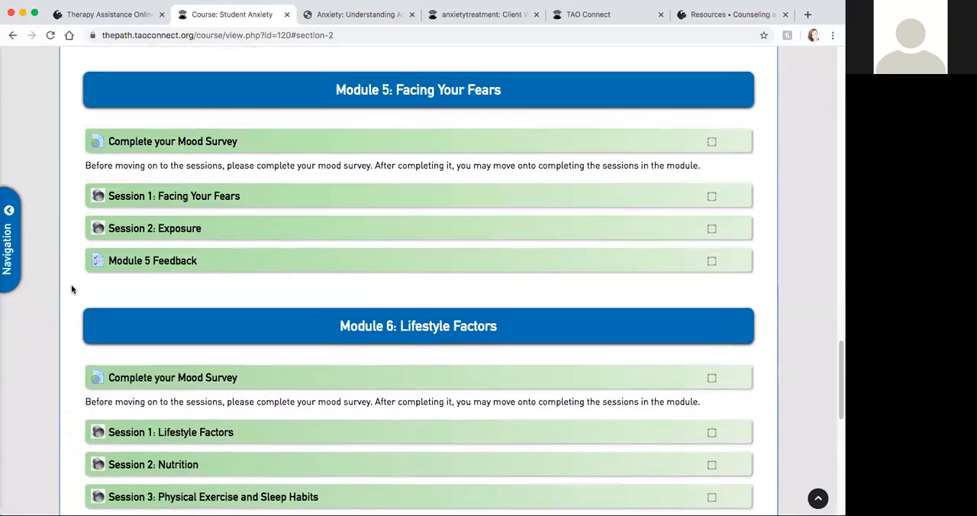
scroll(up, 3)
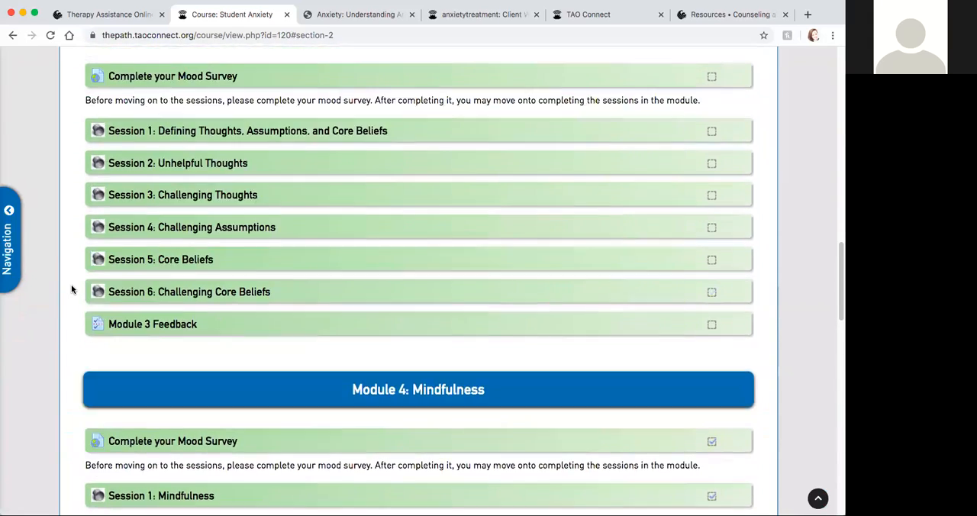
scroll(up, 3)
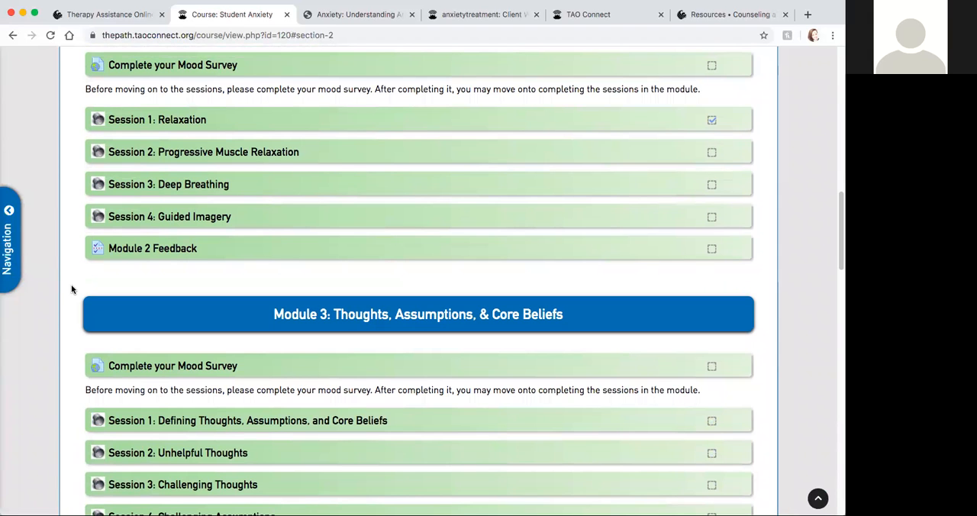
scroll(up, 3)
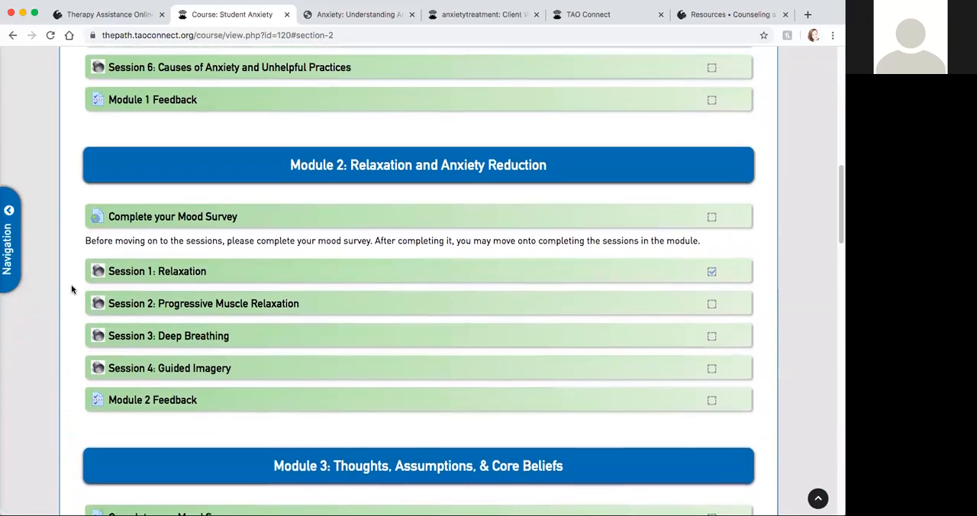
scroll(up, 3)
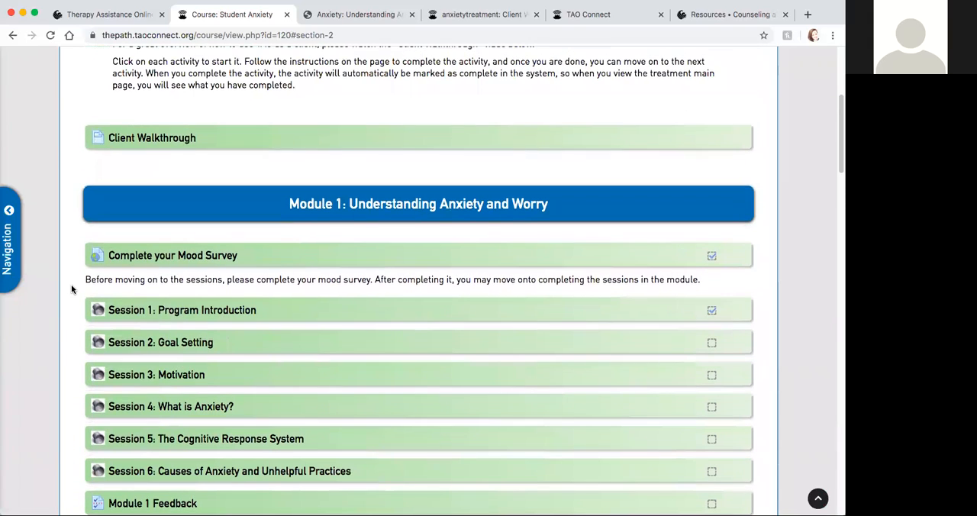
scroll(up, 3)
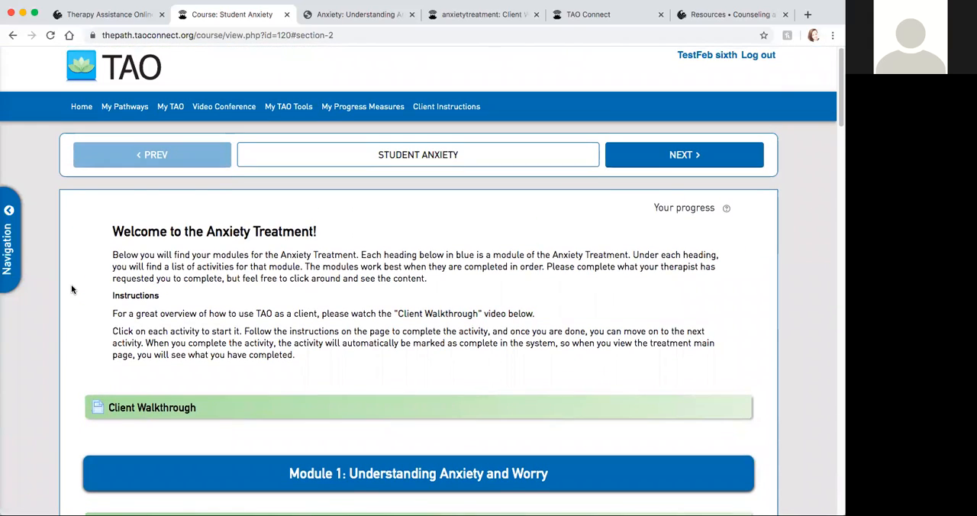
click(287, 106)
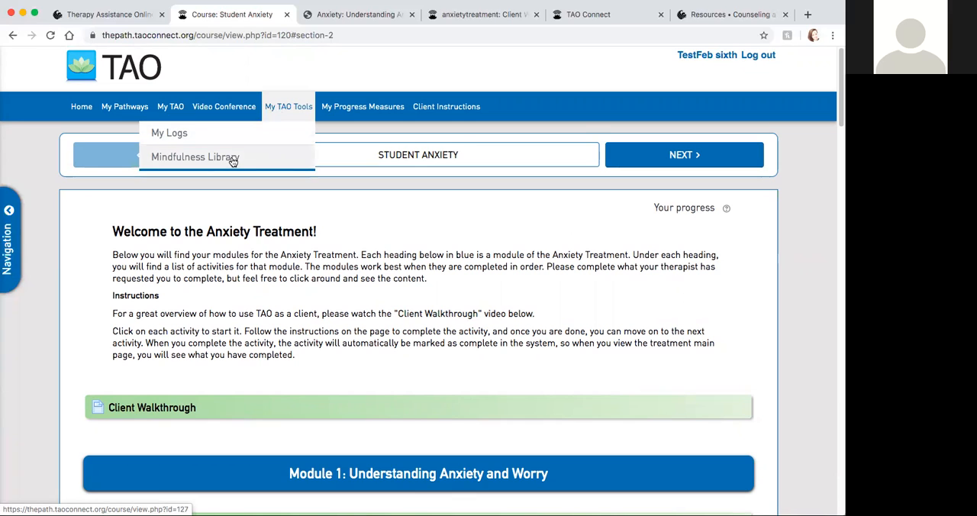
Step: Browse the Mindfulness Library's exercise list, including Mindful Eating and Letting Go
click(194, 156)
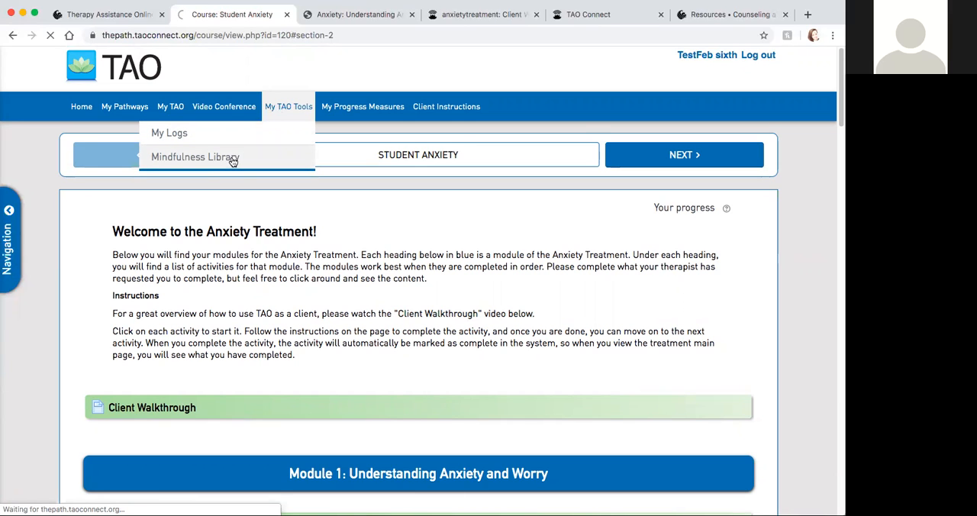
click(194, 155)
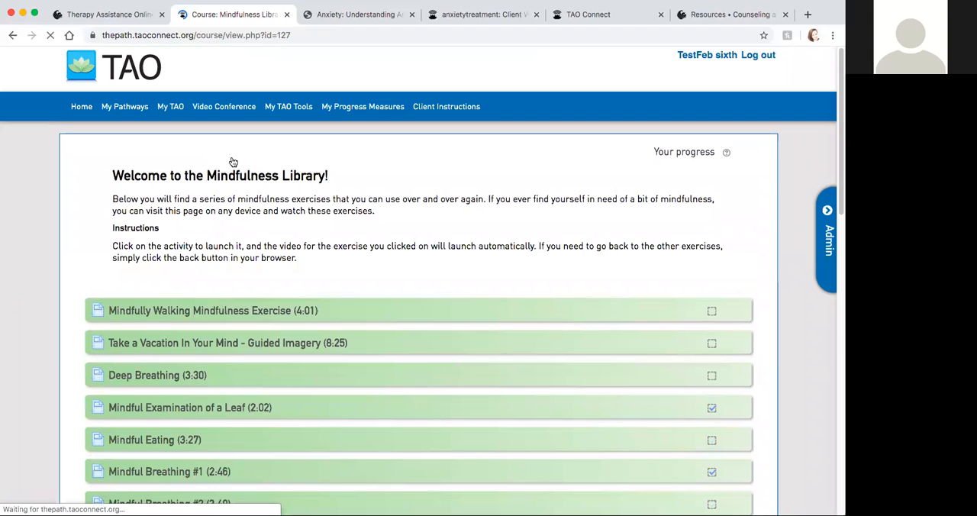
scroll(up, 3)
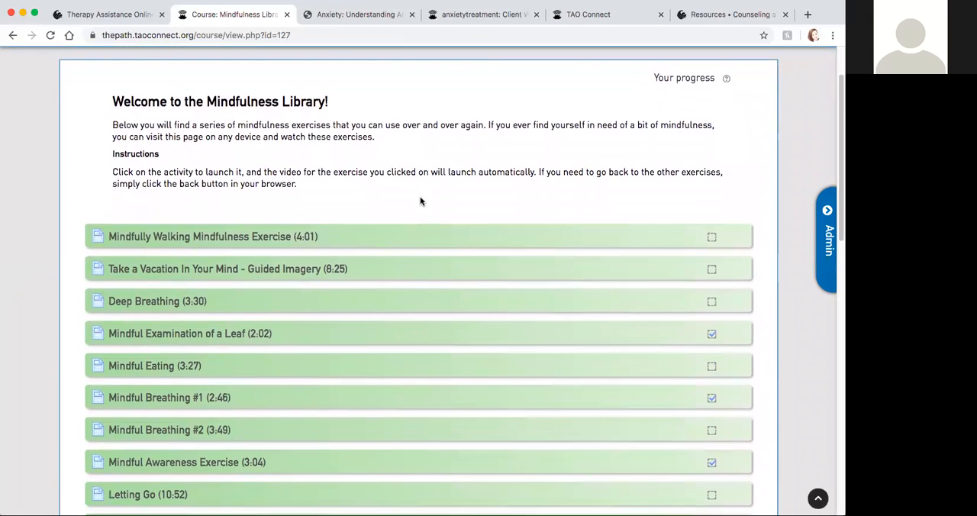
scroll(down, 3)
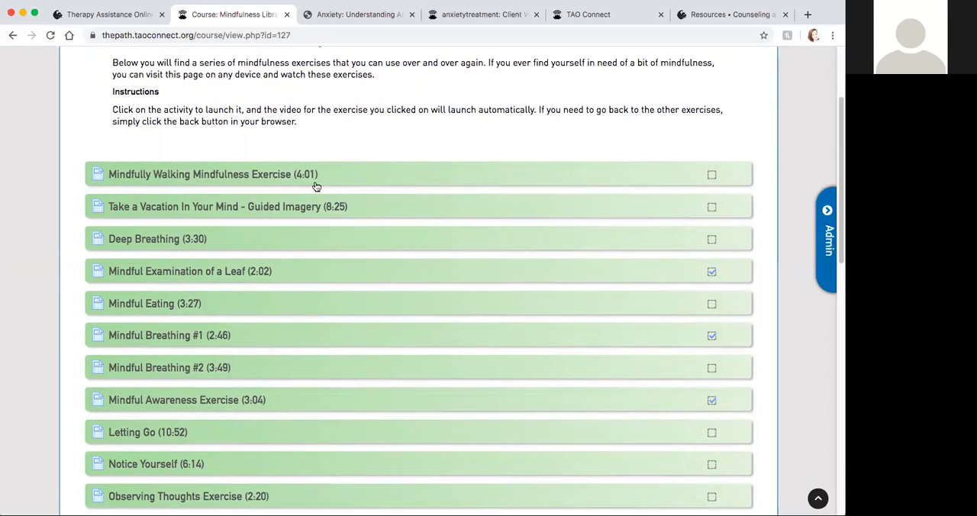
mouse_move(320, 165)
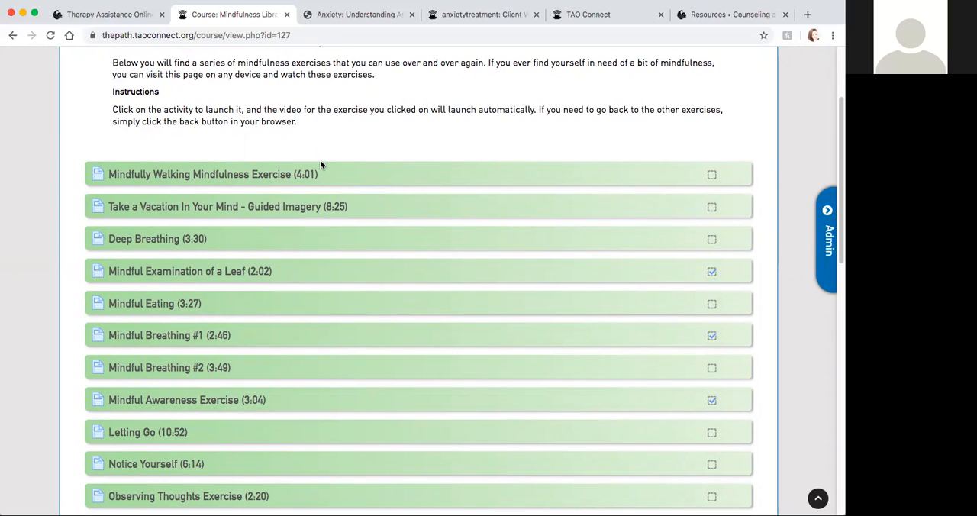
mouse_move(381, 211)
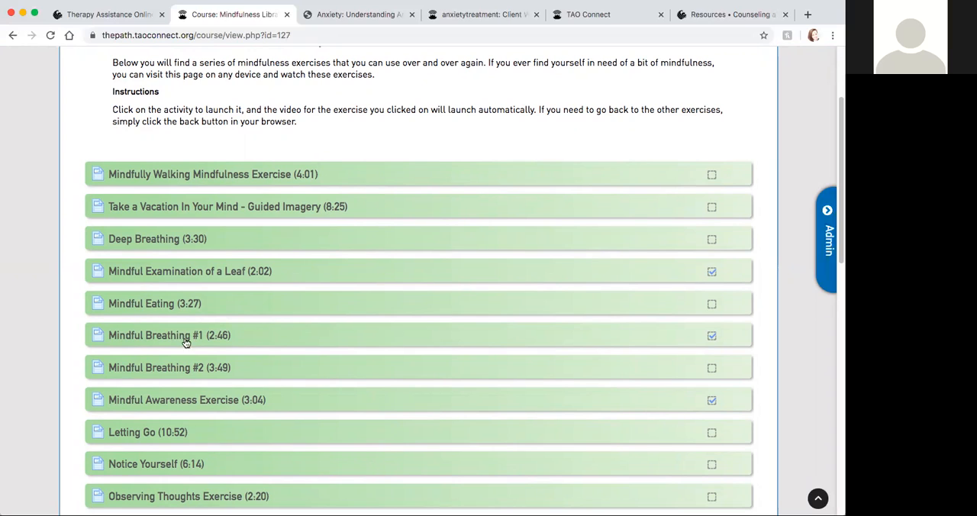
mouse_move(210, 307)
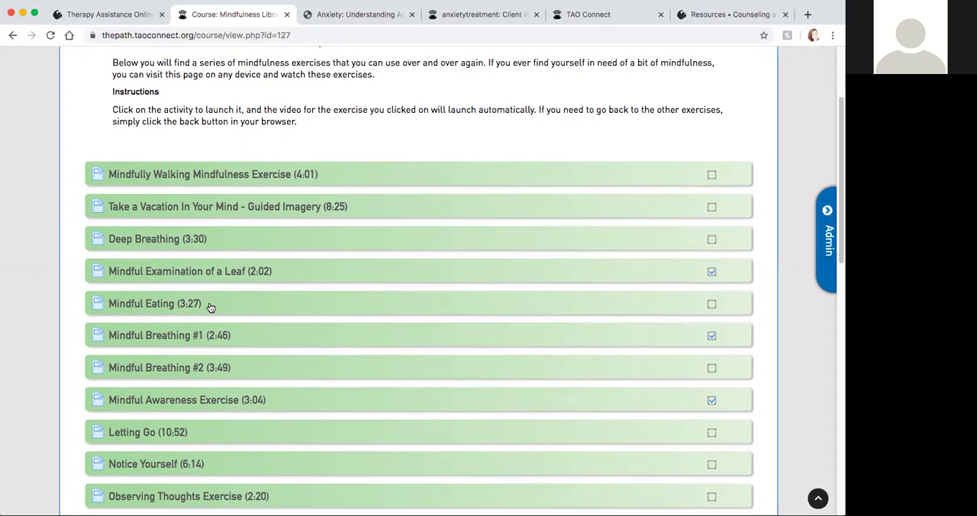
mouse_move(324, 183)
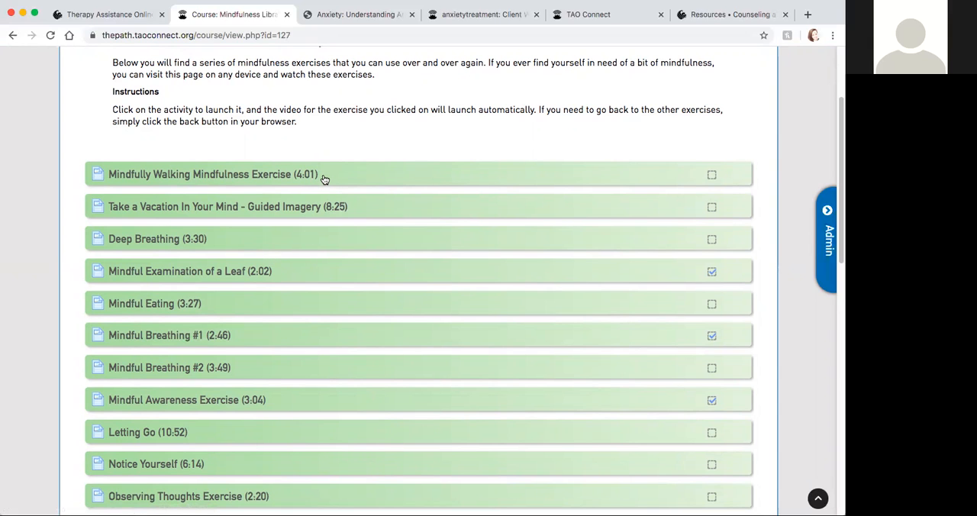
scroll(down, 3)
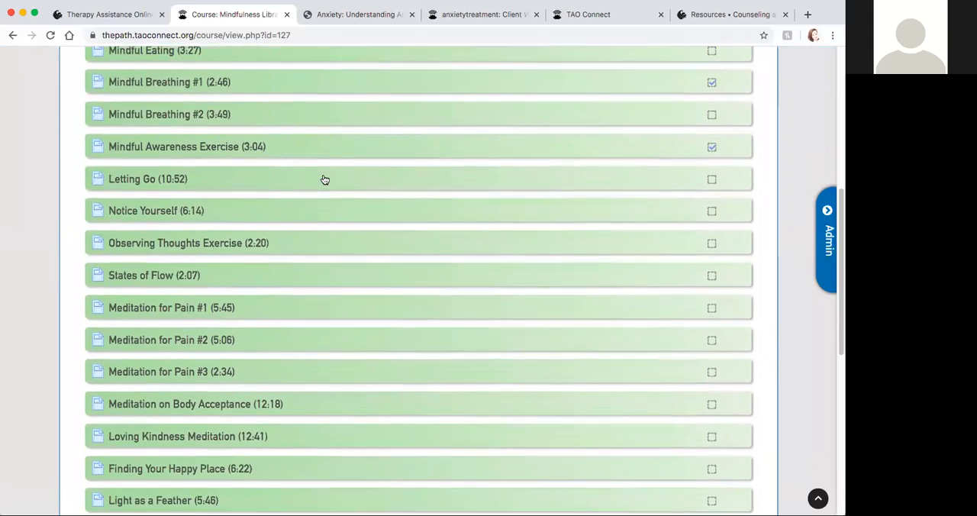
scroll(down, 3)
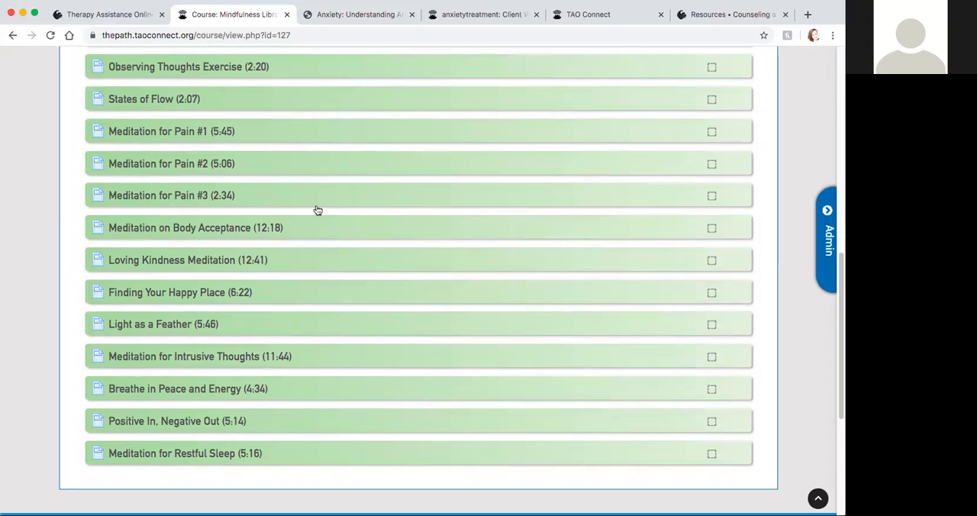
mouse_move(342, 260)
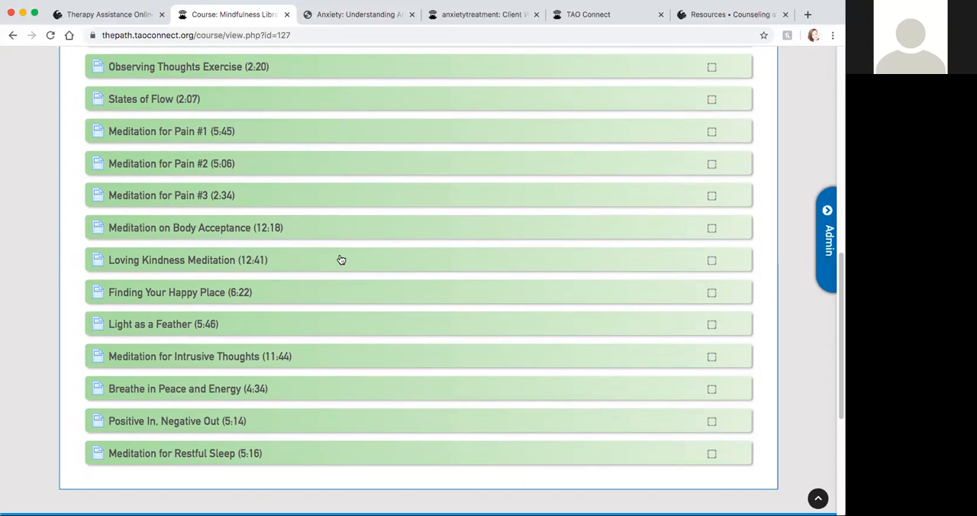
scroll(up, 3)
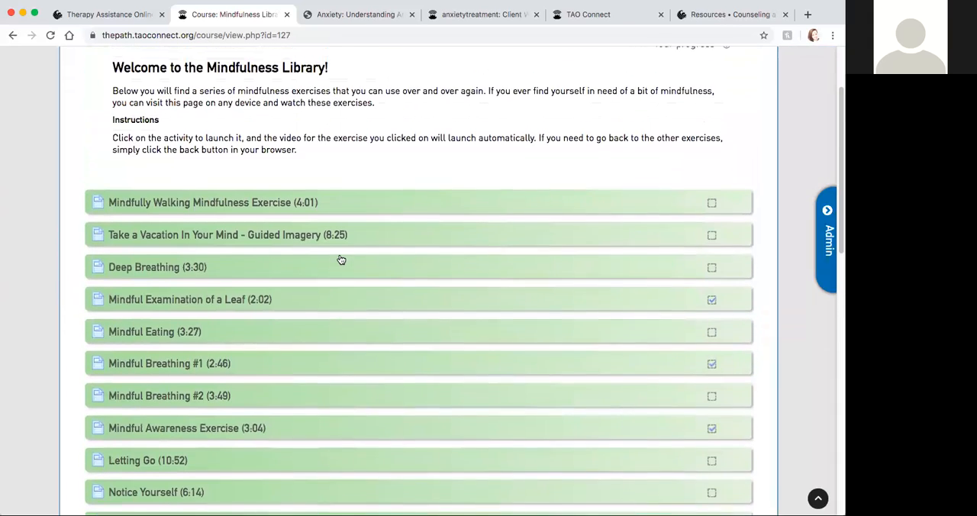
scroll(up, 3)
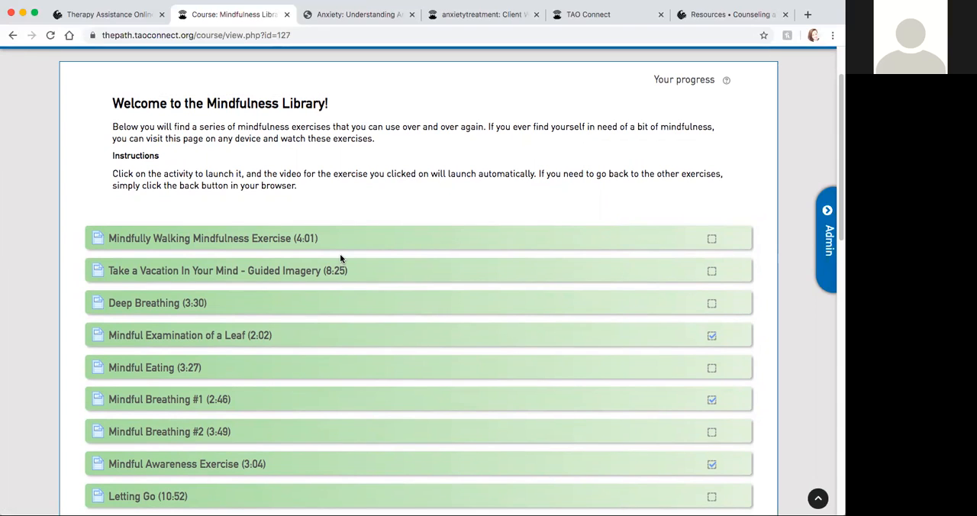
mouse_move(813, 126)
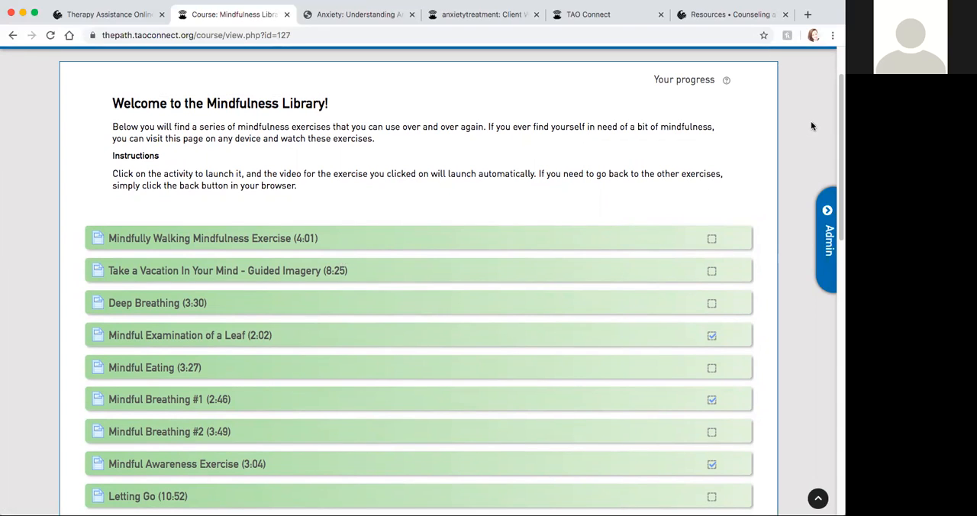
scroll(up, 3)
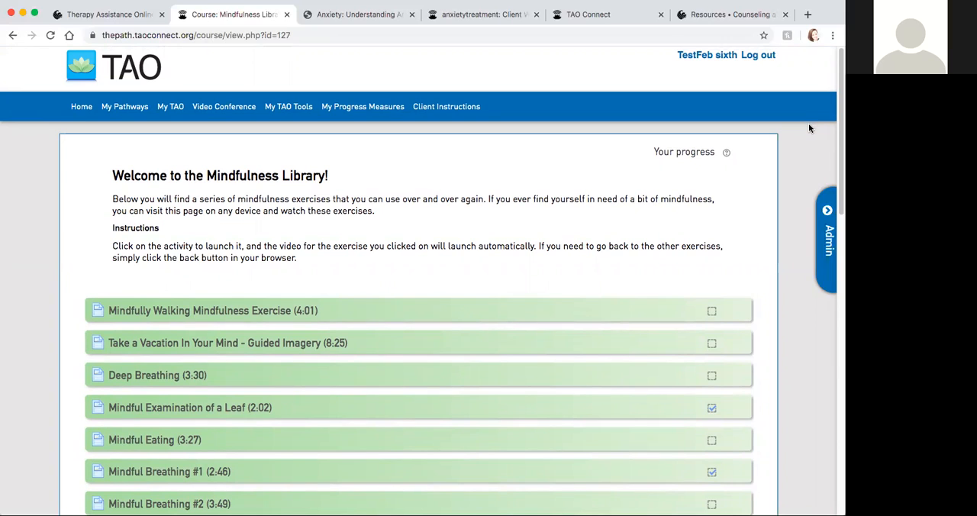
mouse_move(228, 213)
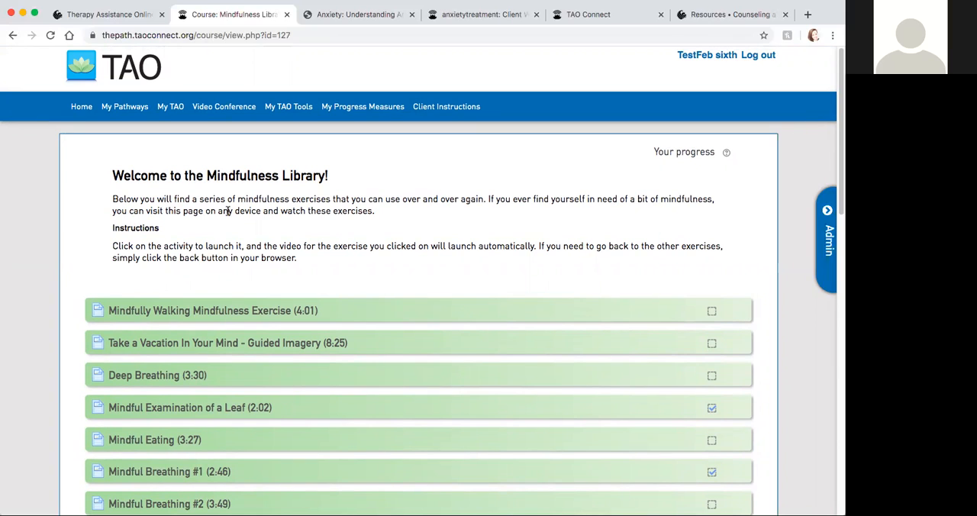
mouse_move(134, 154)
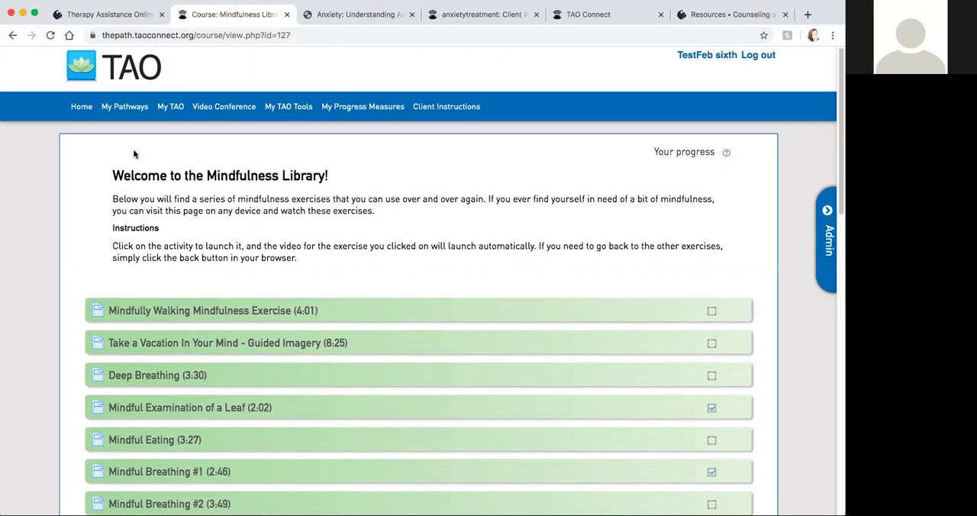
mouse_move(121, 125)
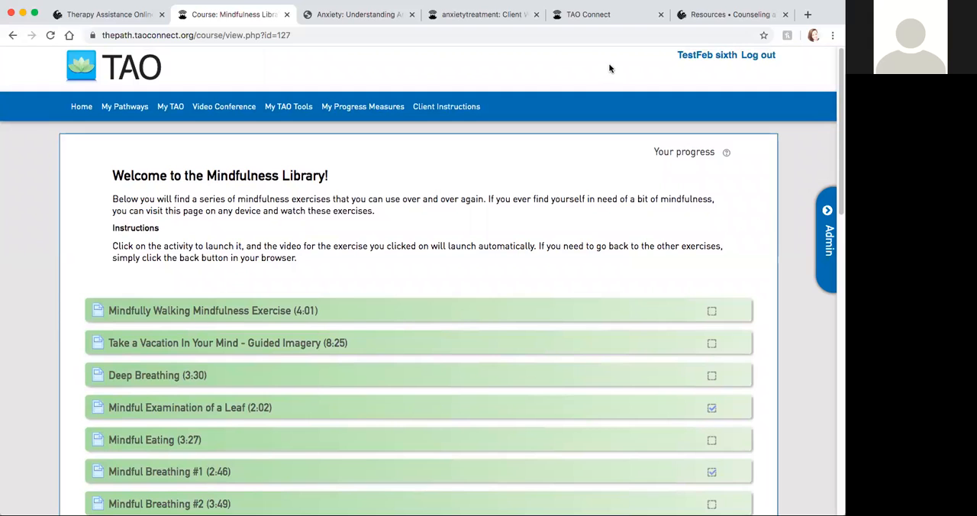
Step: Switch to the UCF CAPS home page and review the after-hours crisis hotline banner
click(730, 14)
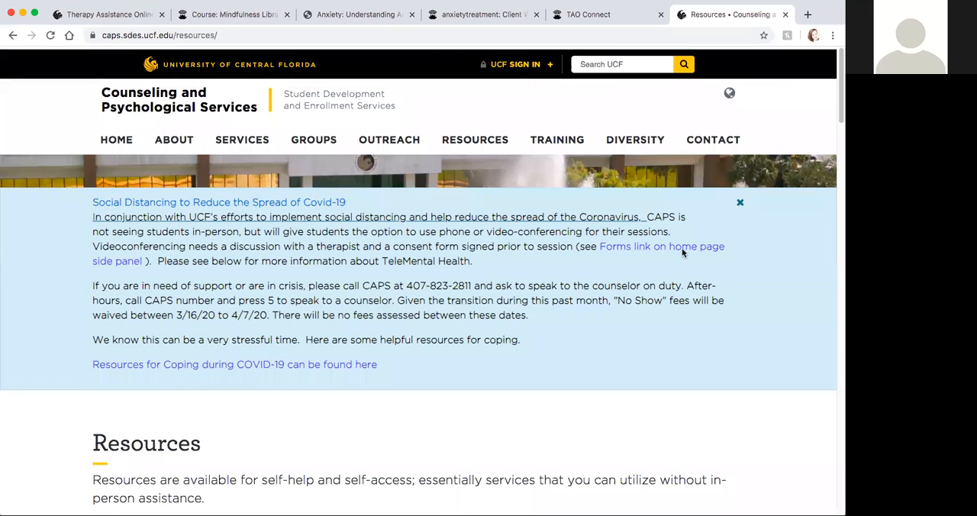
scroll(down, 3)
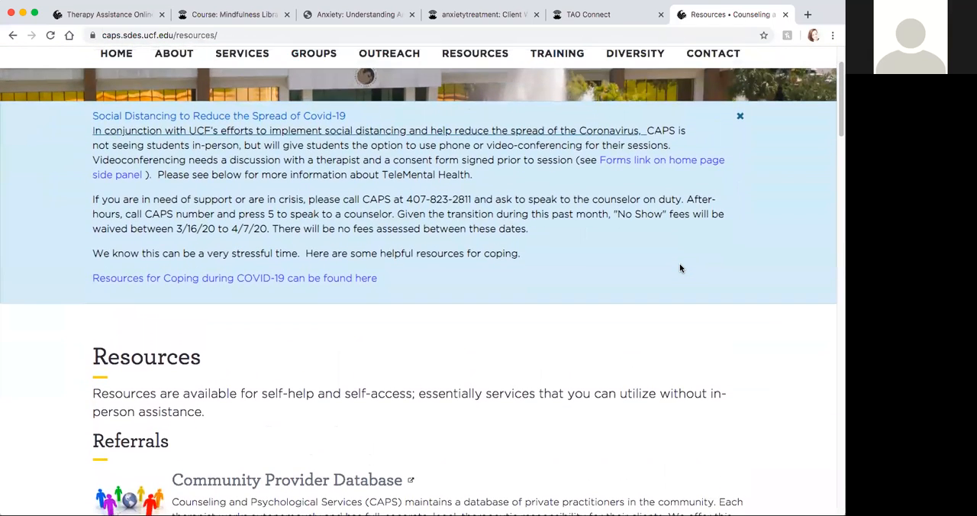
scroll(up, 3)
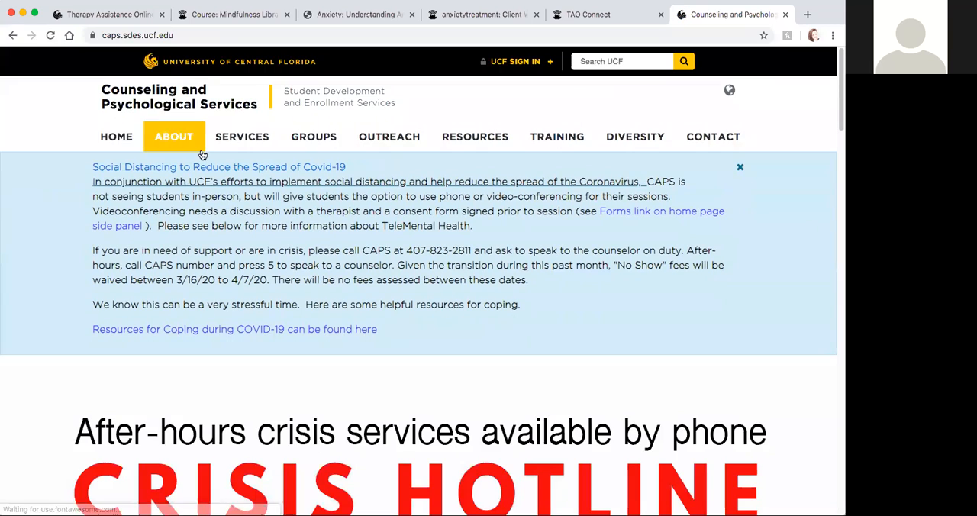
scroll(down, 3)
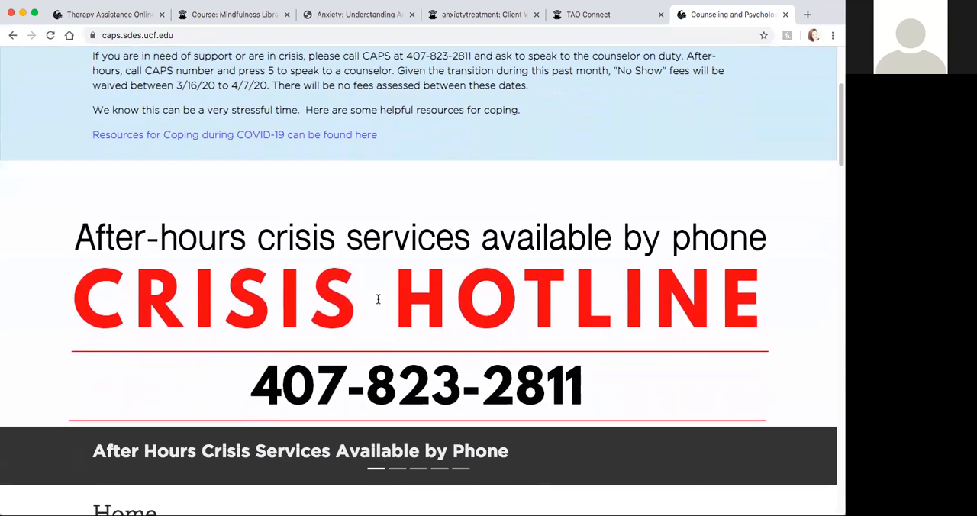
scroll(down, 3)
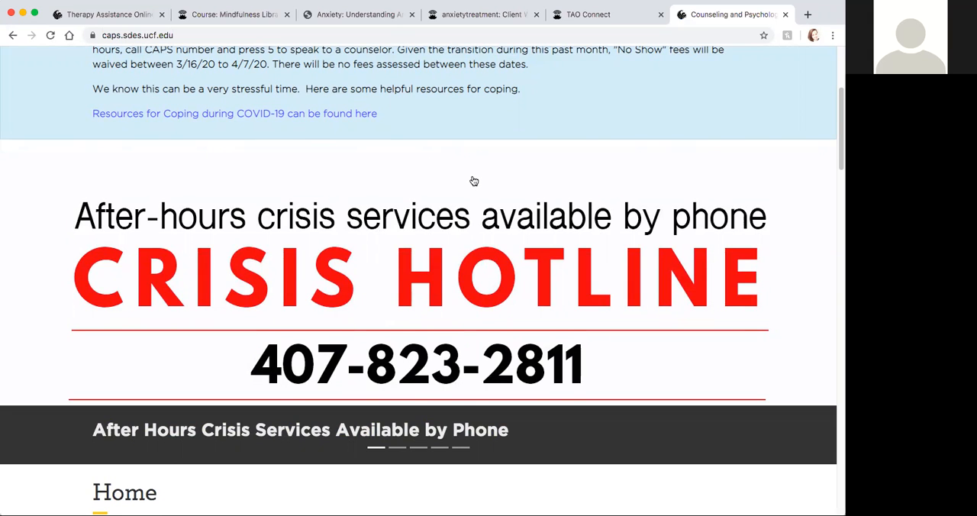
scroll(up, 3)
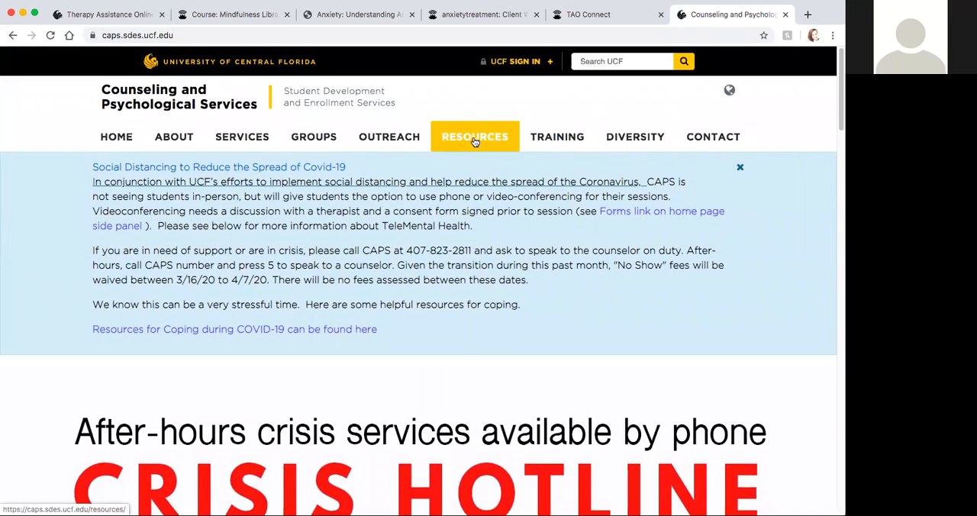
click(473, 138)
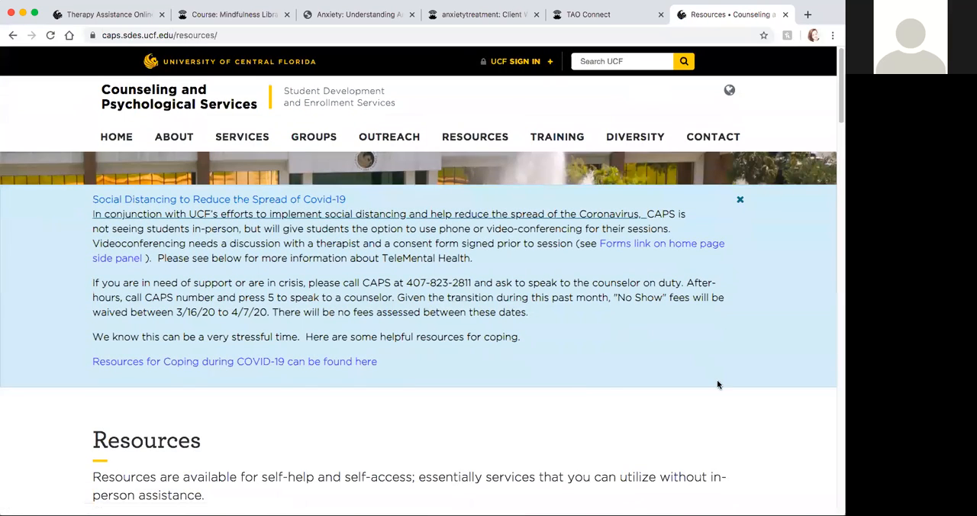
scroll(down, 3)
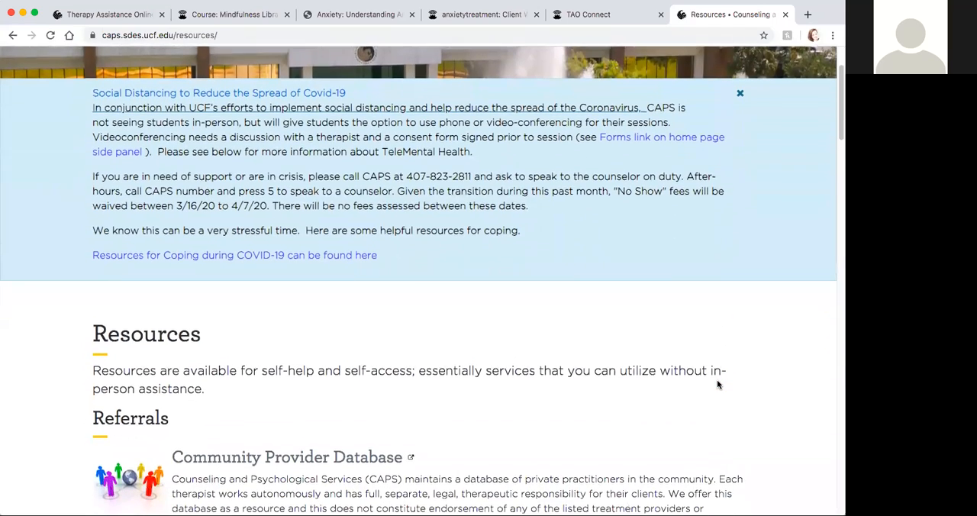
scroll(down, 3)
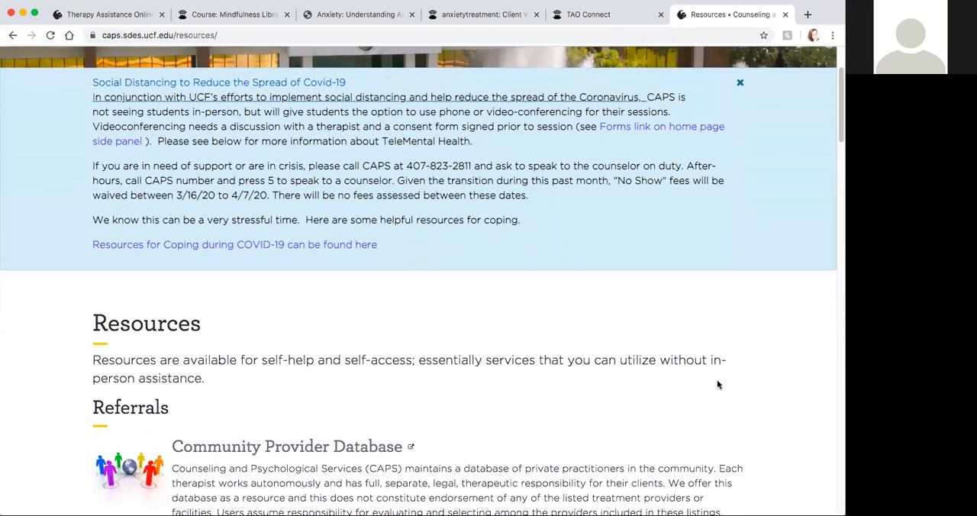
mouse_move(262, 262)
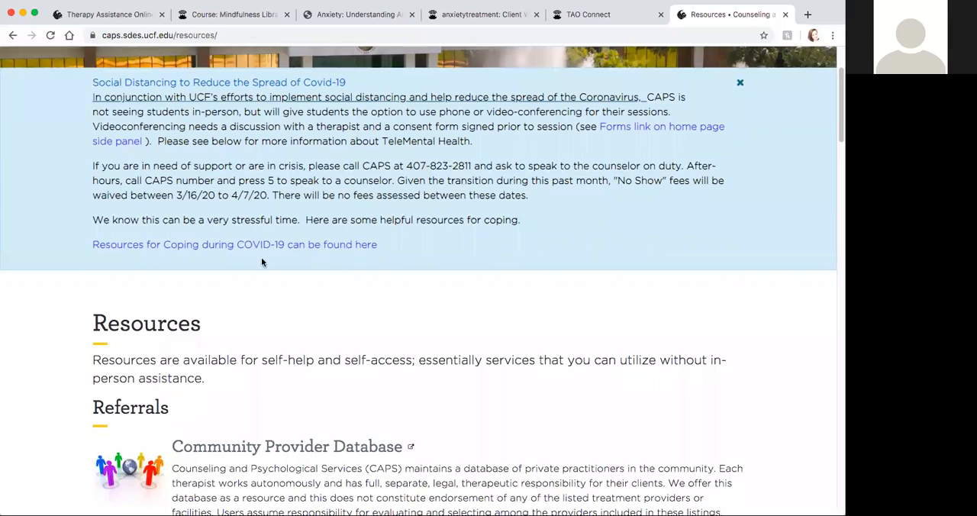
mouse_move(322, 272)
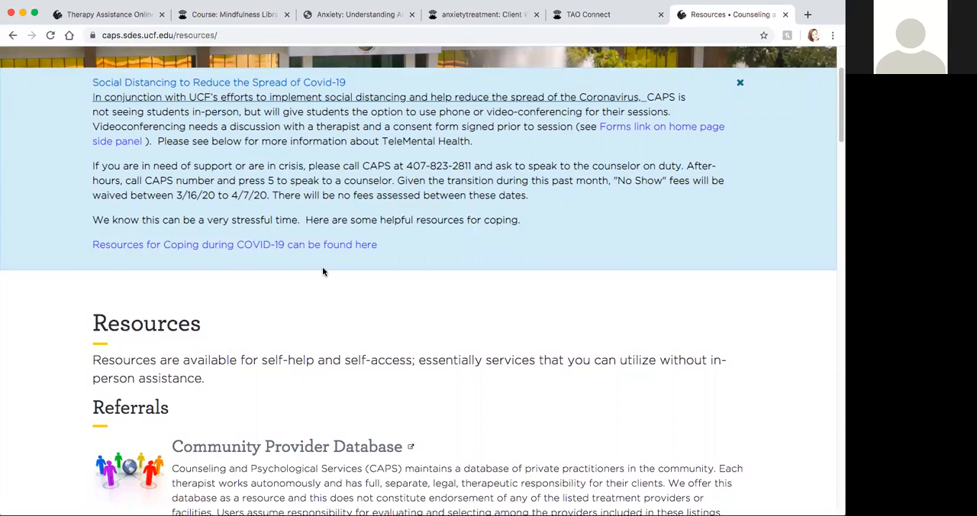
scroll(down, 3)
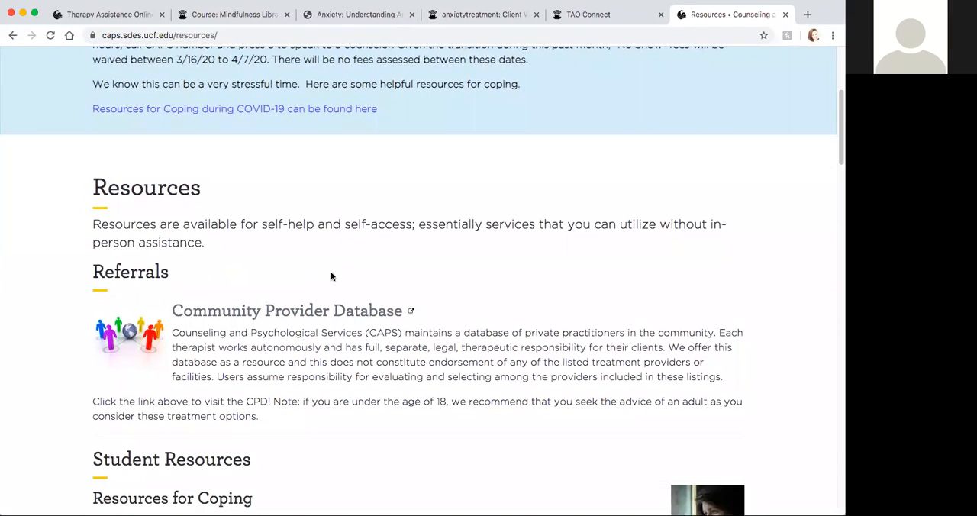
scroll(up, 3)
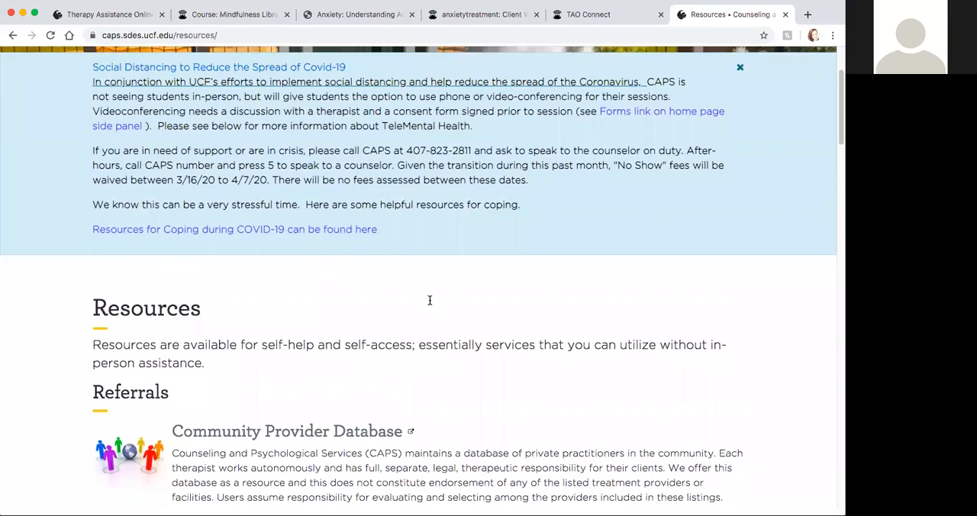
scroll(up, 3)
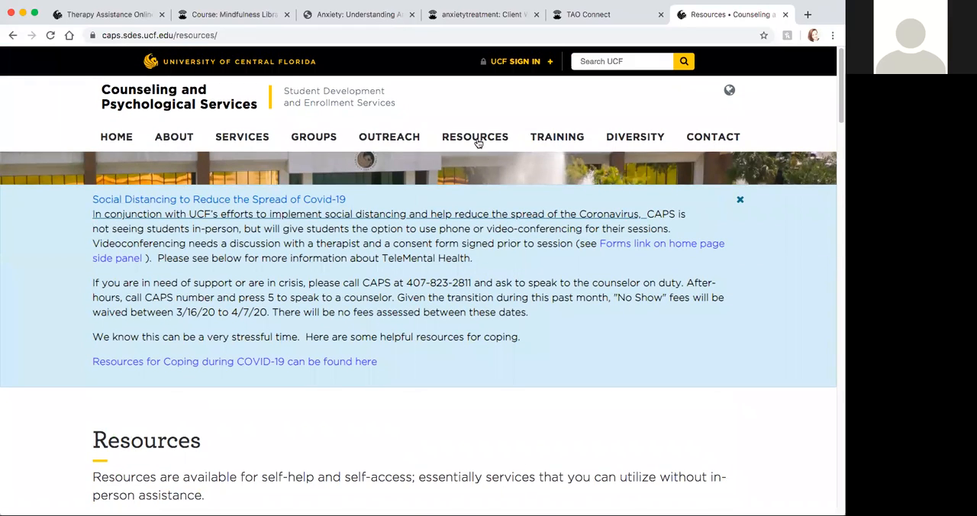
scroll(down, 3)
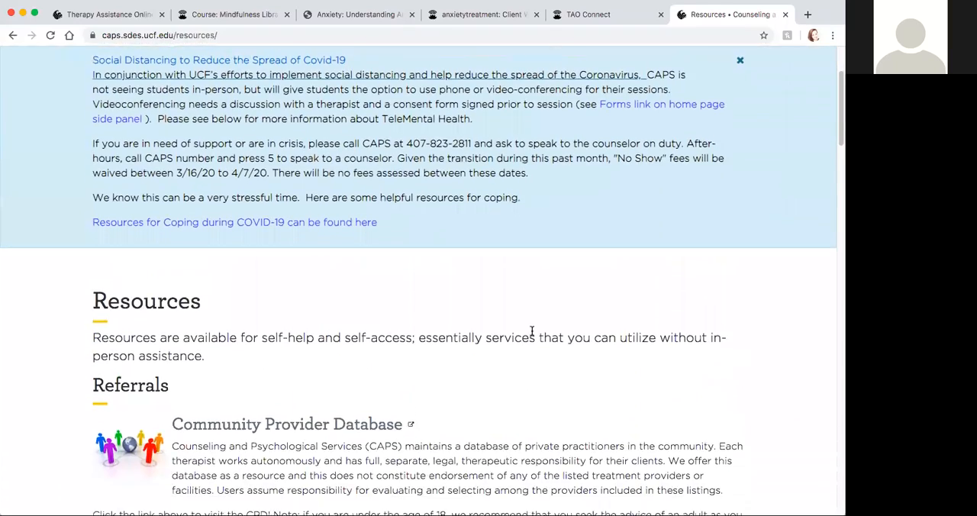
scroll(down, 3)
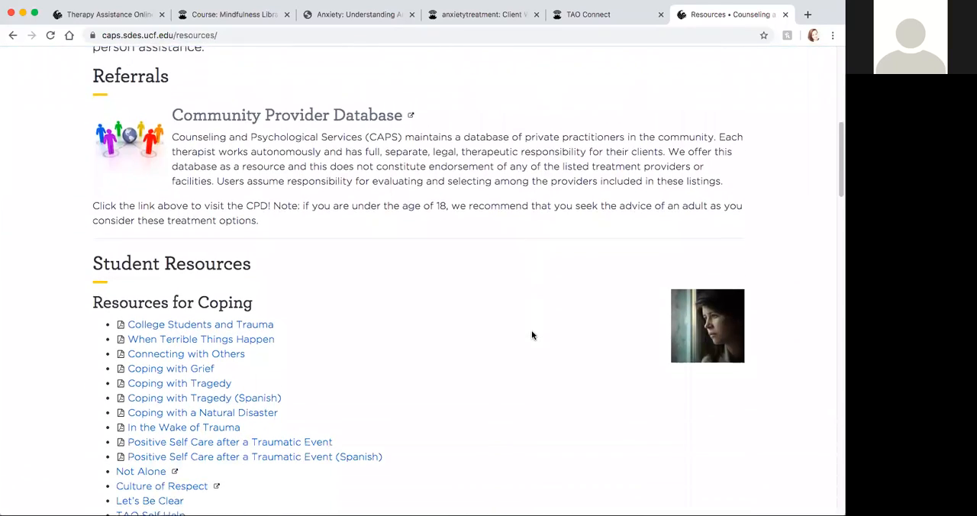
scroll(down, 3)
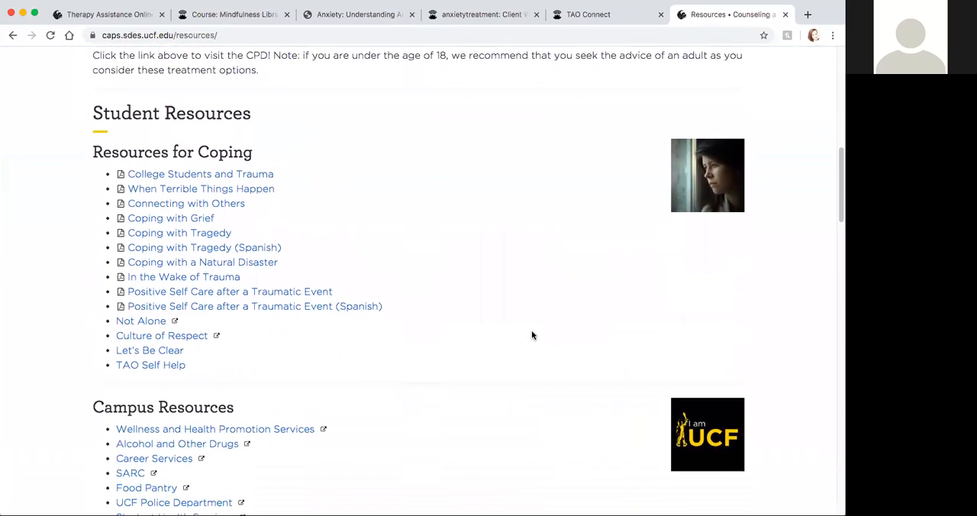
scroll(down, 3)
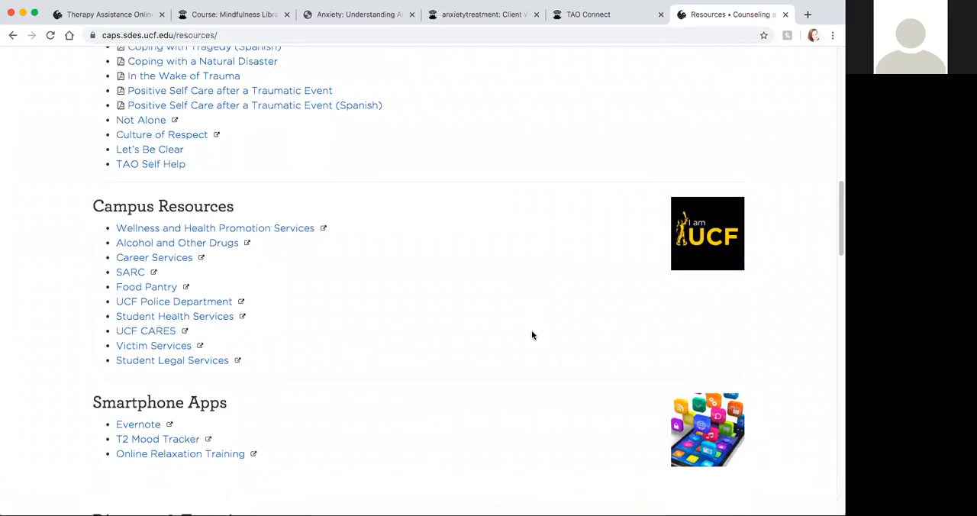
scroll(down, 3)
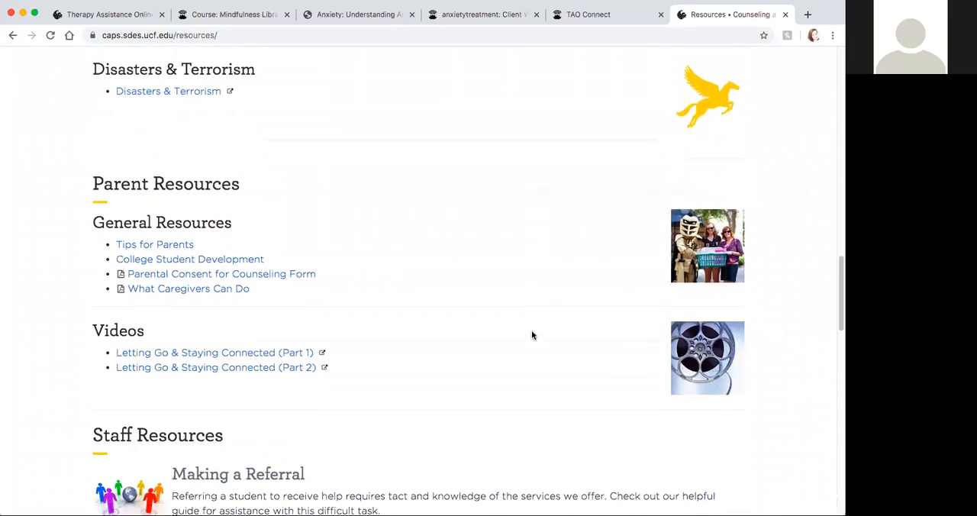
scroll(down, 3)
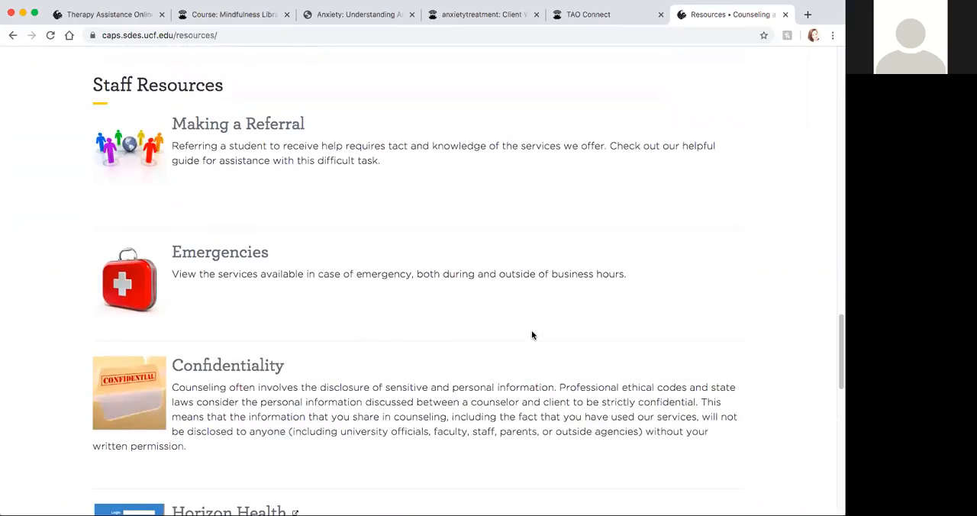
scroll(up, 3)
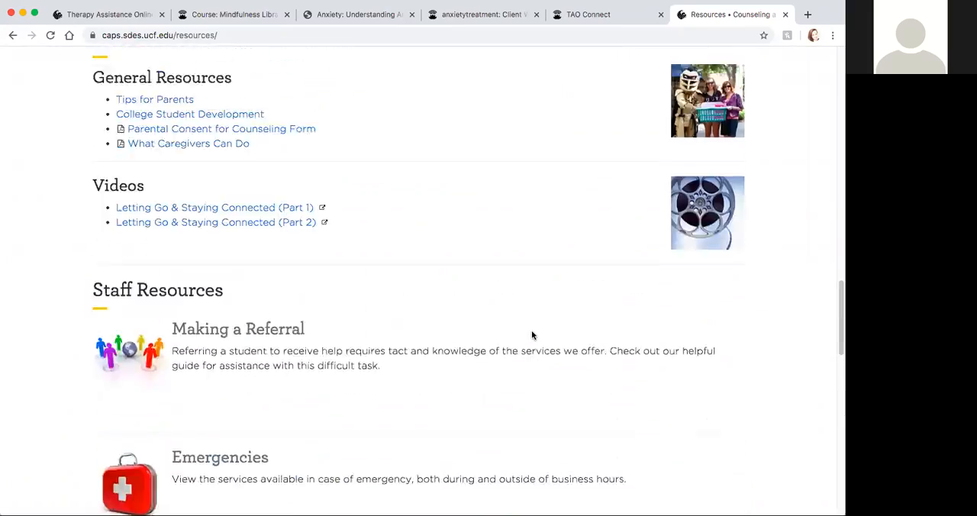
scroll(up, 3)
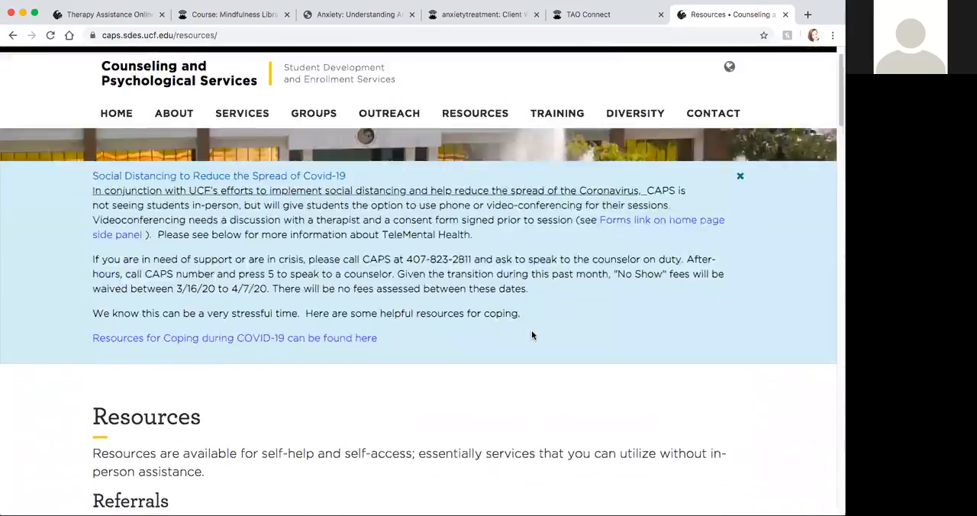
scroll(up, 3)
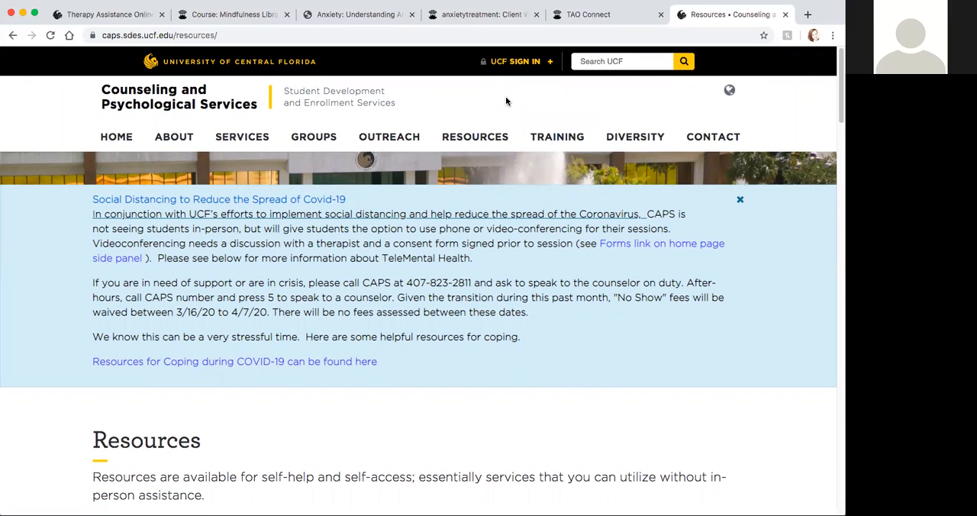
mouse_move(116, 138)
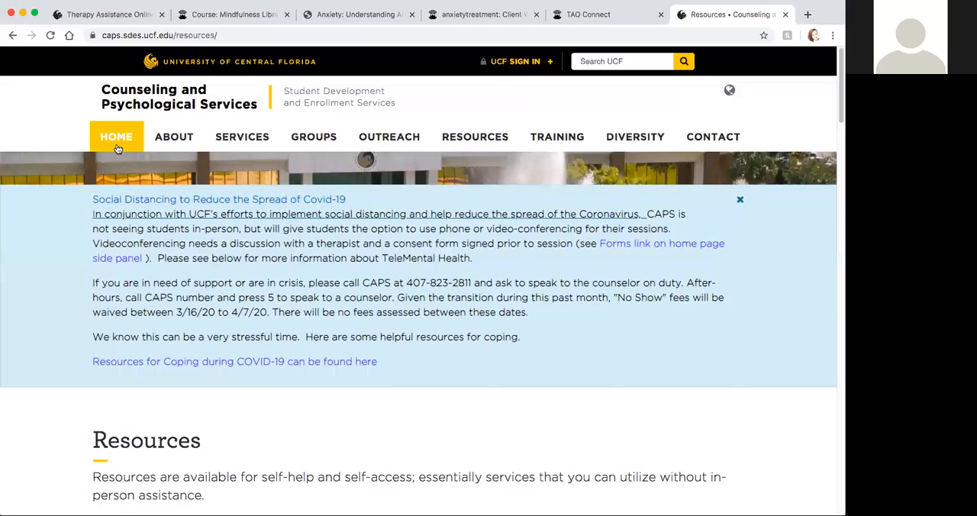
Step: Return to the CAPS home page and scroll past TeleMental Health to the green quick-link buttons
click(116, 138)
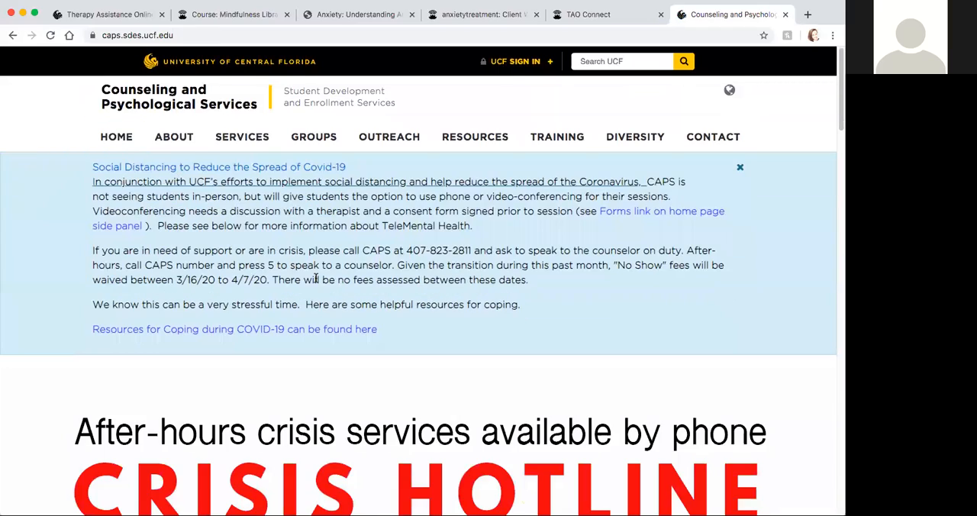
scroll(down, 3)
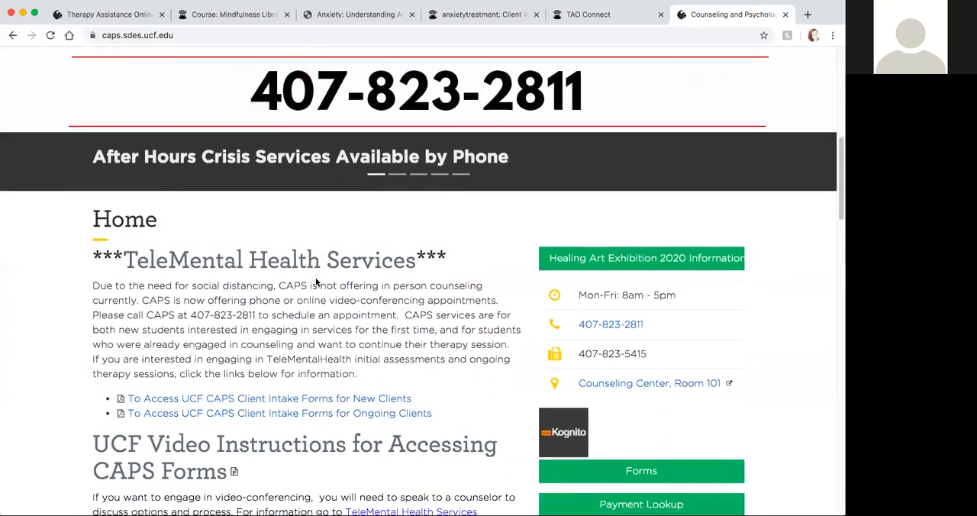
scroll(down, 3)
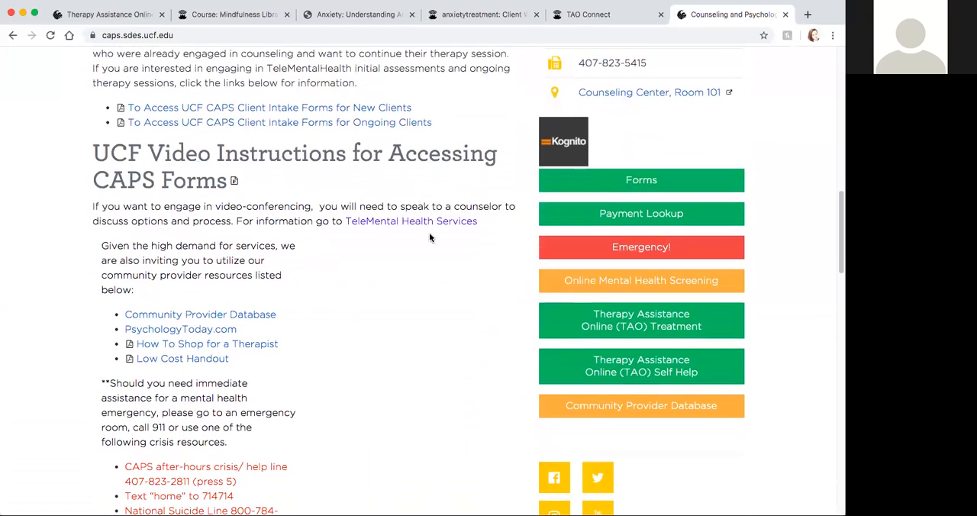
mouse_move(641, 367)
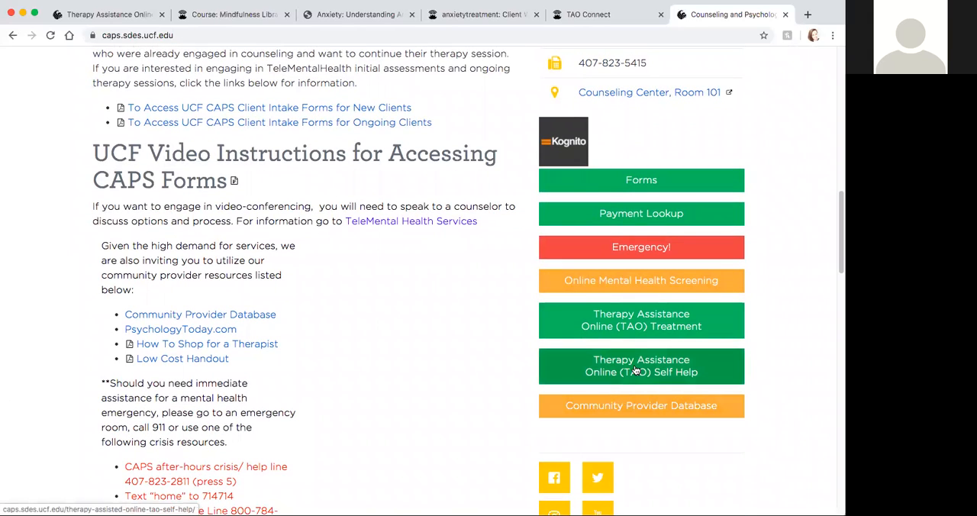
Step: Review the TAO Self Help page's eligibility, benefits and sign-up steps, ending at the top
click(641, 366)
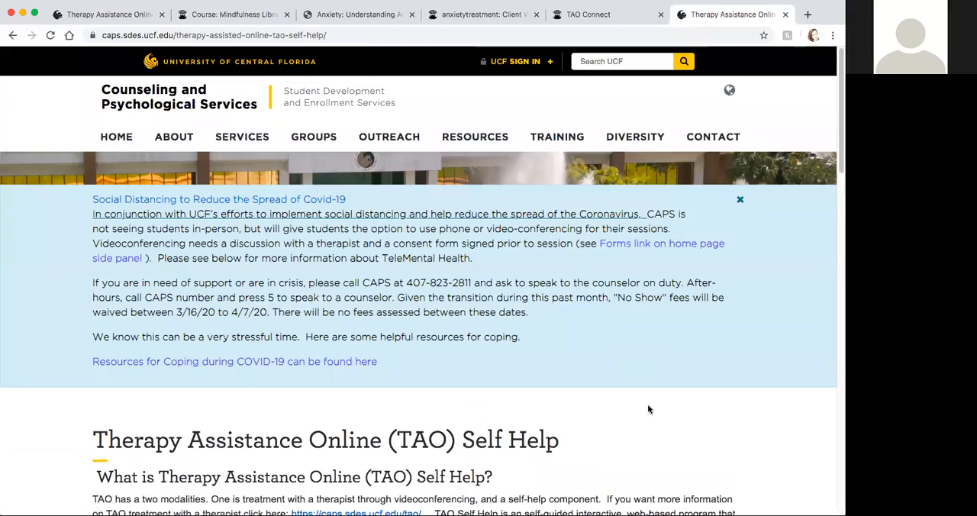
scroll(down, 3)
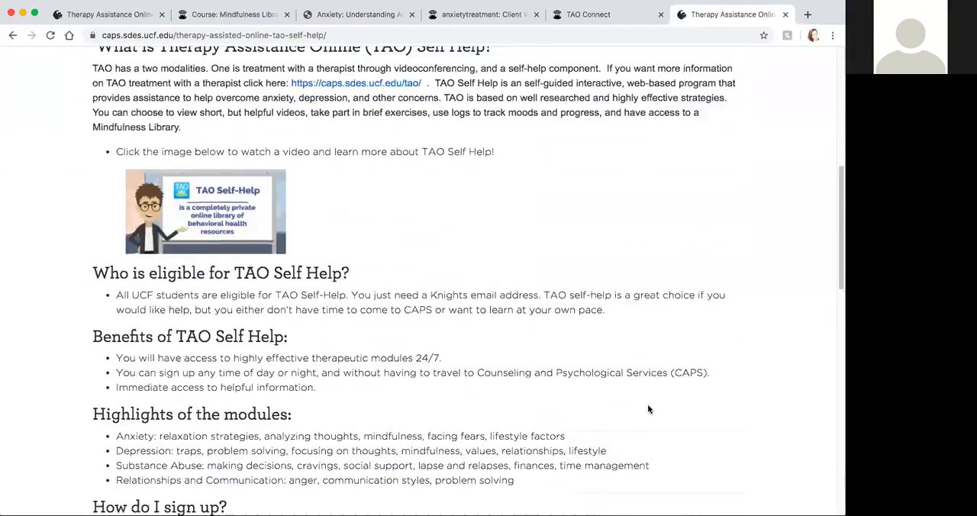
scroll(down, 3)
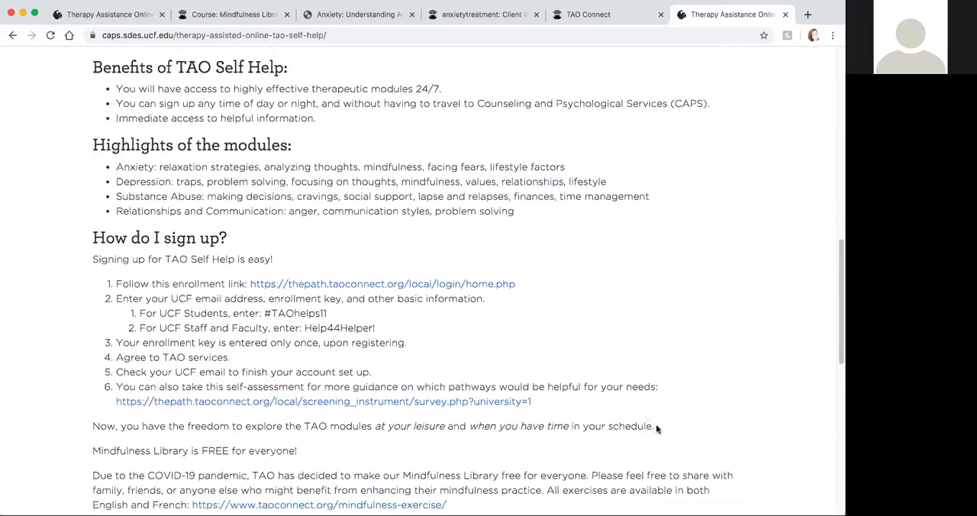
scroll(up, 3)
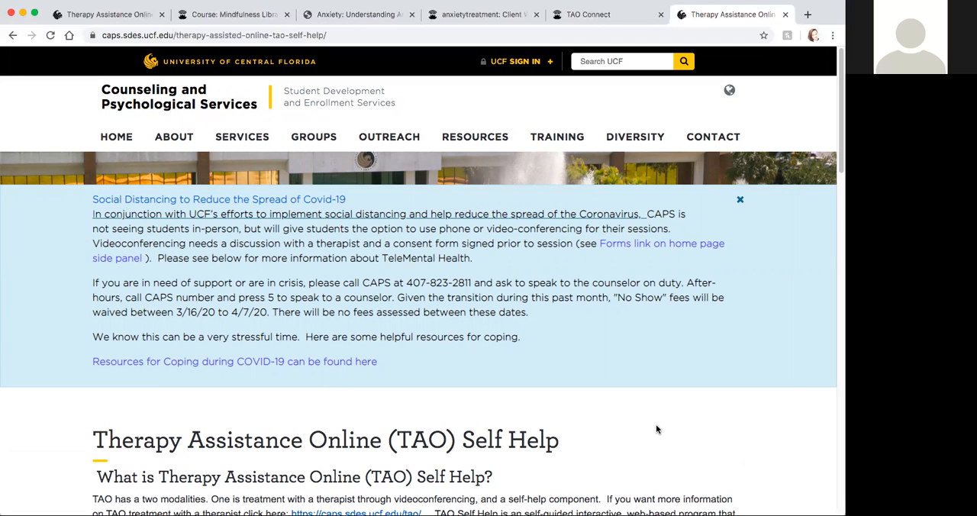
mouse_move(522, 95)
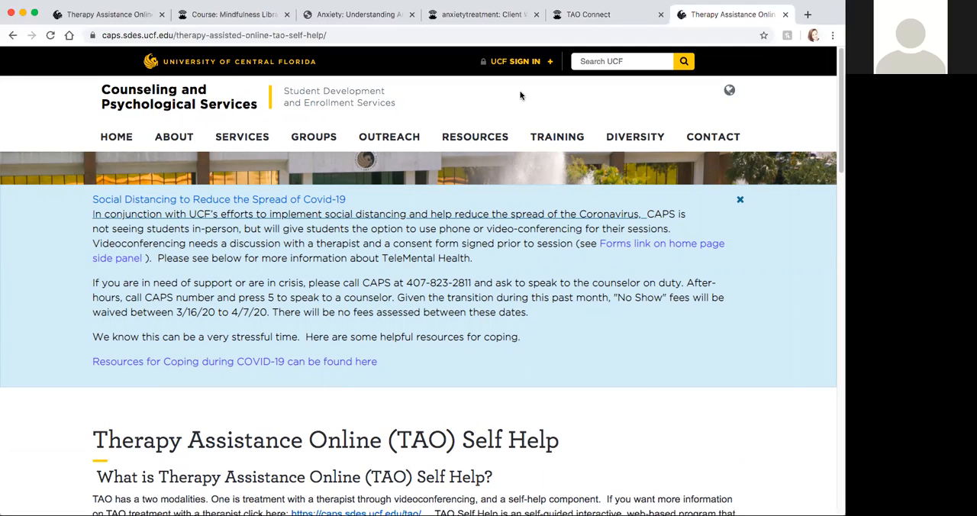